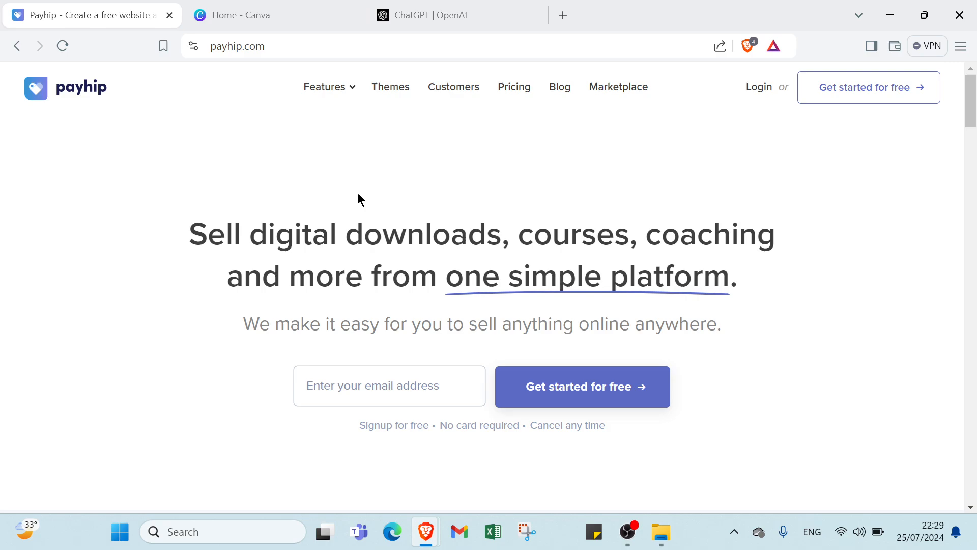
pyautogui.moveTo(628, 537)
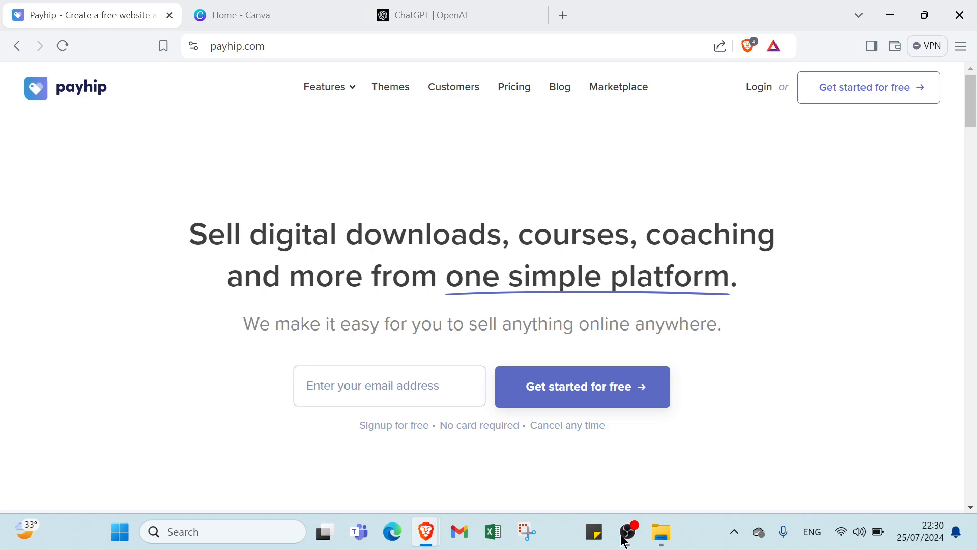
pyautogui.moveTo(588, 250)
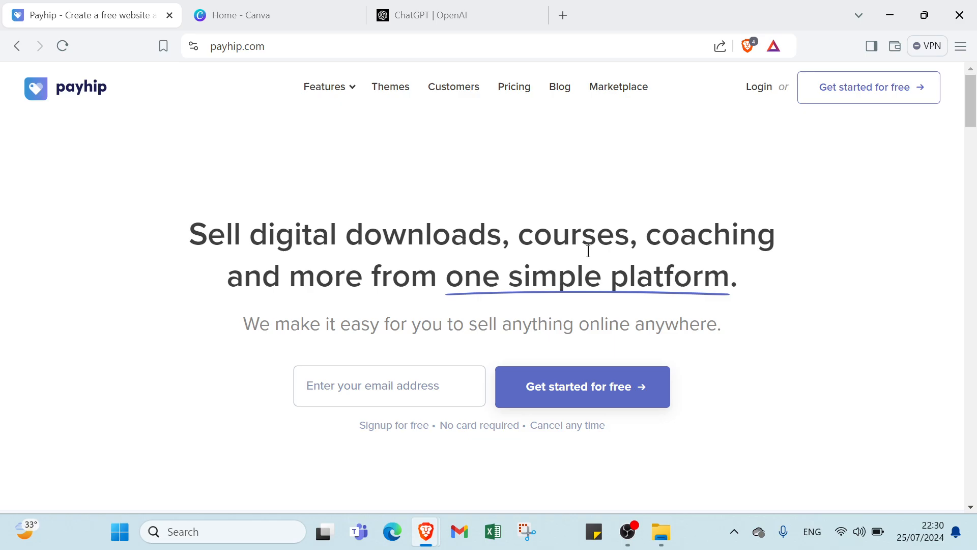
pyautogui.moveTo(463, 262)
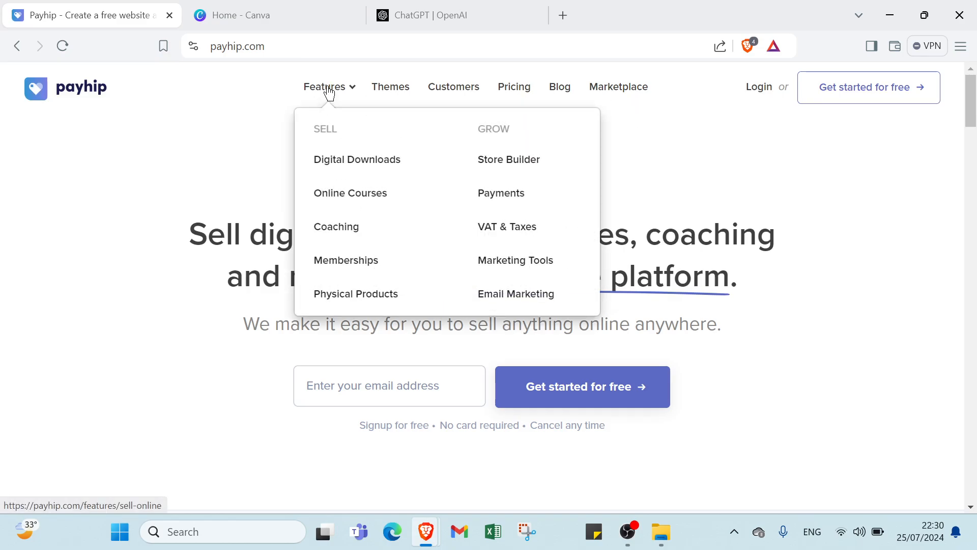
pyautogui.moveTo(357, 159)
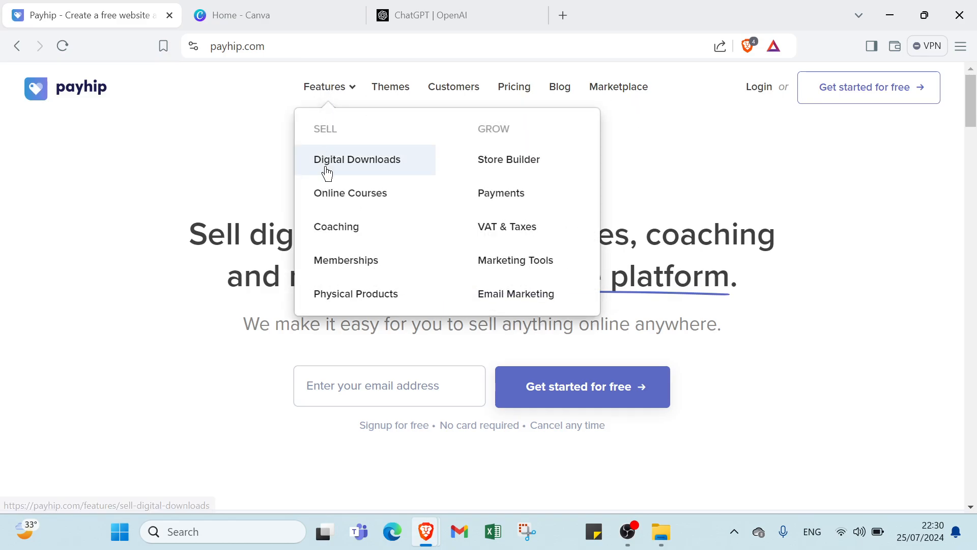
pyautogui.moveTo(336, 231)
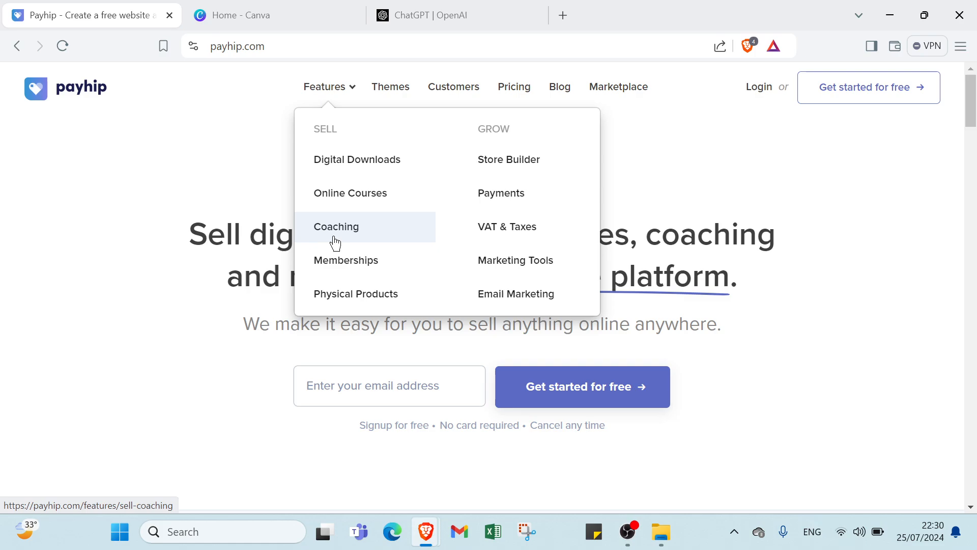
pyautogui.moveTo(348, 269)
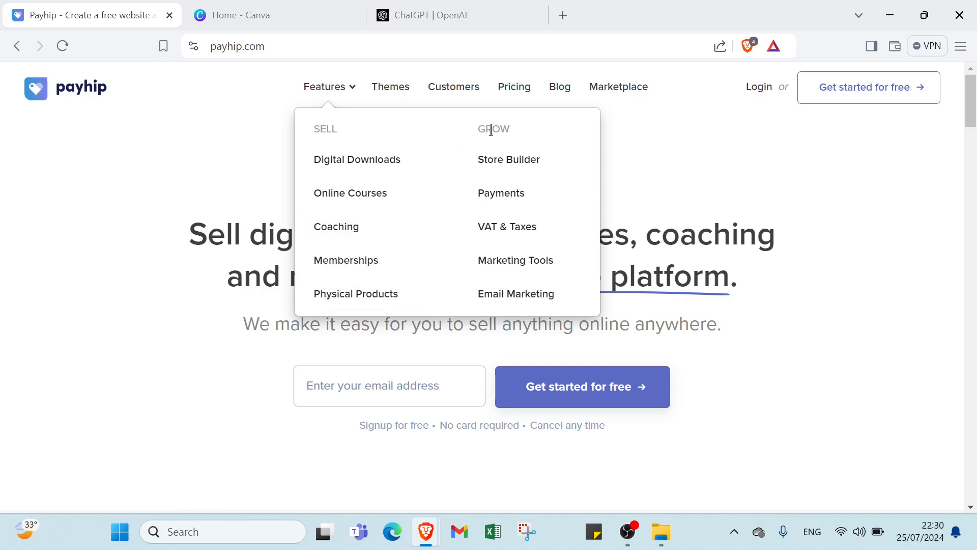
pyautogui.moveTo(500, 193)
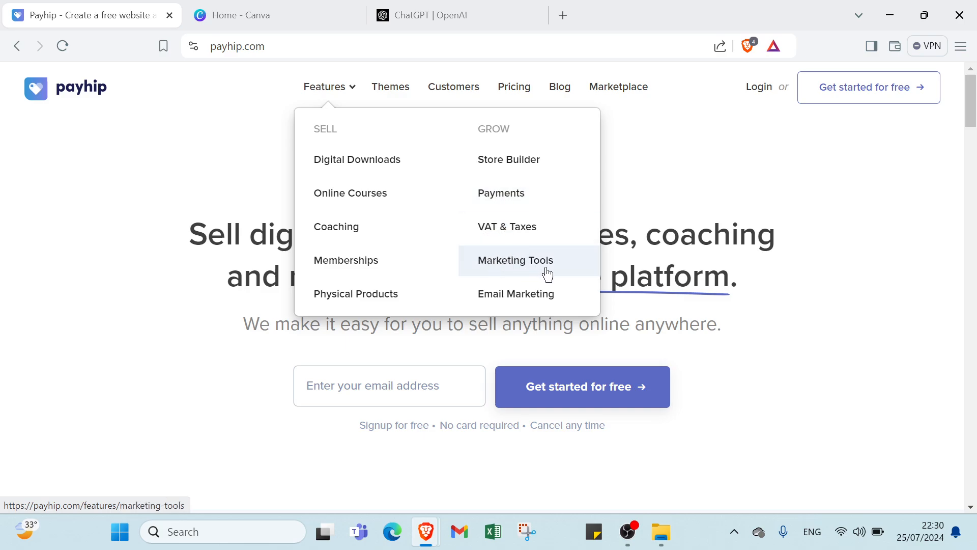
pyautogui.moveTo(398, 86)
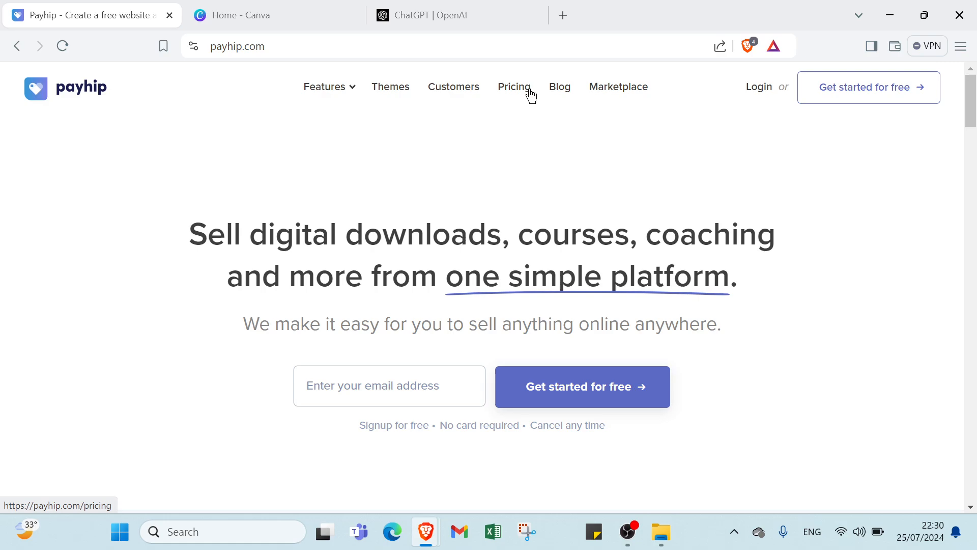
pyautogui.moveTo(783, 111)
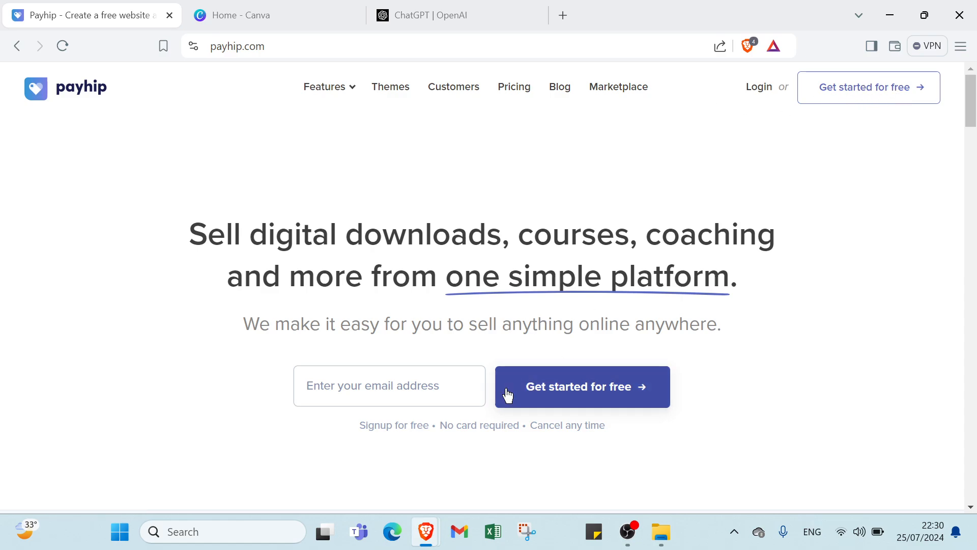
pyautogui.moveTo(514, 86)
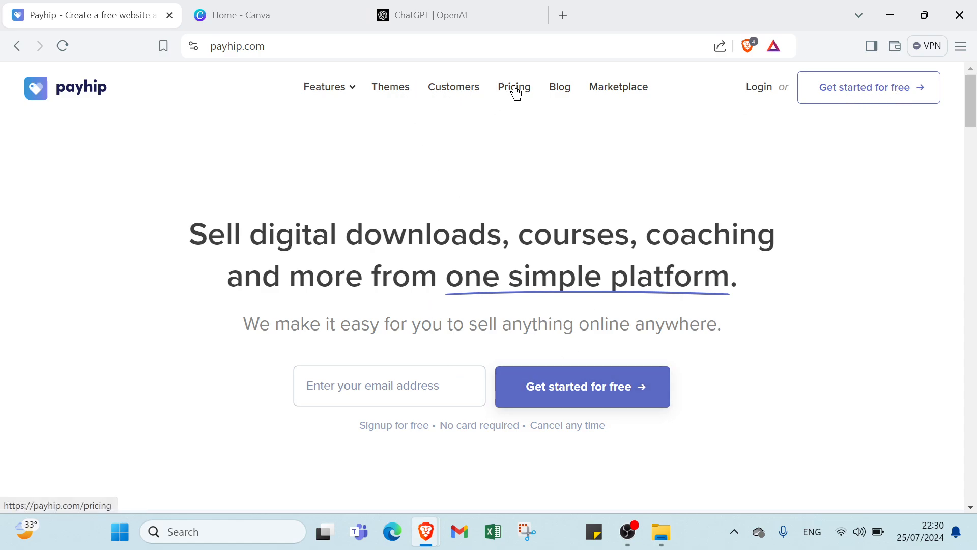
# Go from the pricing plans to free sign-up, then switch to the existing-account login form
pyautogui.click(513, 86)
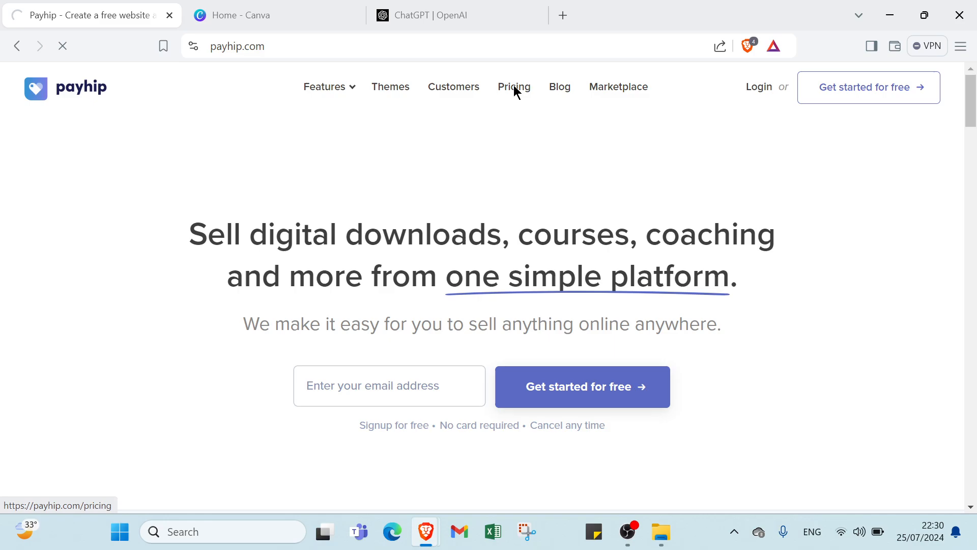
pyautogui.click(514, 86)
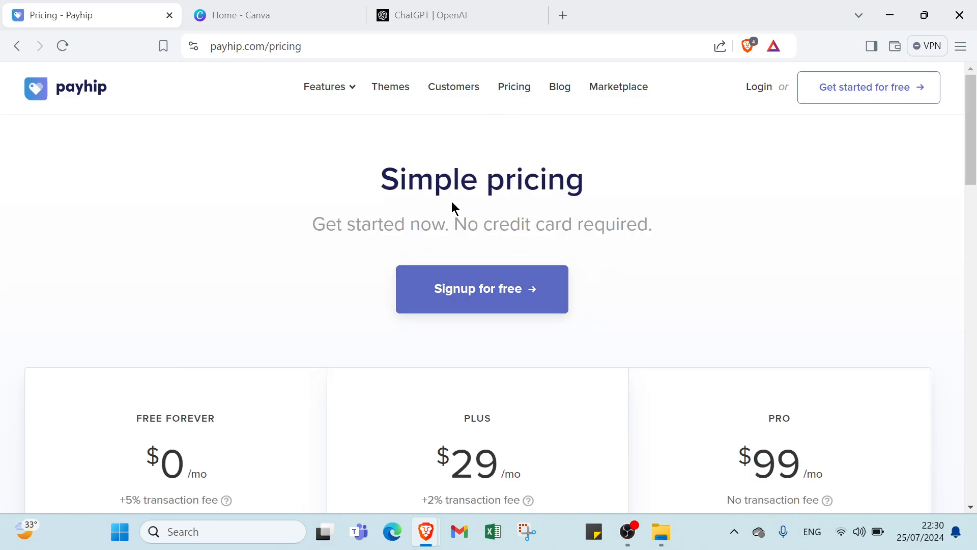
pyautogui.moveTo(610, 253)
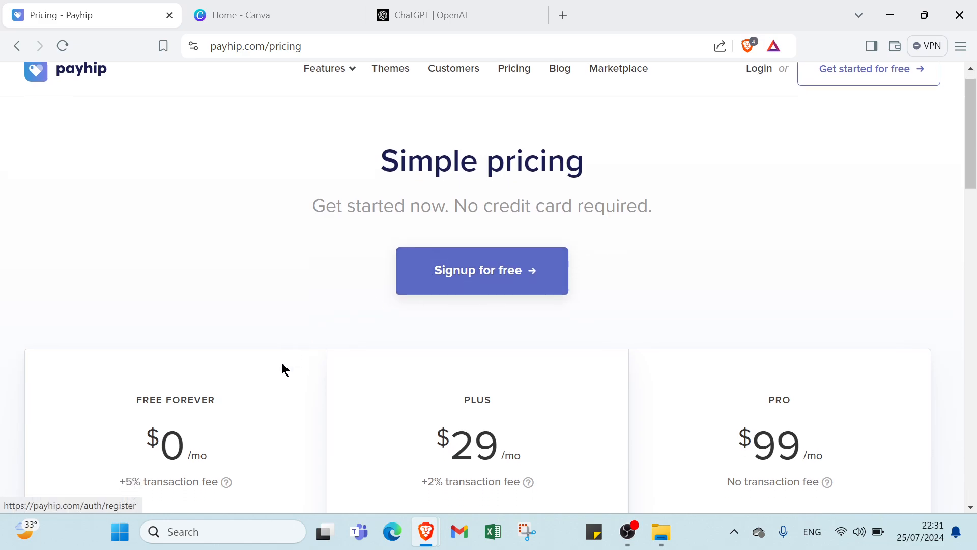
pyautogui.scroll(-3)
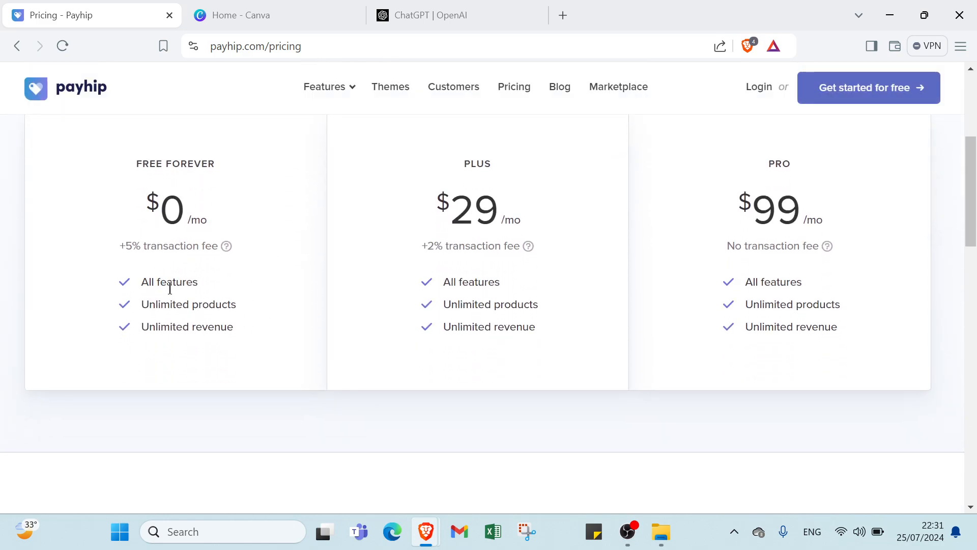
pyautogui.moveTo(148, 325)
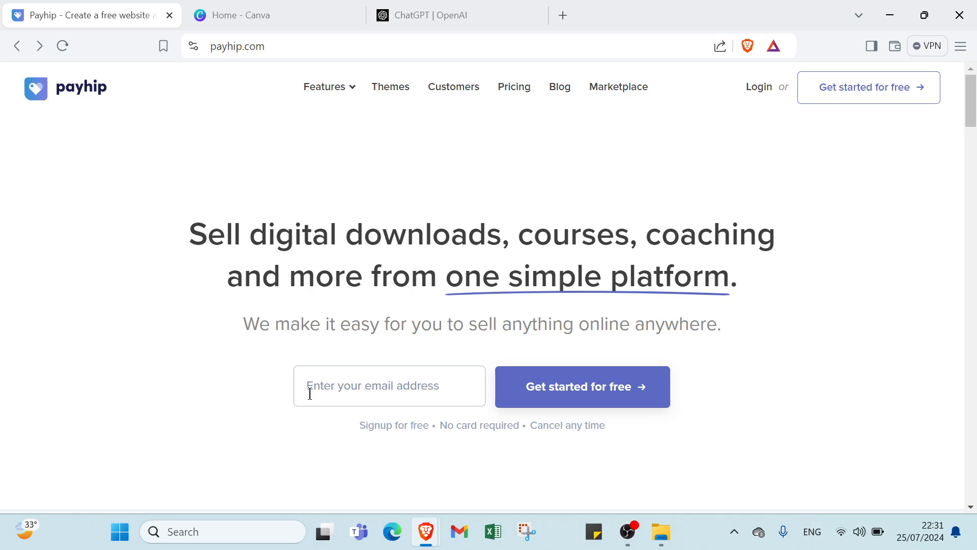
pyautogui.click(581, 386)
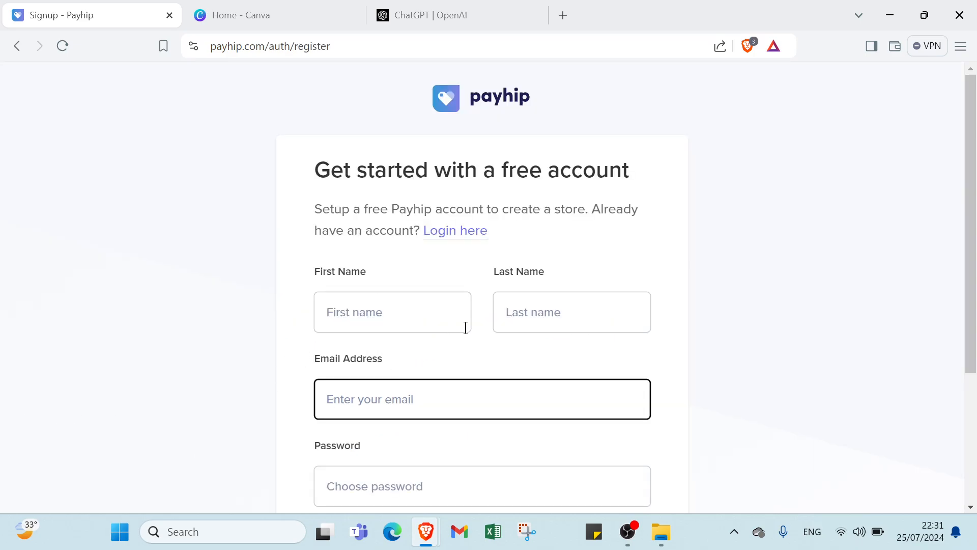
pyautogui.scroll(-3)
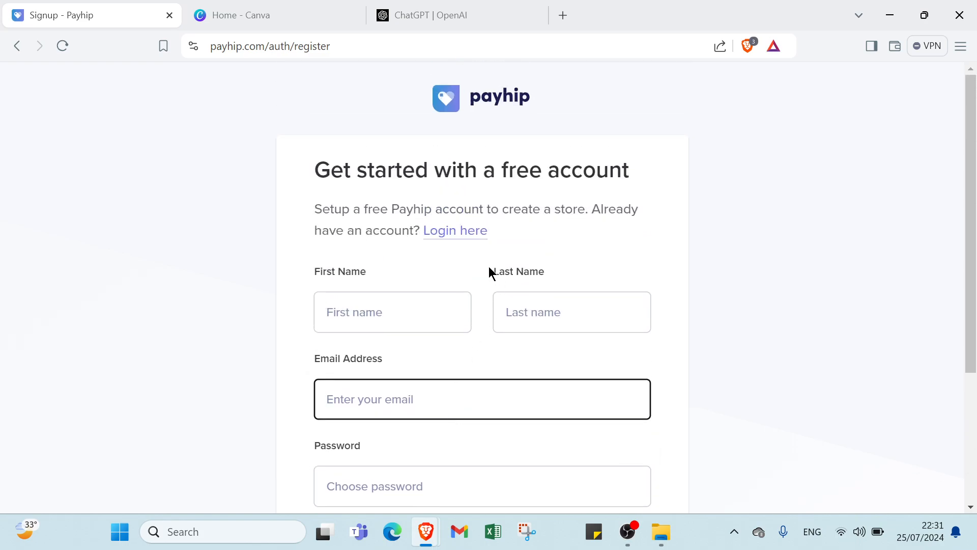
pyautogui.moveTo(455, 230)
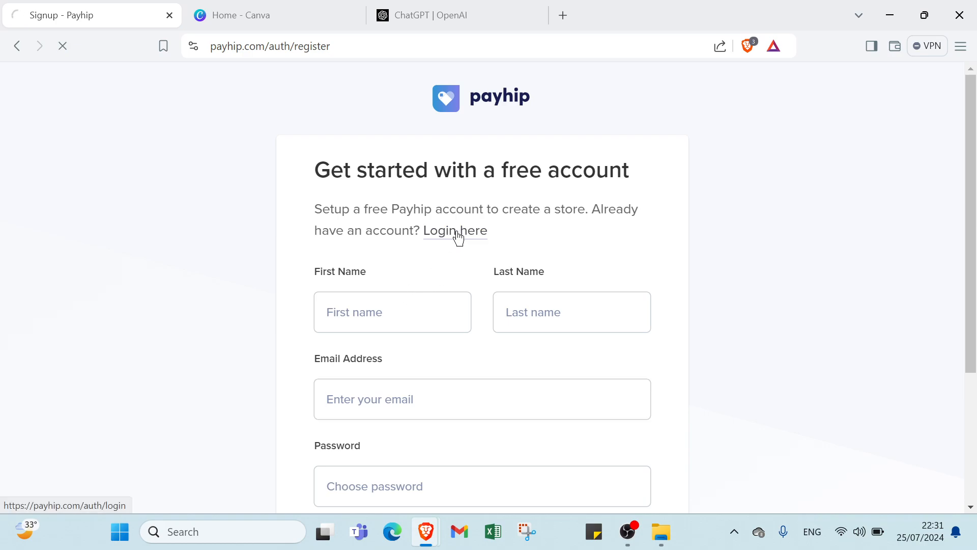
pyautogui.click(455, 231)
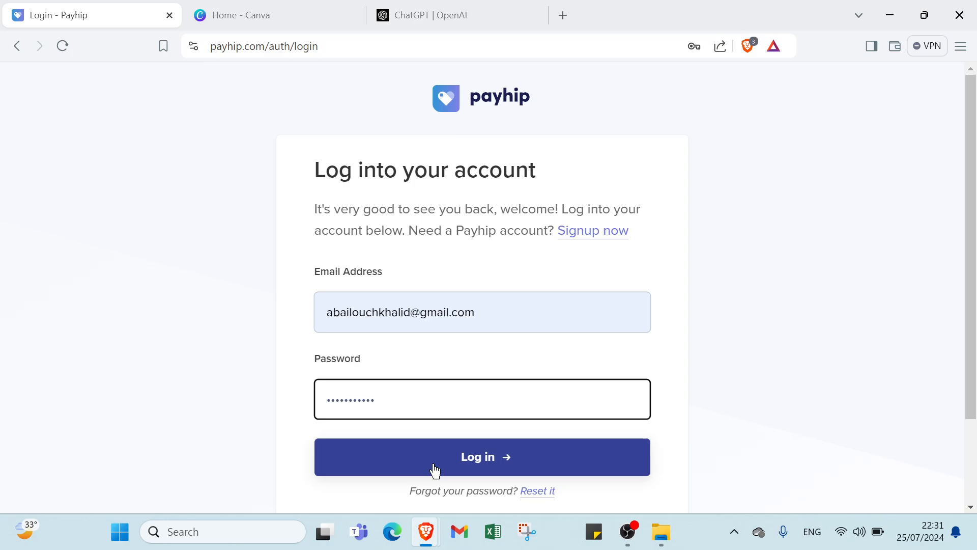
pyautogui.click(481, 456)
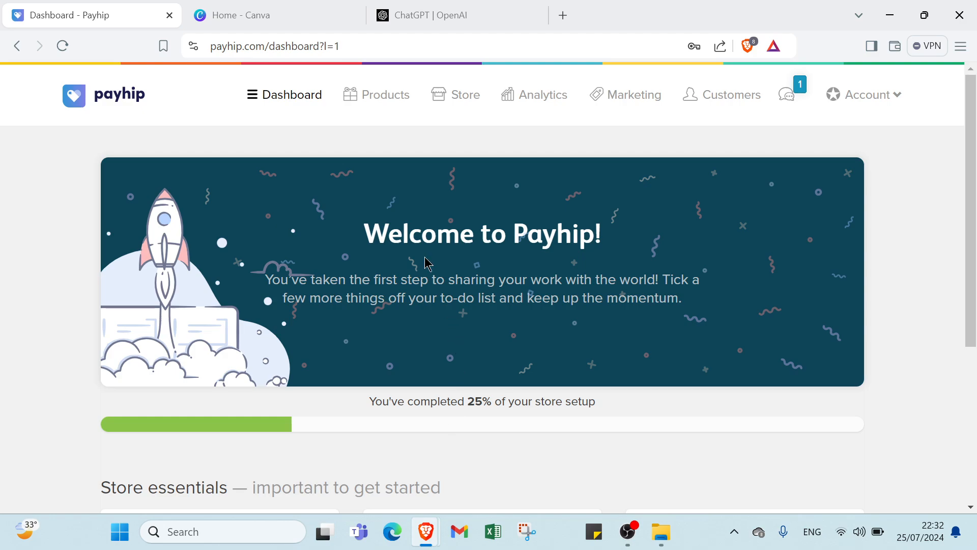
pyautogui.moveTo(543, 95)
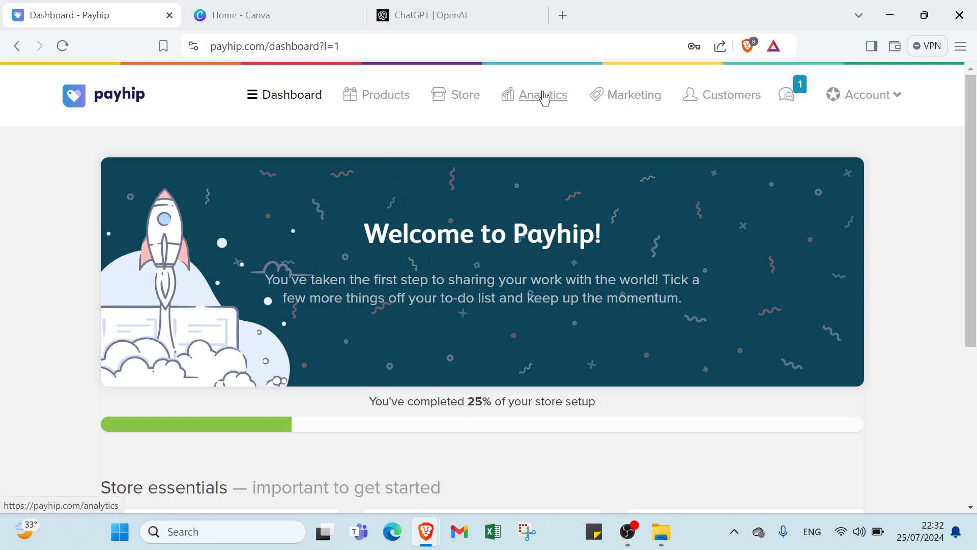
pyautogui.moveTo(736, 100)
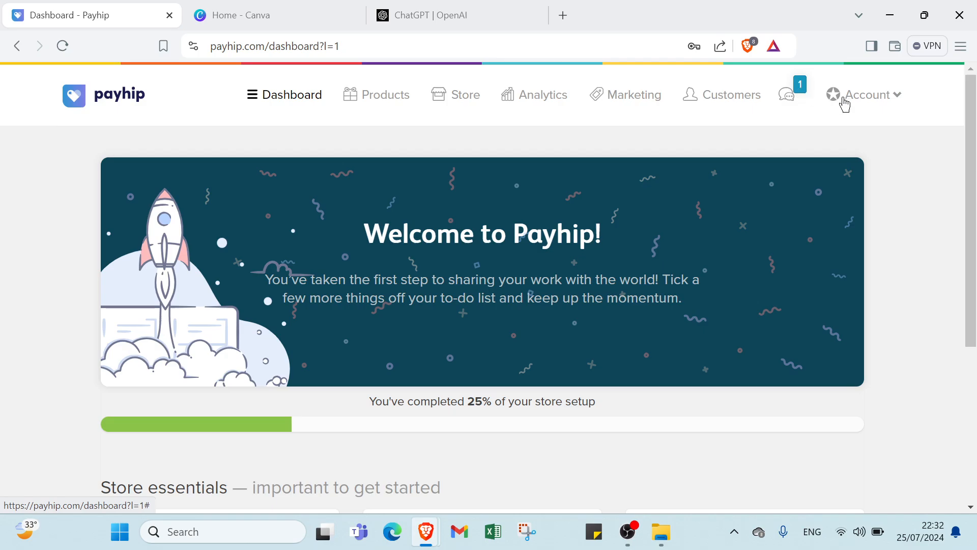
pyautogui.click(865, 95)
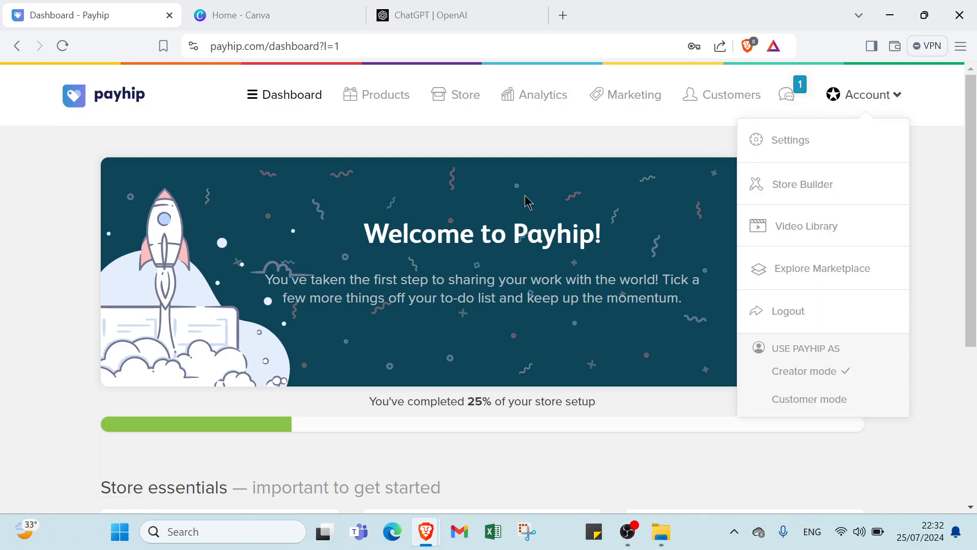
pyautogui.click(335, 218)
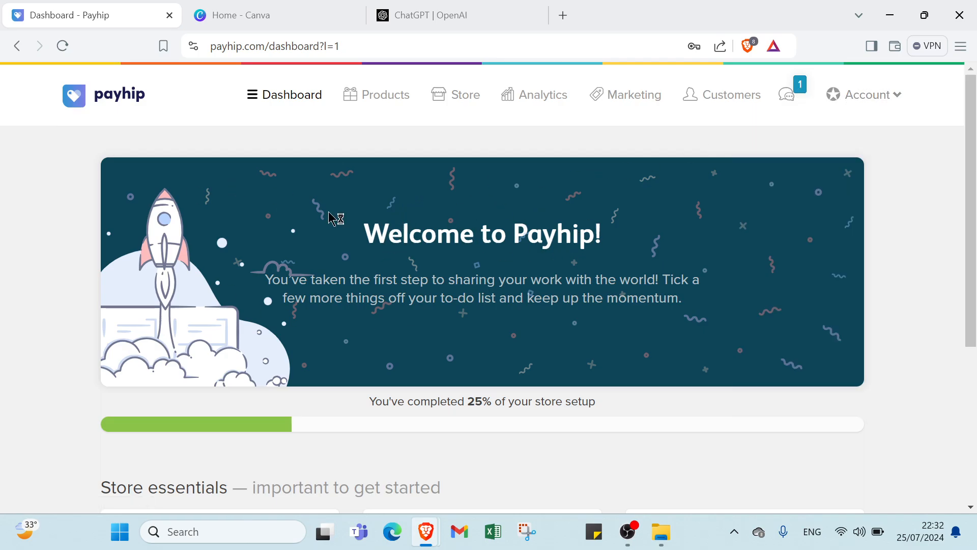
pyautogui.moveTo(477, 238)
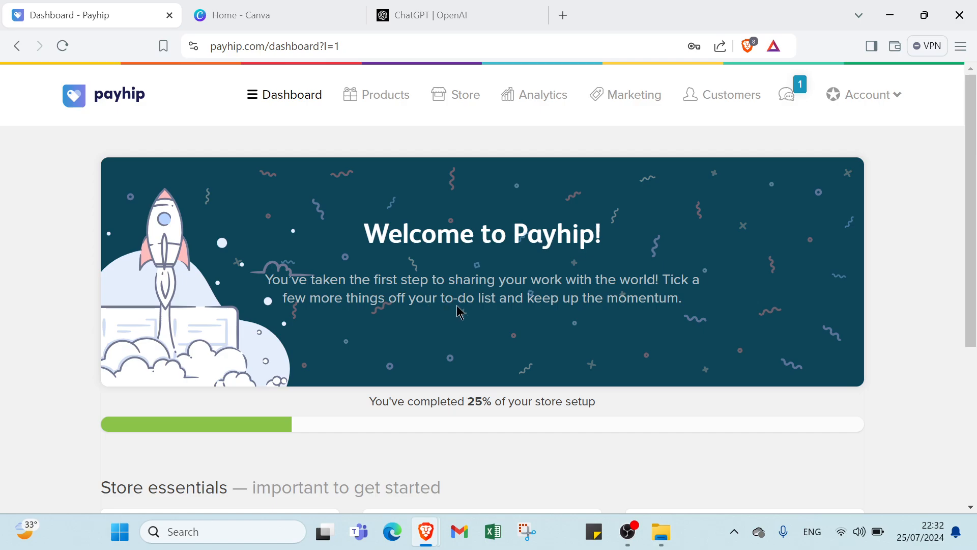
pyautogui.moveTo(545, 314)
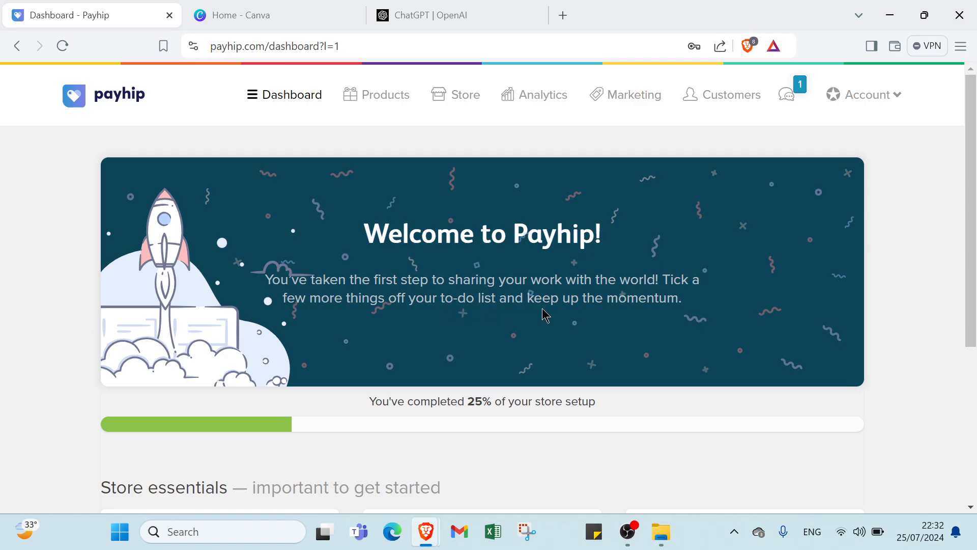
pyautogui.scroll(-3)
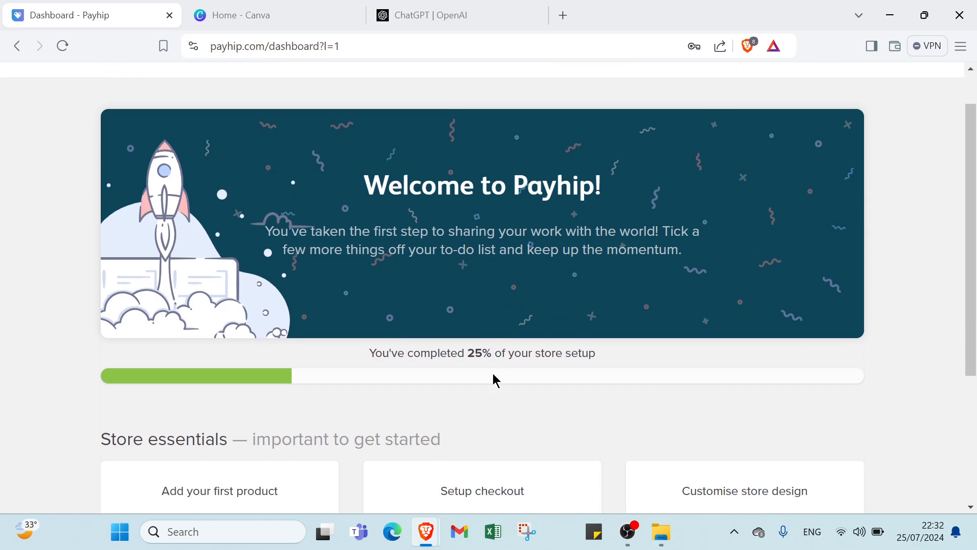
pyautogui.scroll(-3)
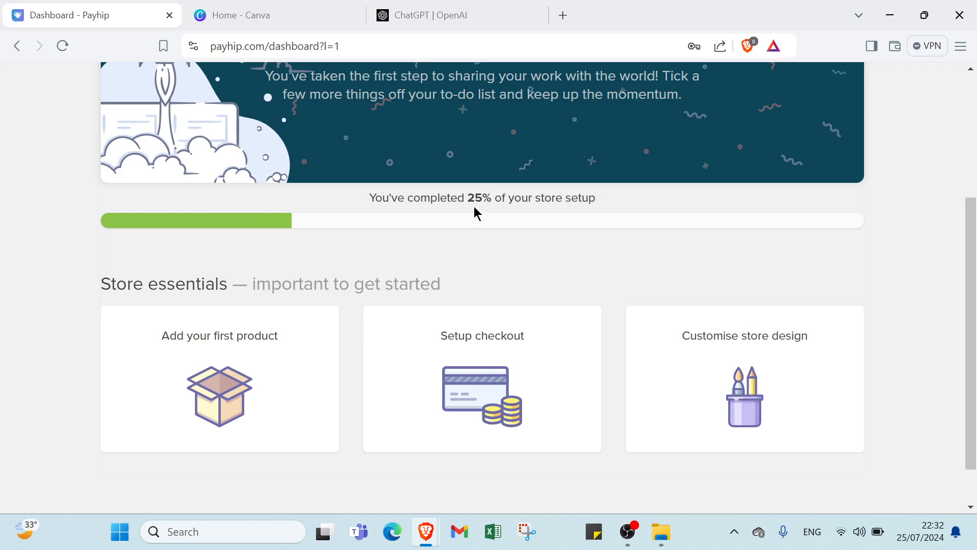
pyautogui.moveTo(498, 214)
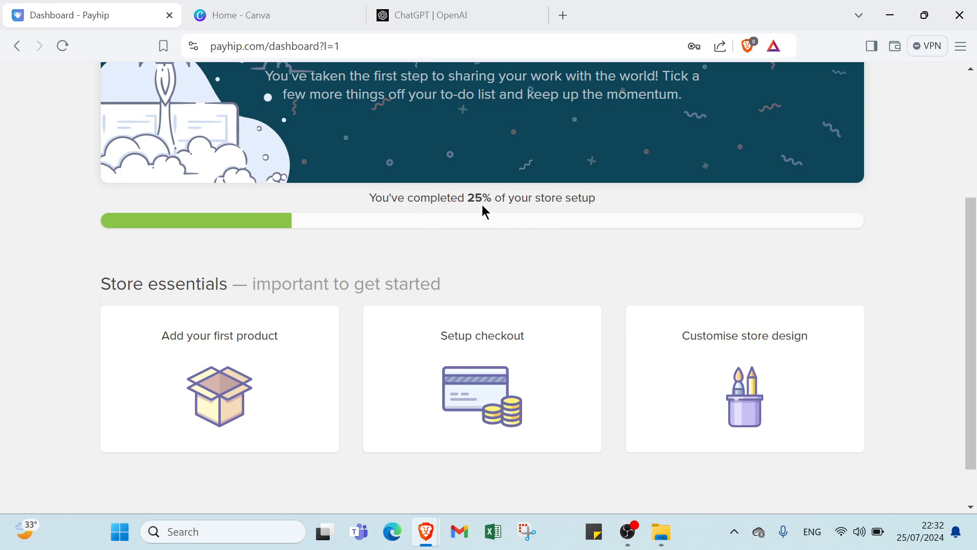
pyautogui.moveTo(92, 231)
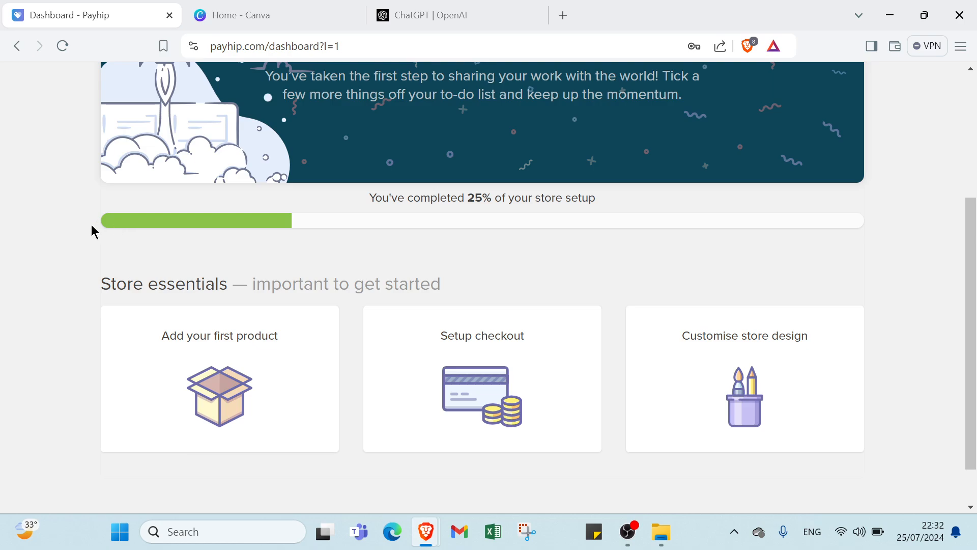
pyautogui.moveTo(469, 215)
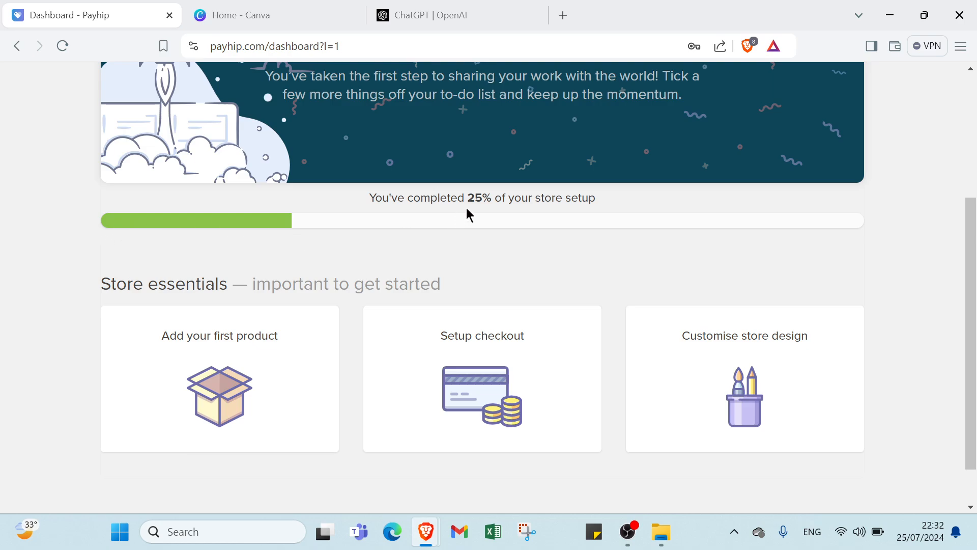
pyautogui.moveTo(488, 196)
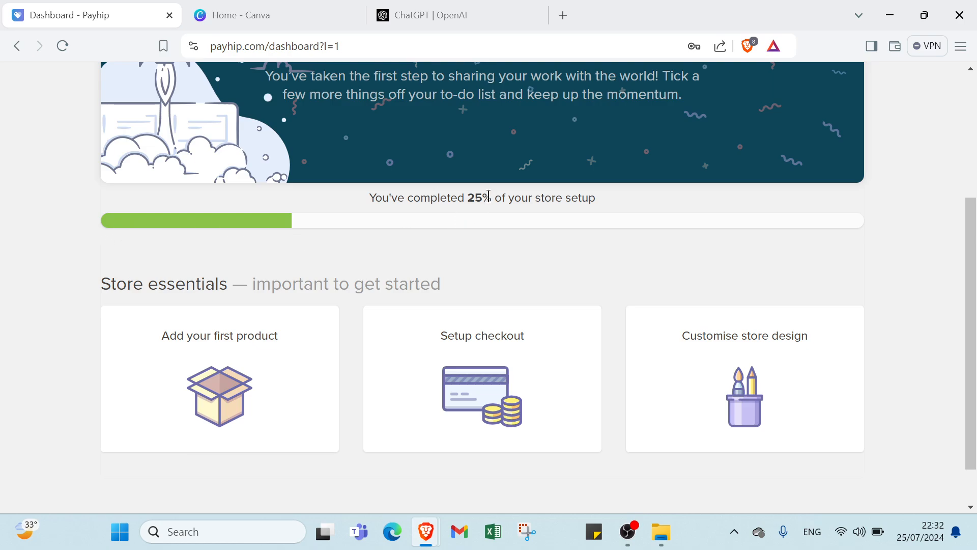
pyautogui.moveTo(328, 255)
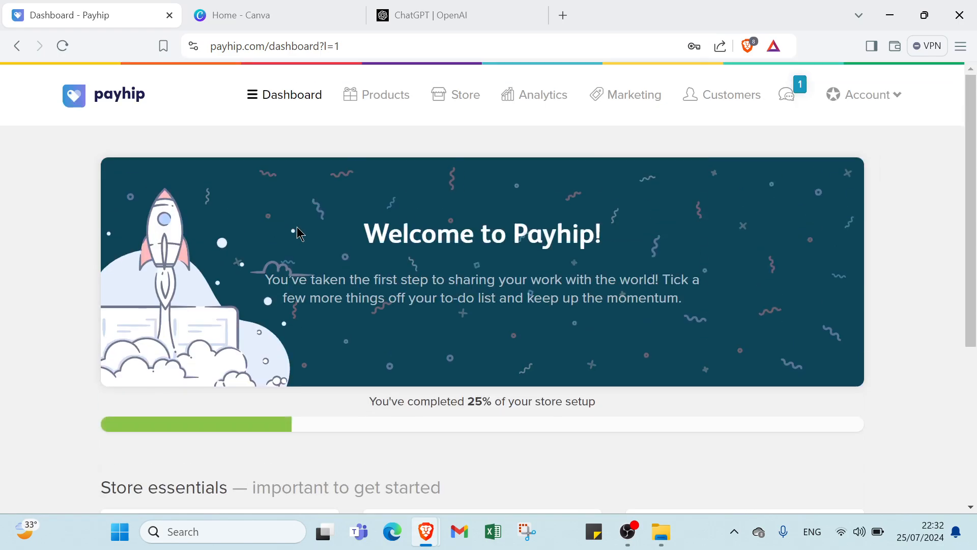
pyautogui.scroll(-3)
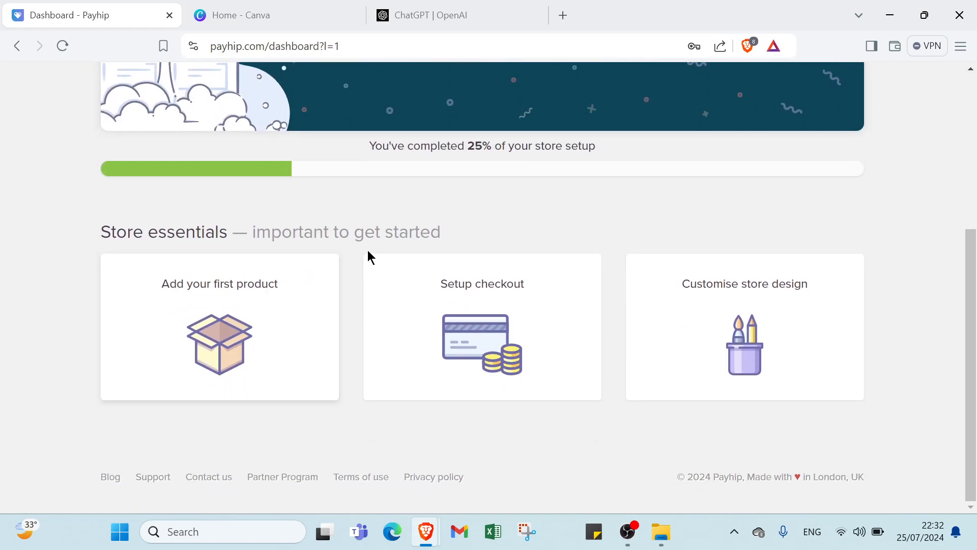
pyautogui.moveTo(189, 293)
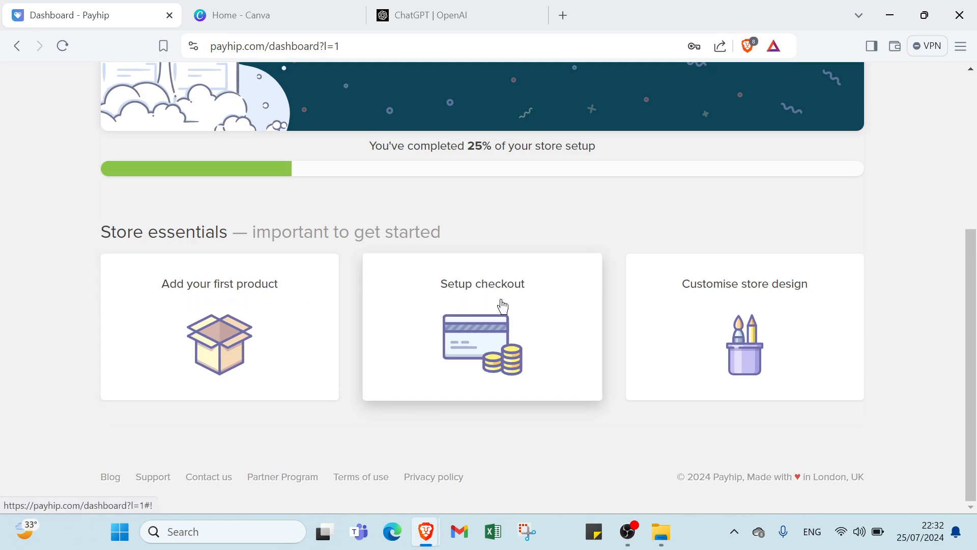
pyautogui.moveTo(784, 314)
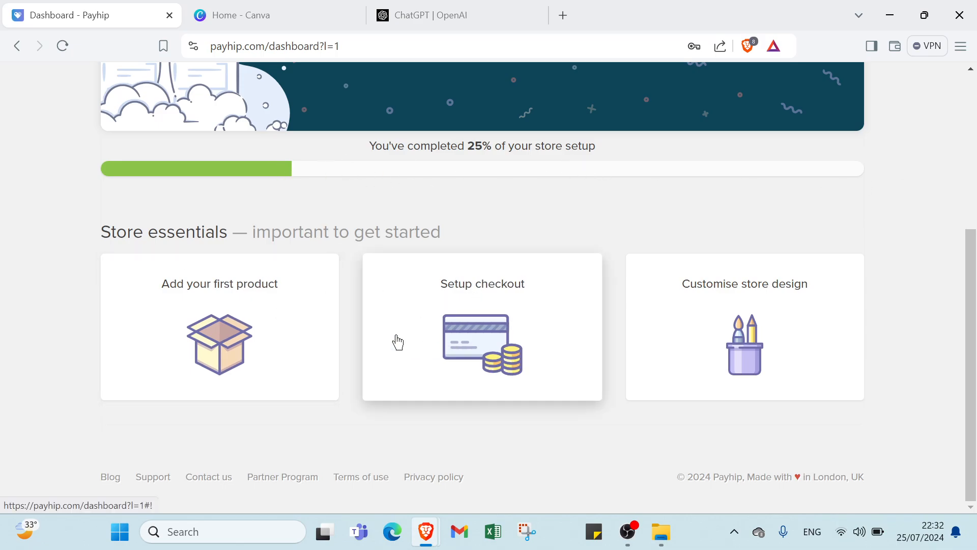
pyautogui.scroll(3)
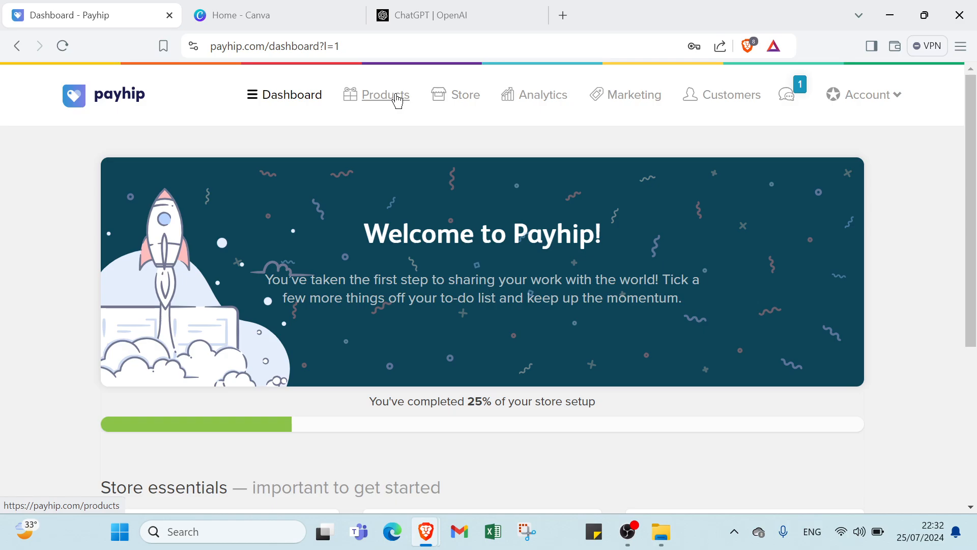
# Browse the Products page, the store overview, and its Blog Posts and Domains sections
pyautogui.click(385, 95)
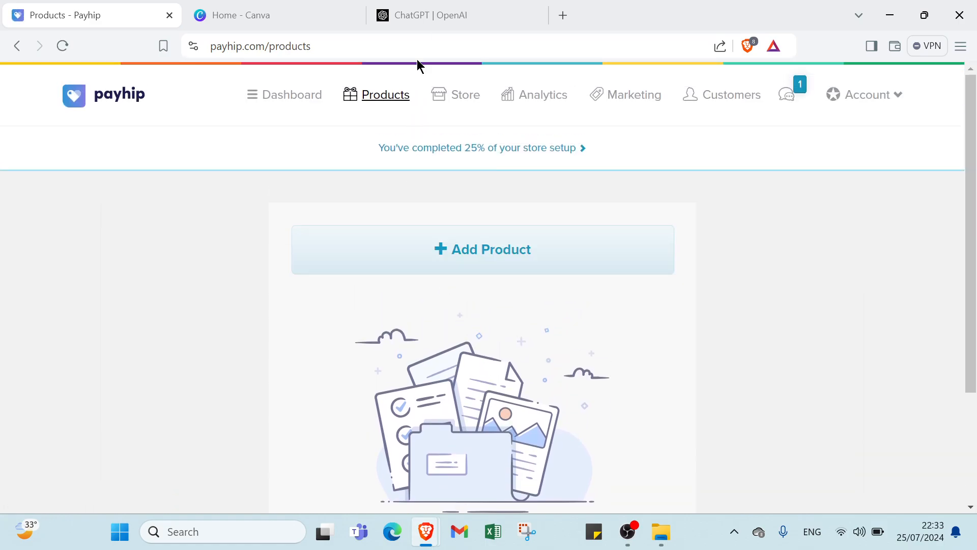
pyautogui.click(464, 95)
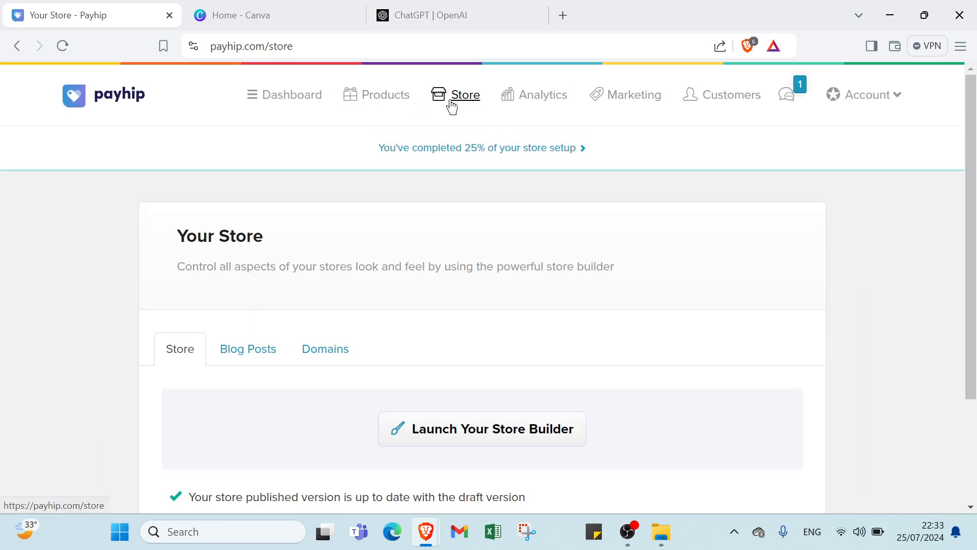
pyautogui.scroll(-3)
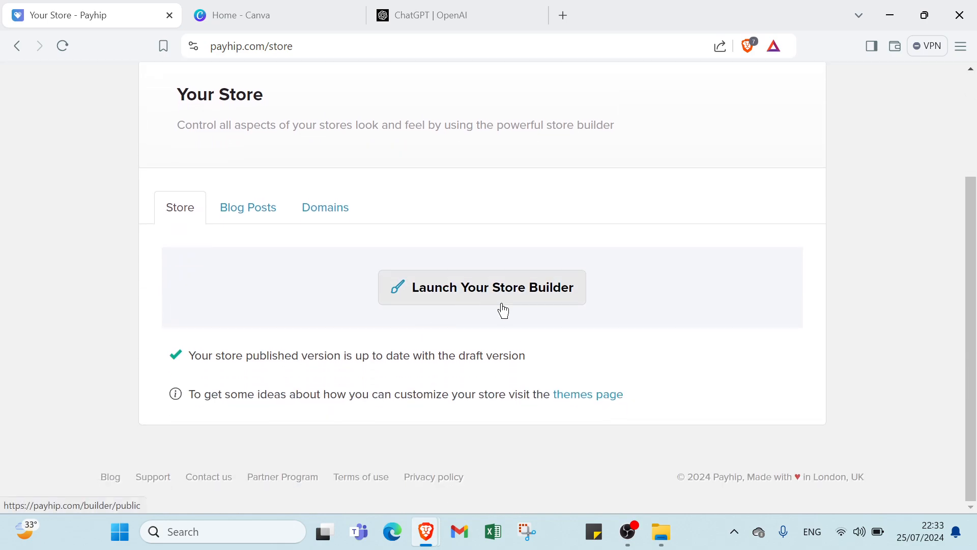
pyautogui.moveTo(337, 380)
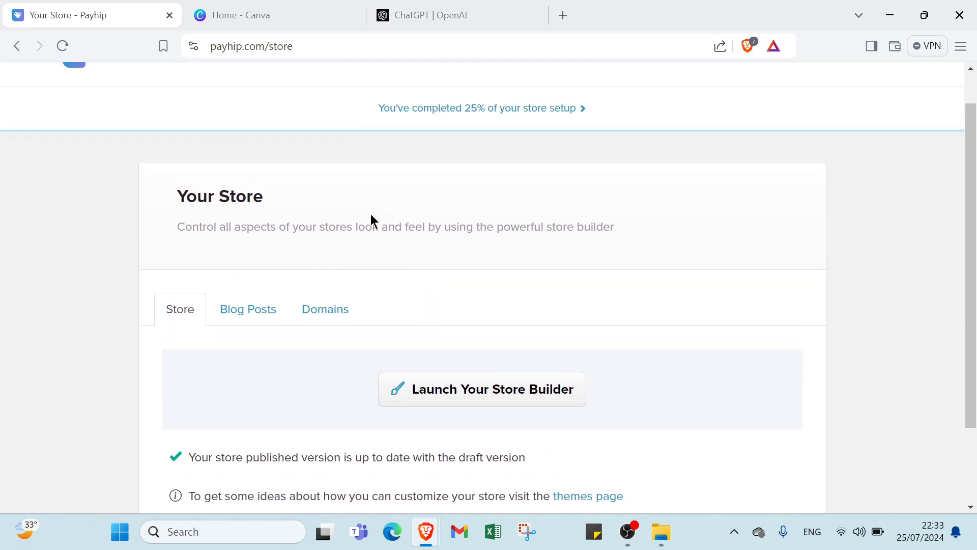
pyautogui.click(247, 309)
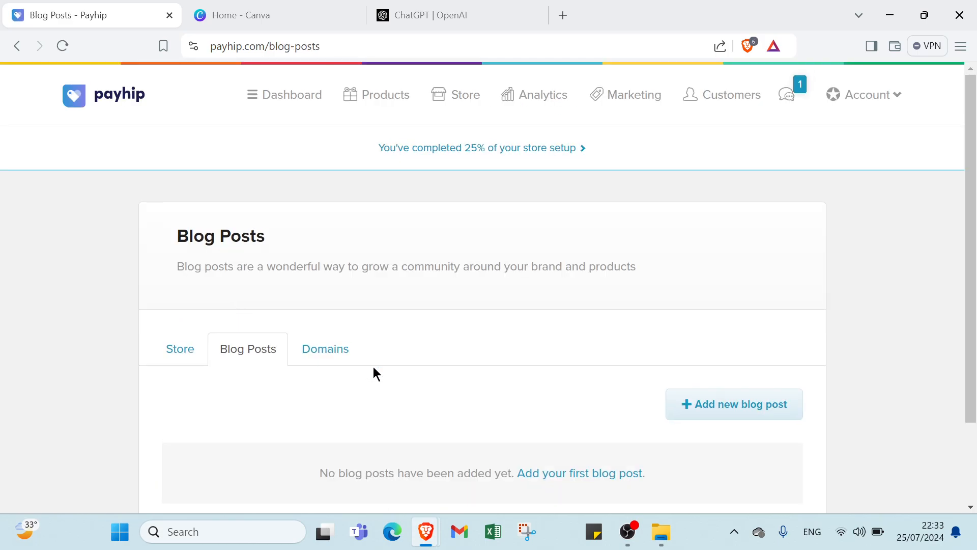
pyautogui.scroll(-3)
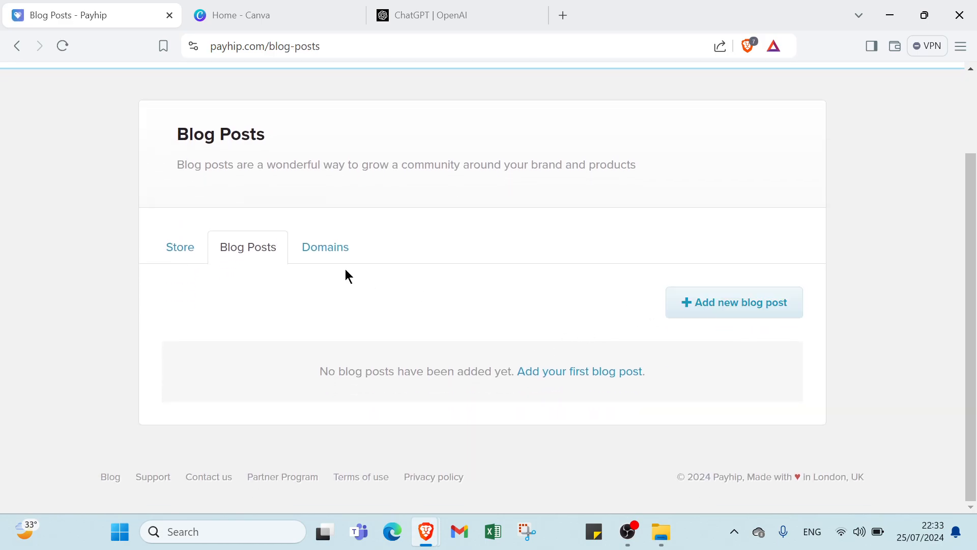
pyautogui.click(734, 302)
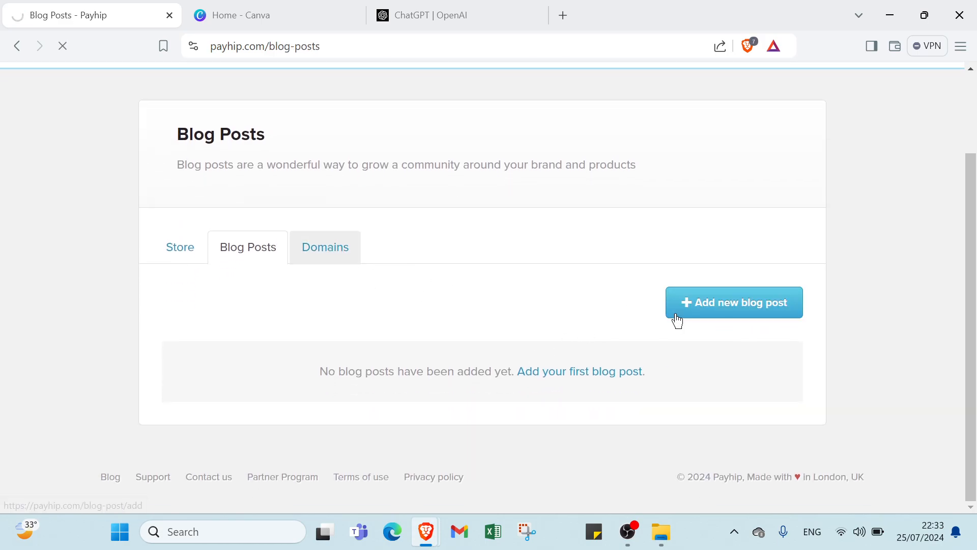
pyautogui.click(324, 247)
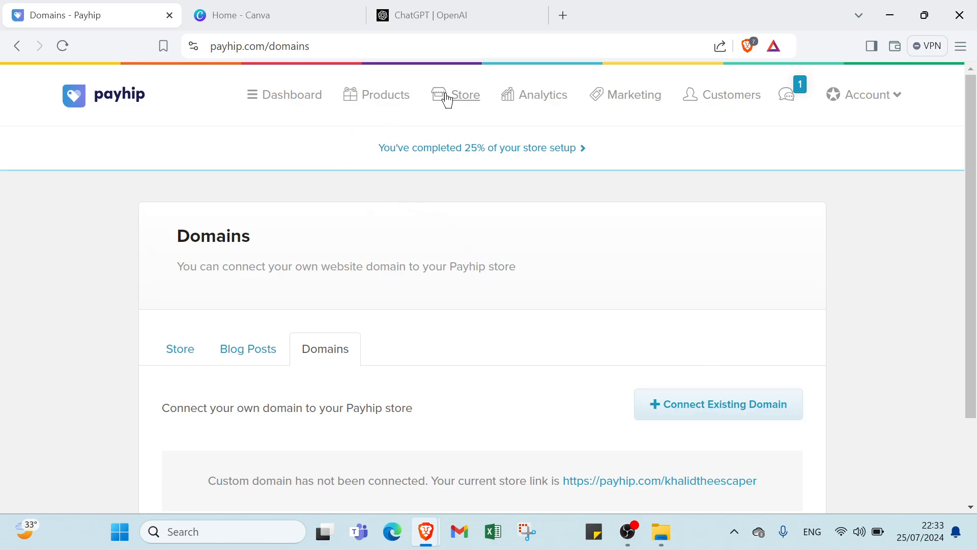
# View this month's daily Analytics, checking then closing the All Products dropdown
pyautogui.click(542, 95)
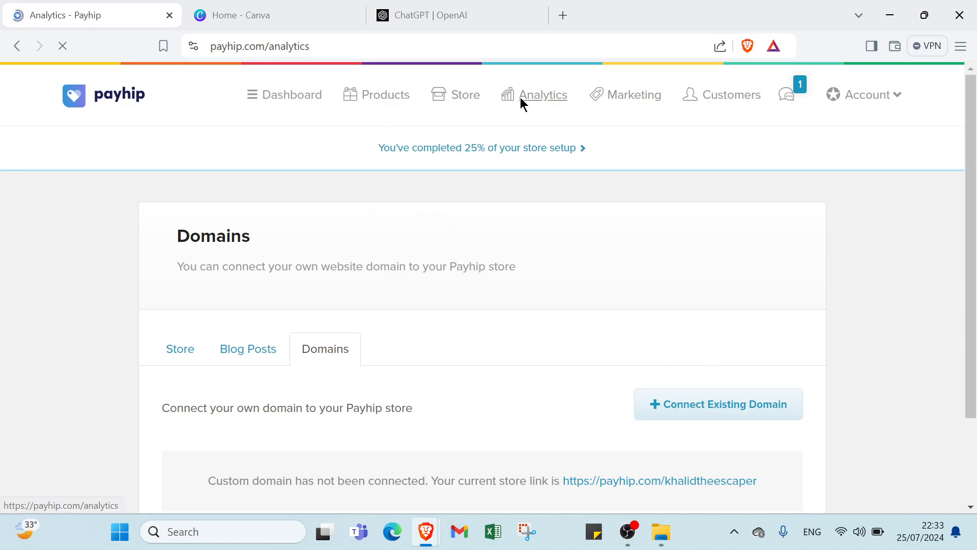
pyautogui.click(542, 95)
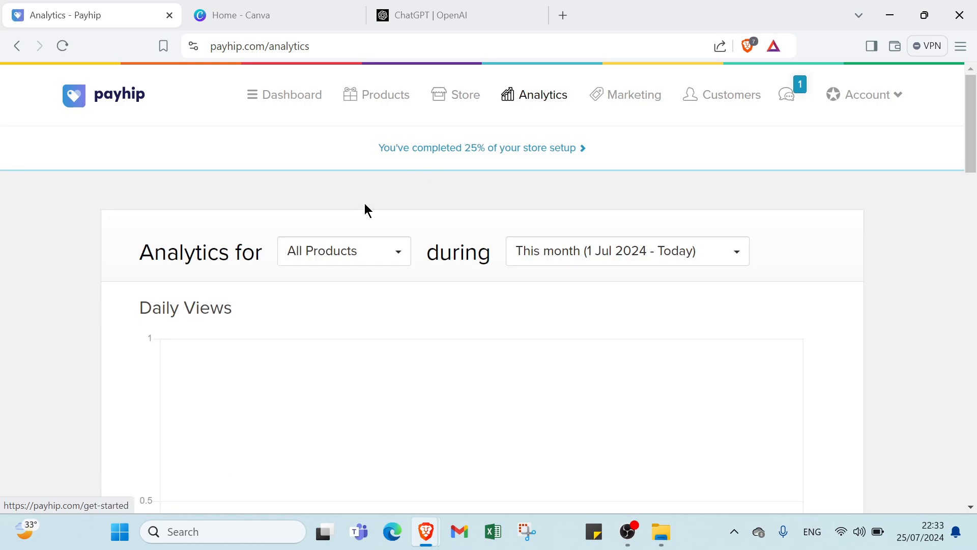
pyautogui.click(344, 250)
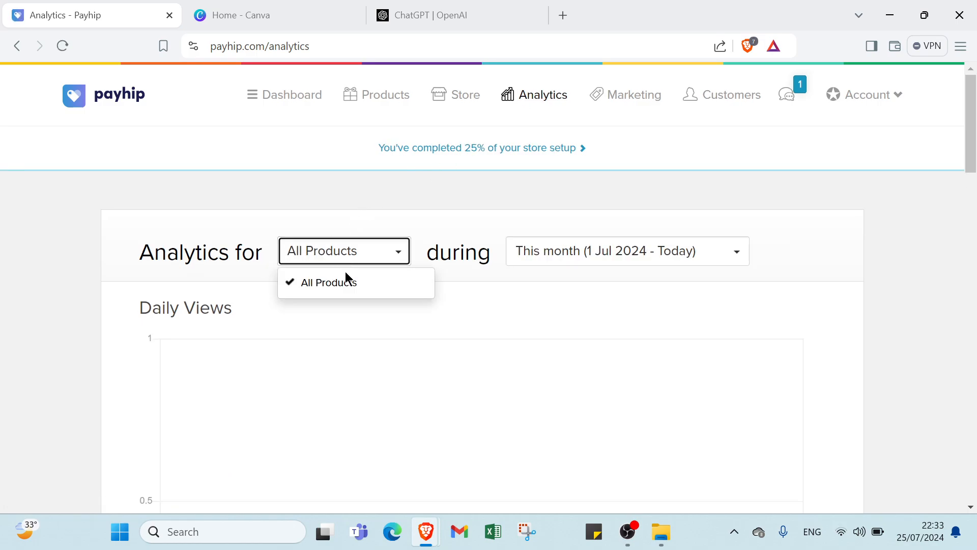
pyautogui.moveTo(345, 293)
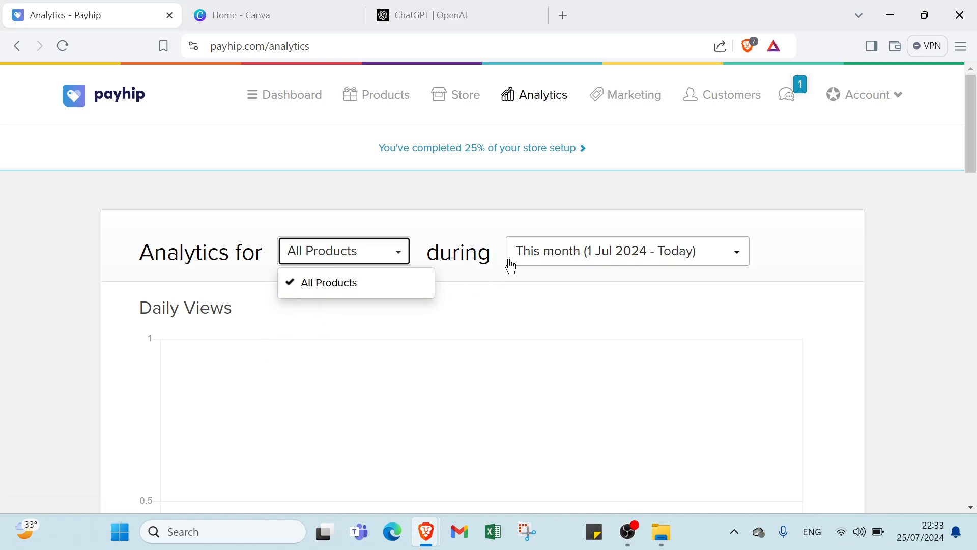
pyautogui.click(625, 251)
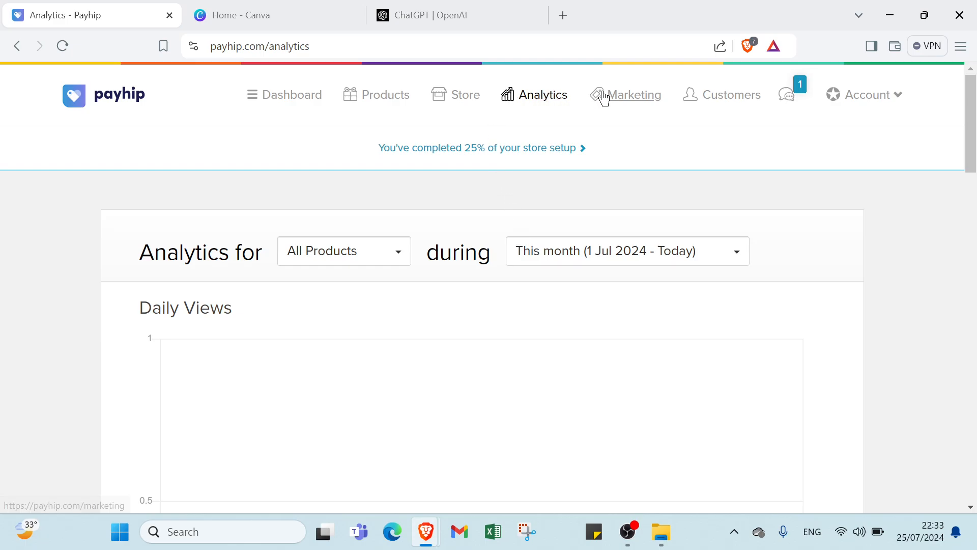
# Browse Marketing's Run Sale, Mailing Lists and Cross Selling tabs, then Customers showing 0 orders
pyautogui.click(633, 95)
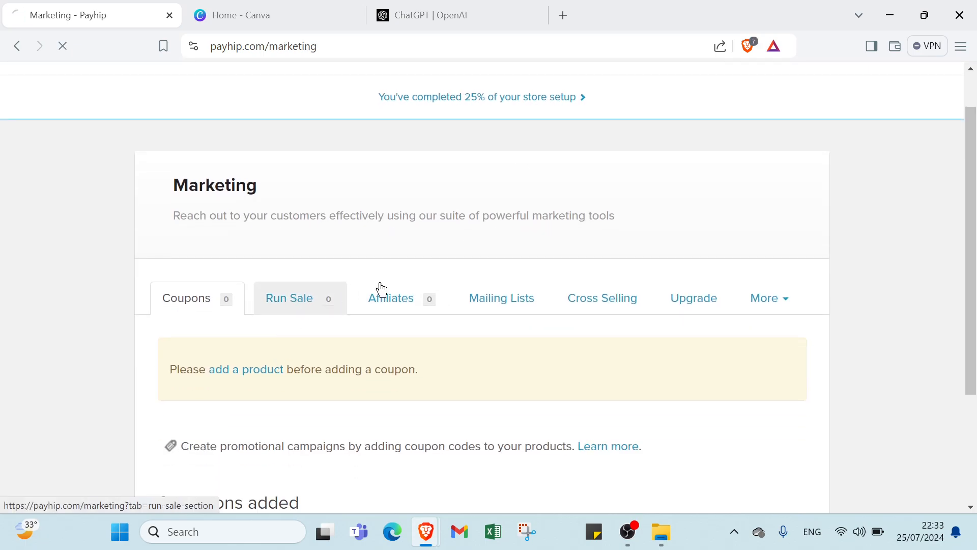
pyautogui.click(289, 298)
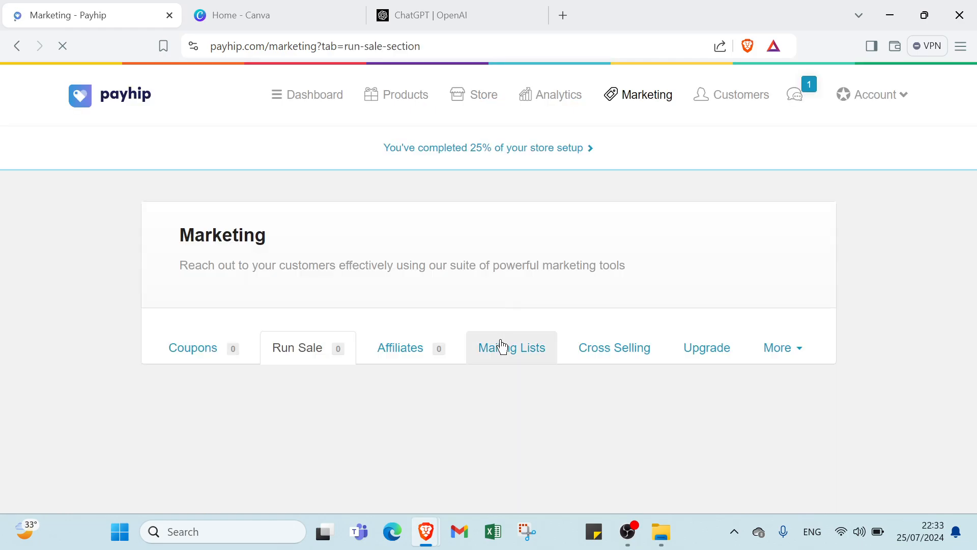
pyautogui.click(511, 347)
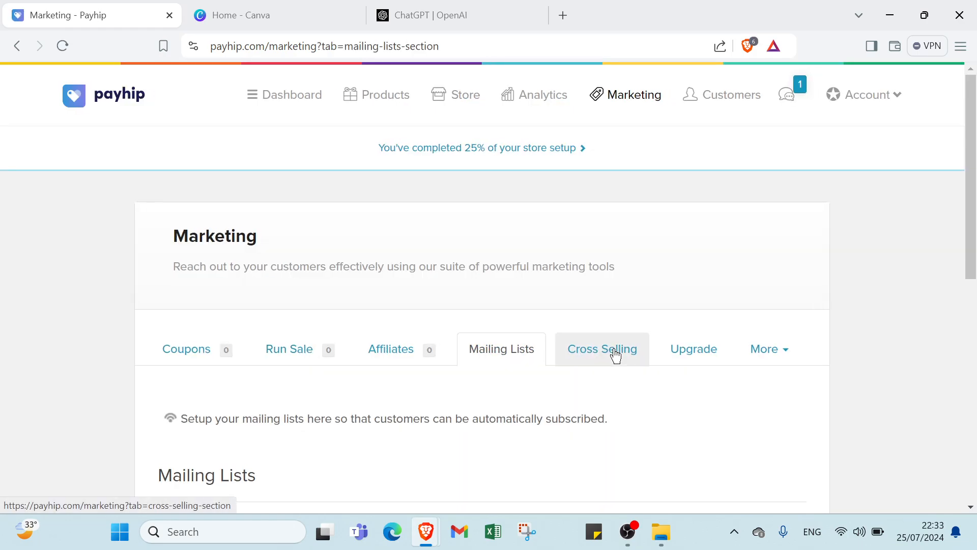
pyautogui.click(602, 348)
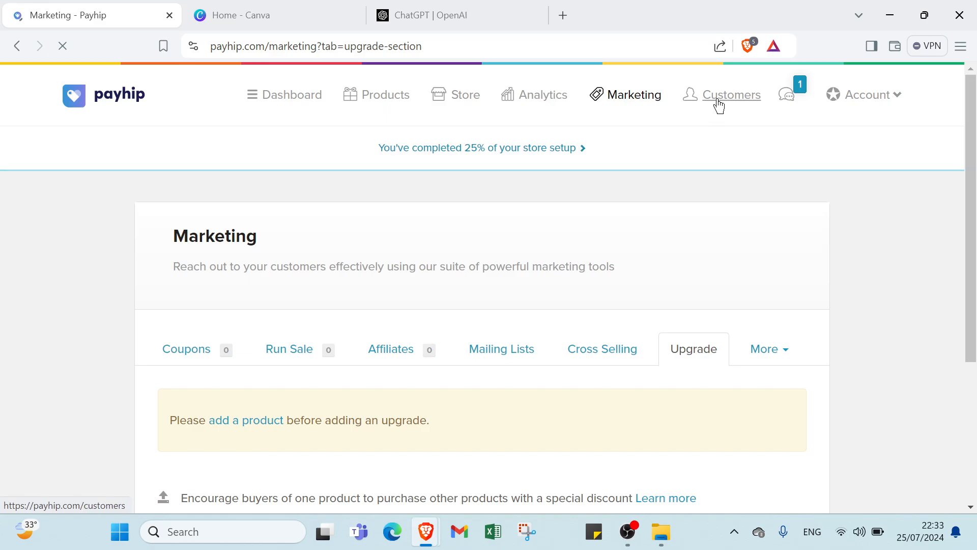
pyautogui.click(730, 94)
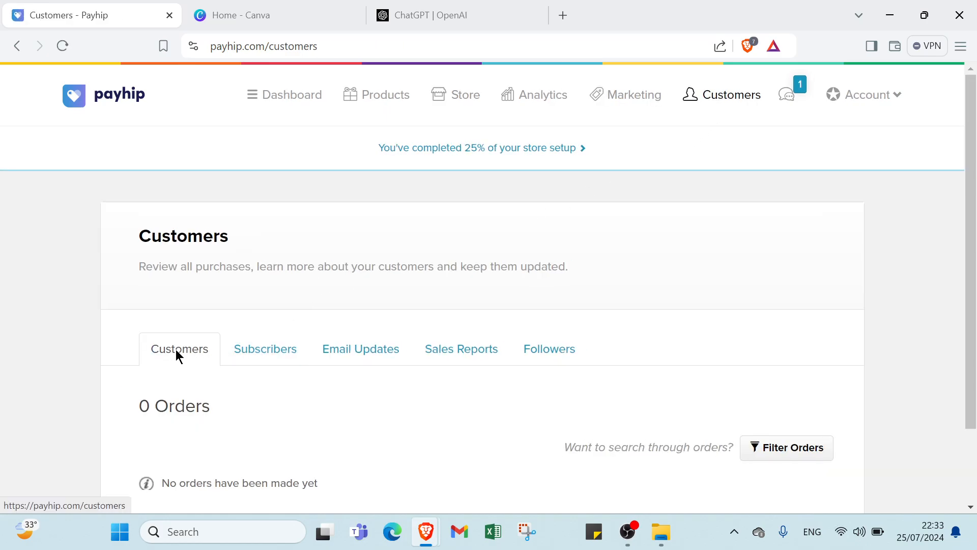
# Check the Subscribers, Email Updates and Followers tabs, view the Account menu, and return to Dashboard
pyautogui.click(265, 348)
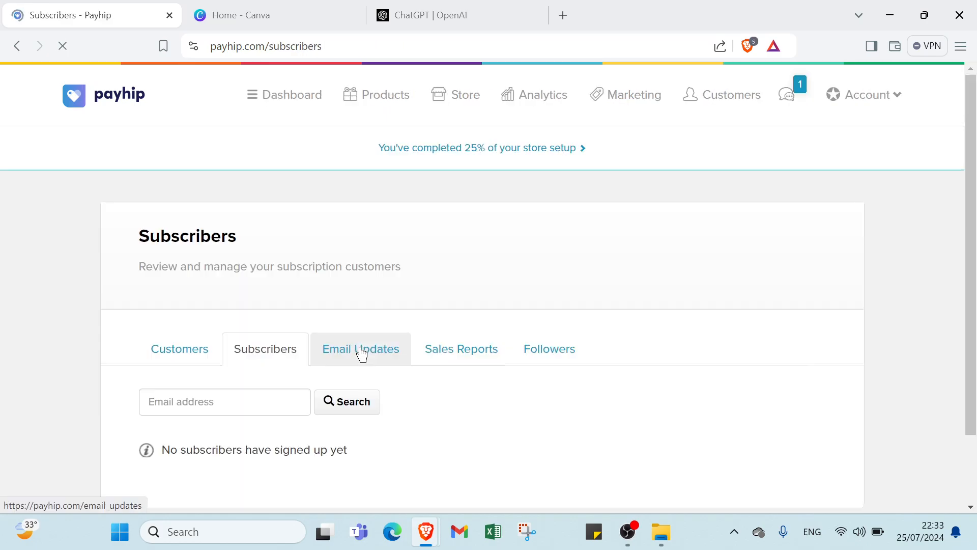
pyautogui.click(361, 348)
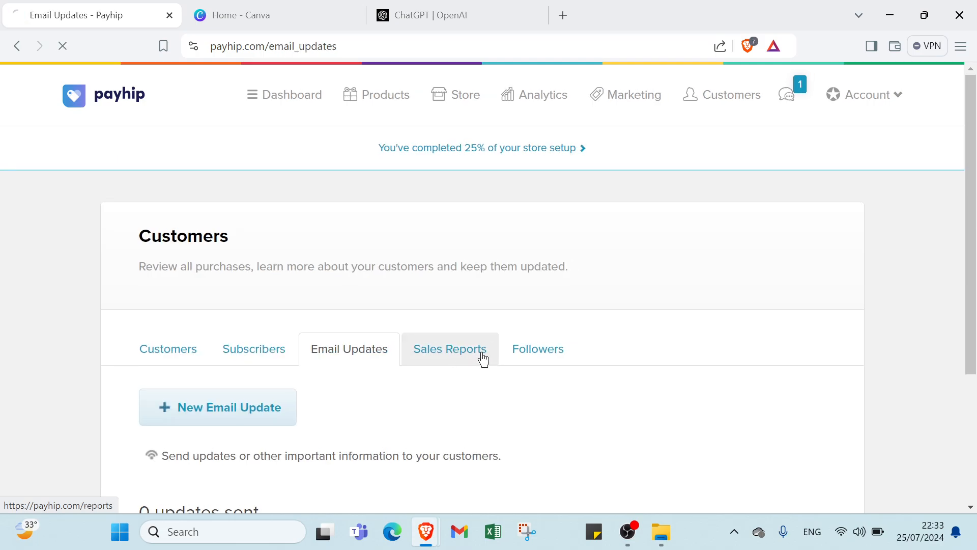
pyautogui.click(537, 348)
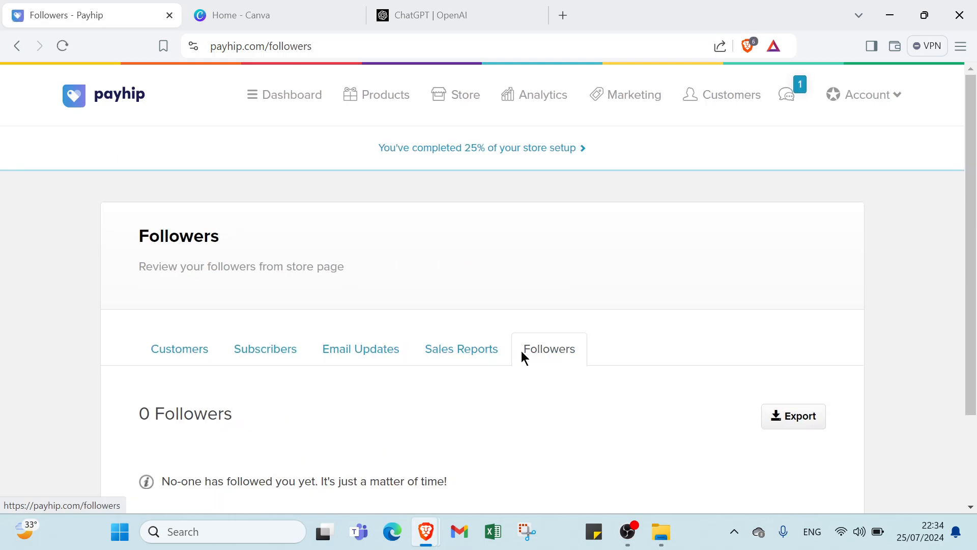
pyautogui.scroll(-3)
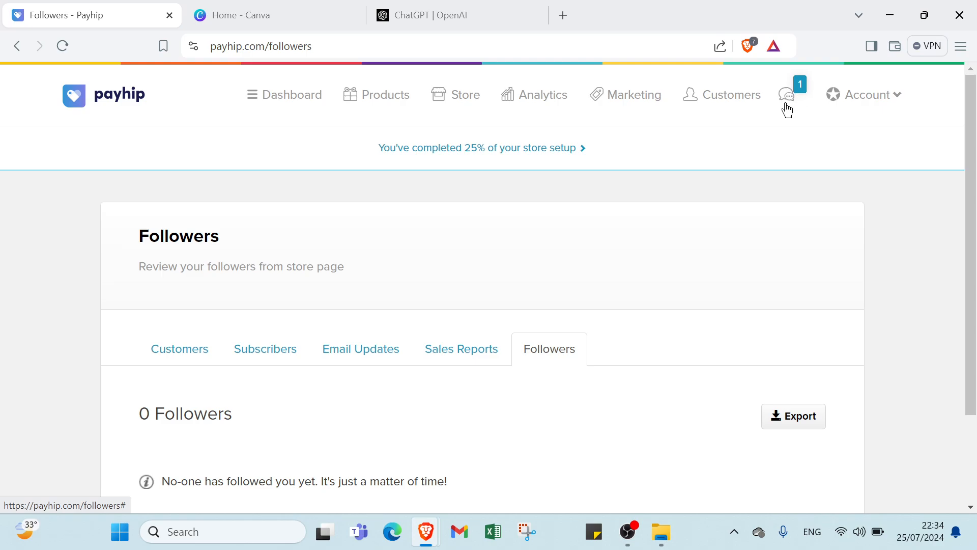
pyautogui.click(867, 94)
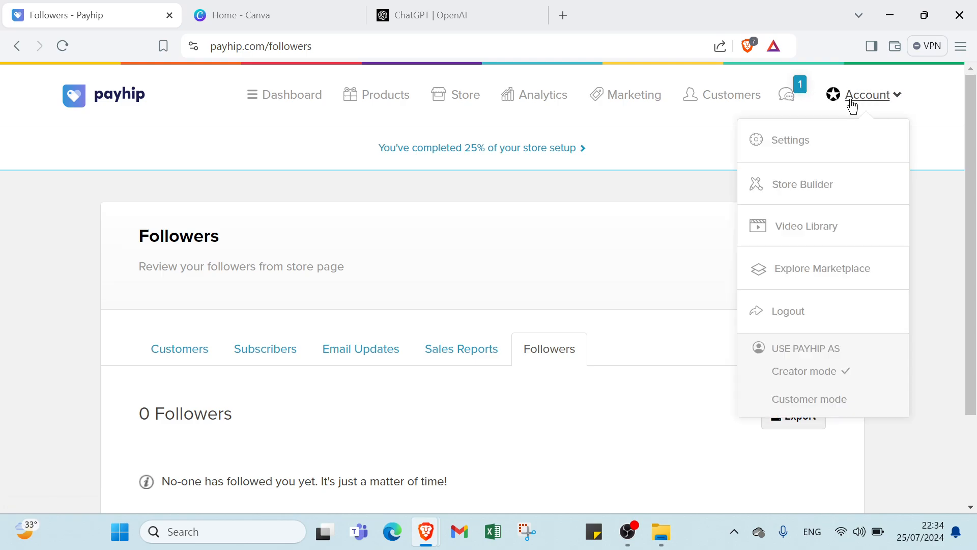
pyautogui.moveTo(805, 226)
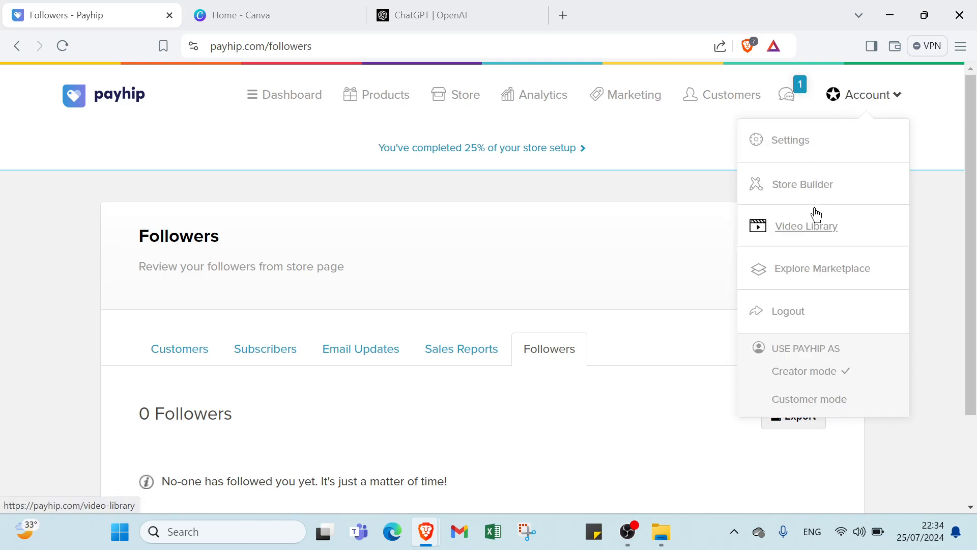
pyautogui.moveTo(806, 273)
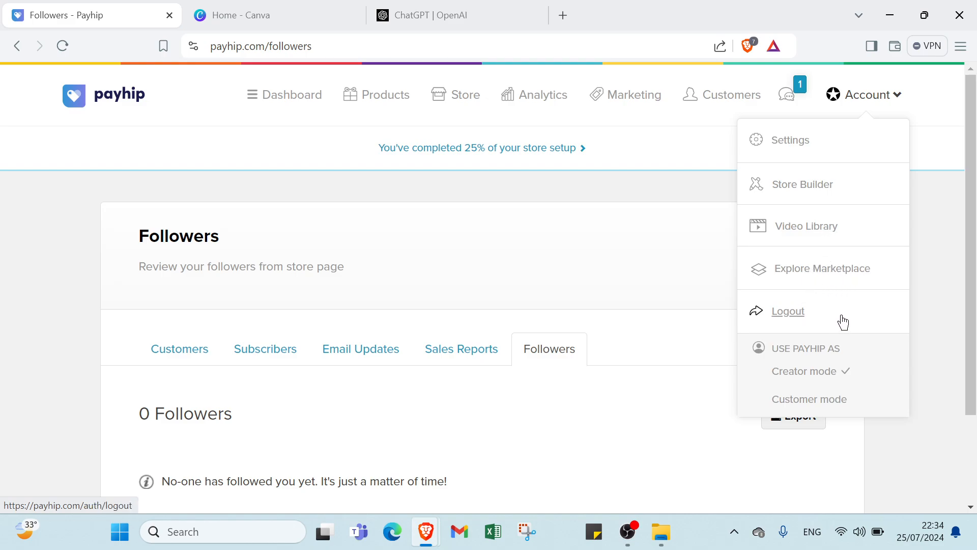
pyautogui.moveTo(809, 398)
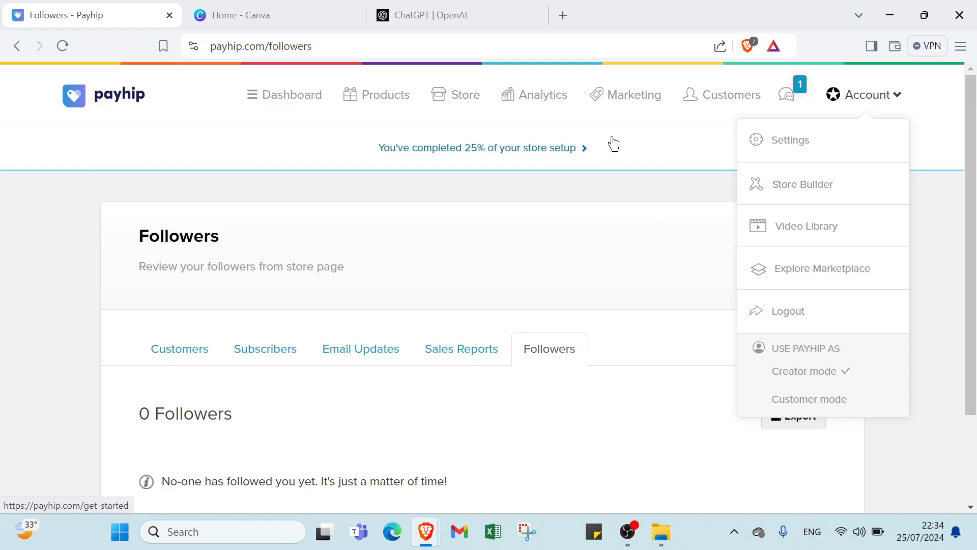
pyautogui.click(291, 95)
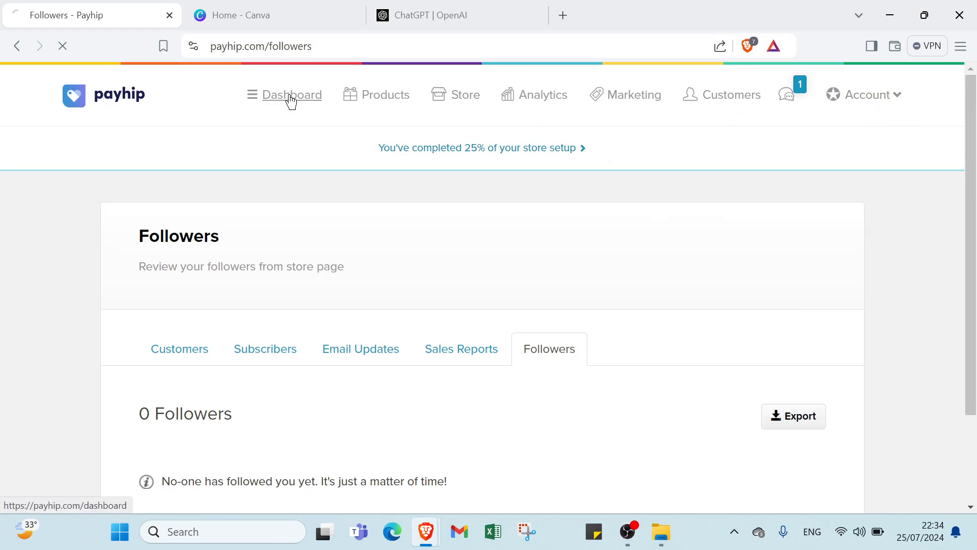
# Launch the Store Builder from Store and choose Add First Product when prompted
pyautogui.click(291, 95)
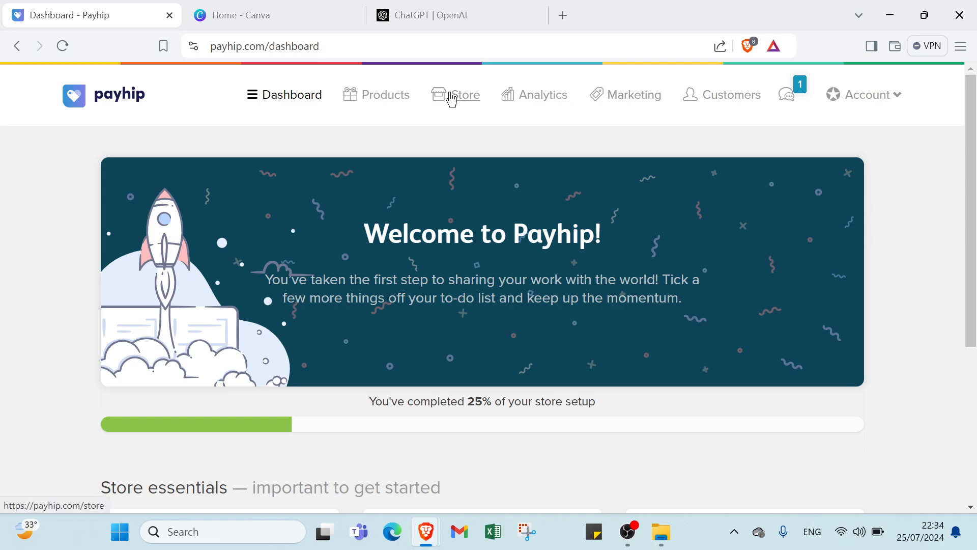
pyautogui.click(464, 95)
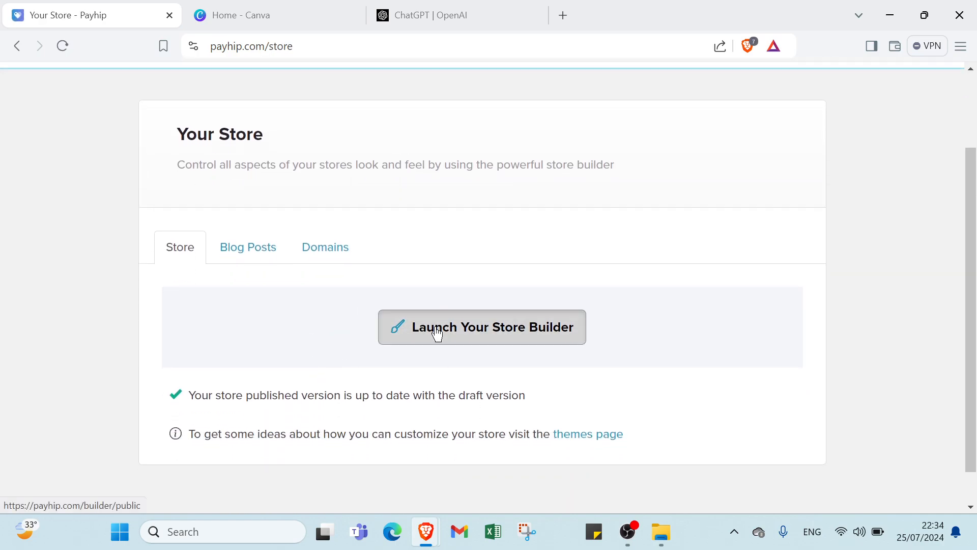
pyautogui.click(481, 326)
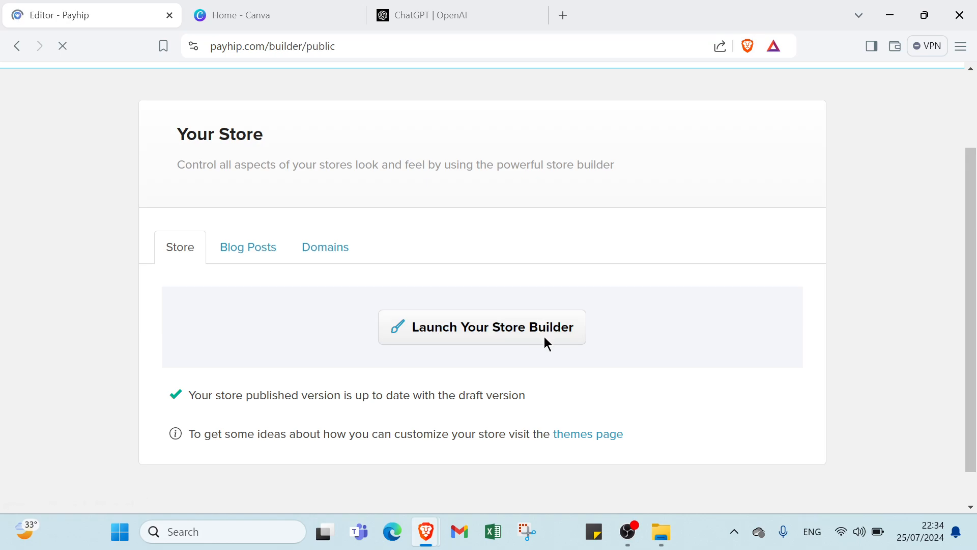
pyautogui.moveTo(505, 347)
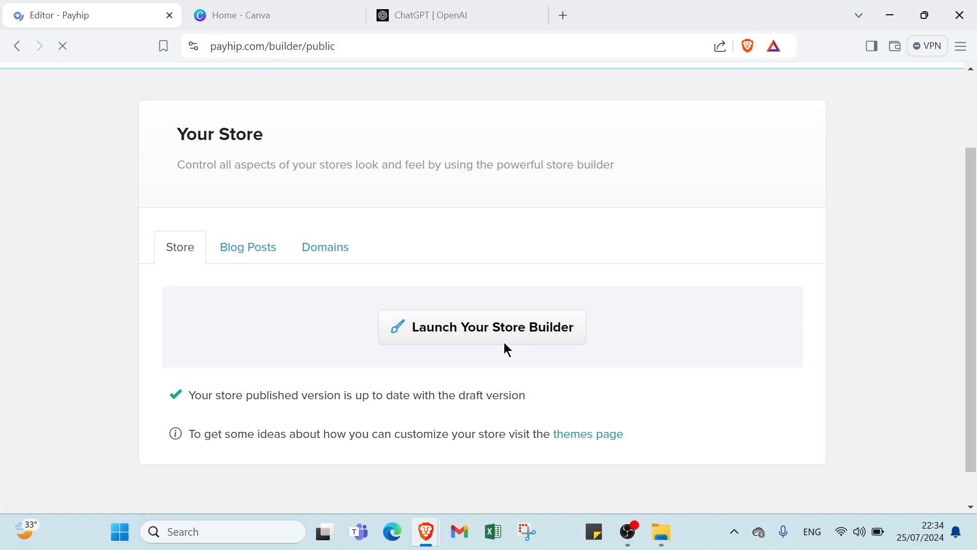
pyautogui.click(481, 327)
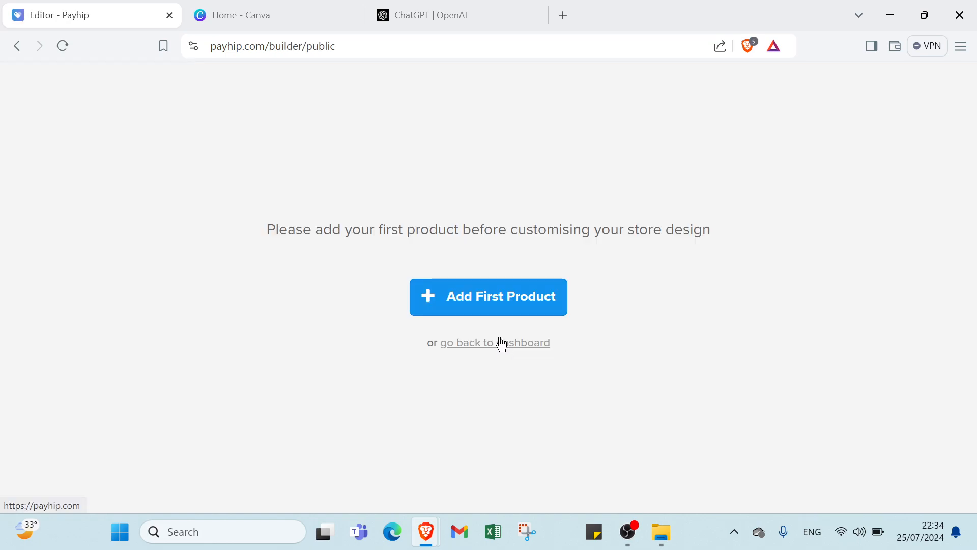
pyautogui.click(488, 297)
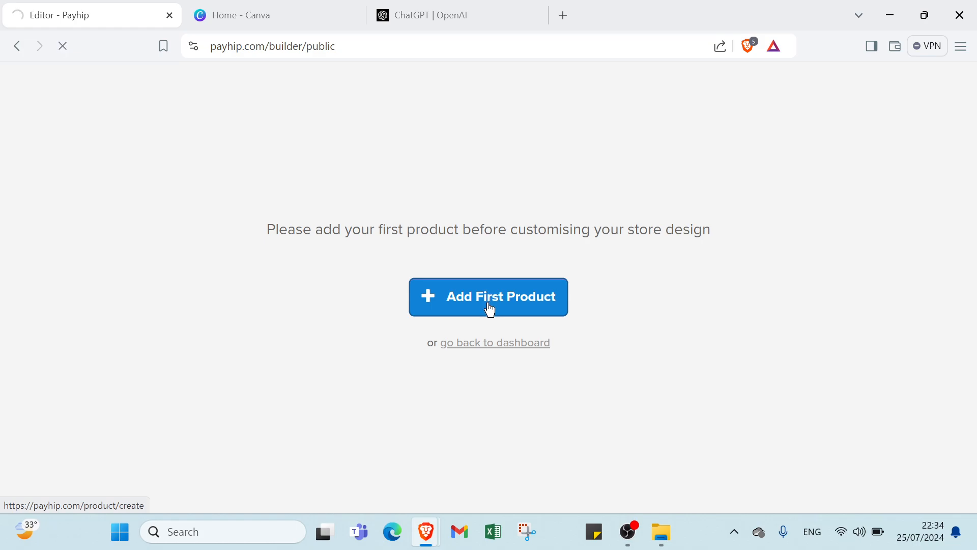
pyautogui.click(488, 296)
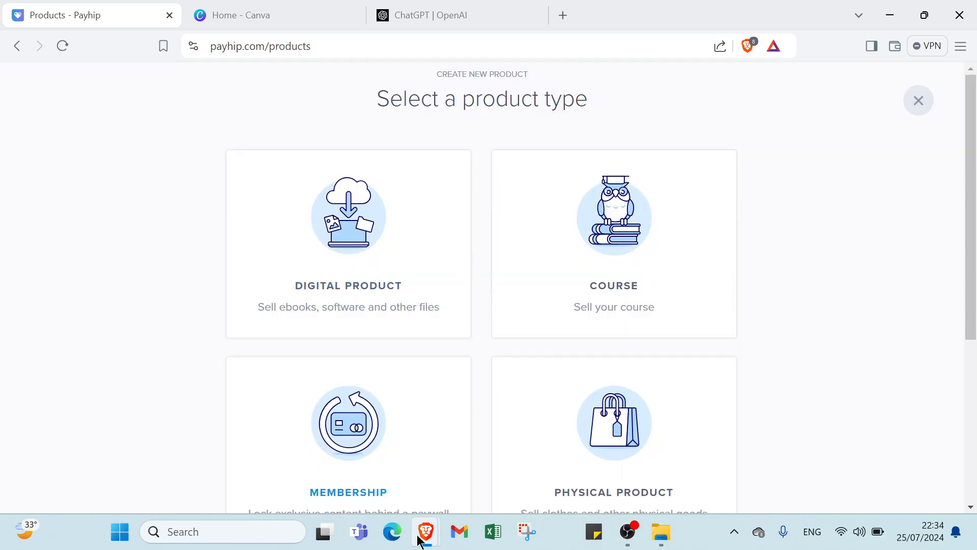
# Scroll the product type options and pick Digital Product
pyautogui.scroll(-3)
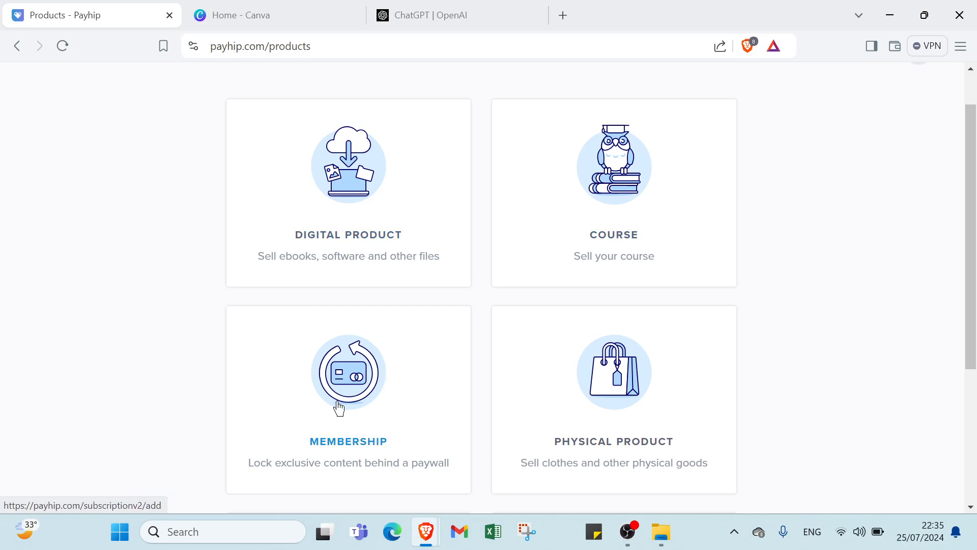
pyautogui.scroll(-3)
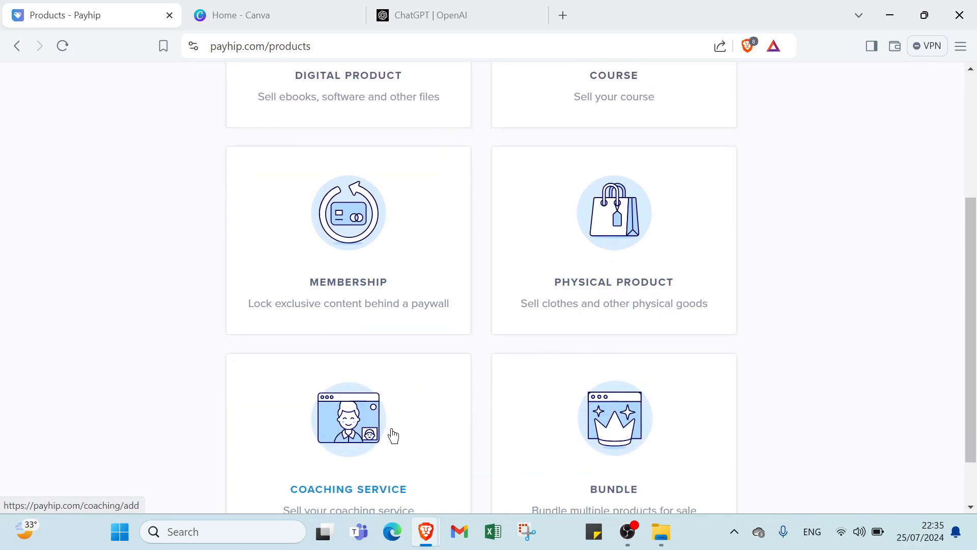
pyautogui.scroll(-3)
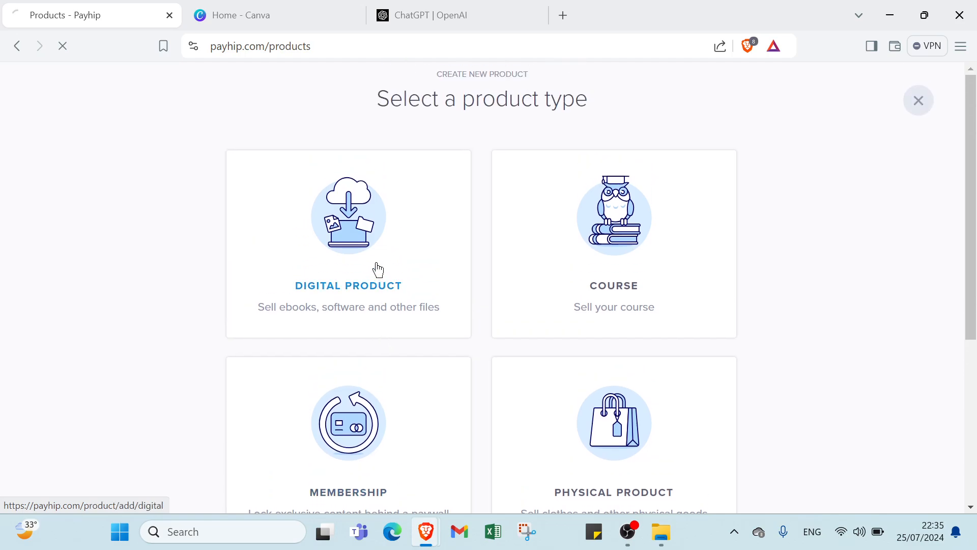
pyautogui.click(348, 243)
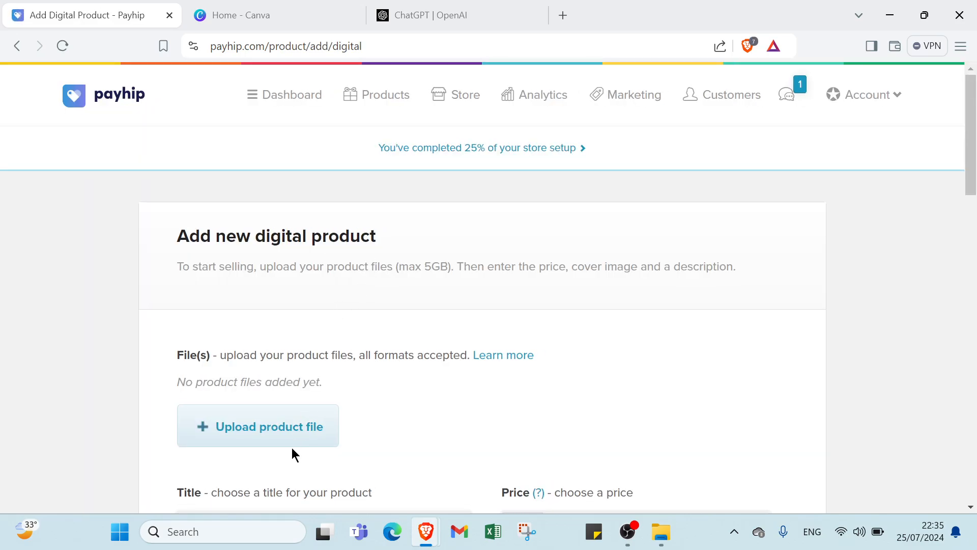
# Title the product 'product', move to the price field, and go to add a cover image
pyautogui.scroll(-3)
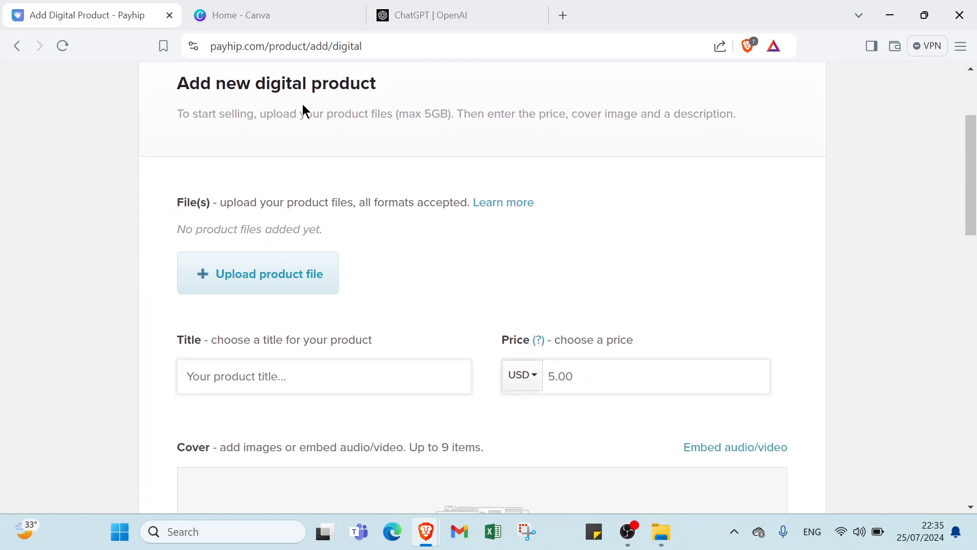
pyautogui.moveTo(319, 137)
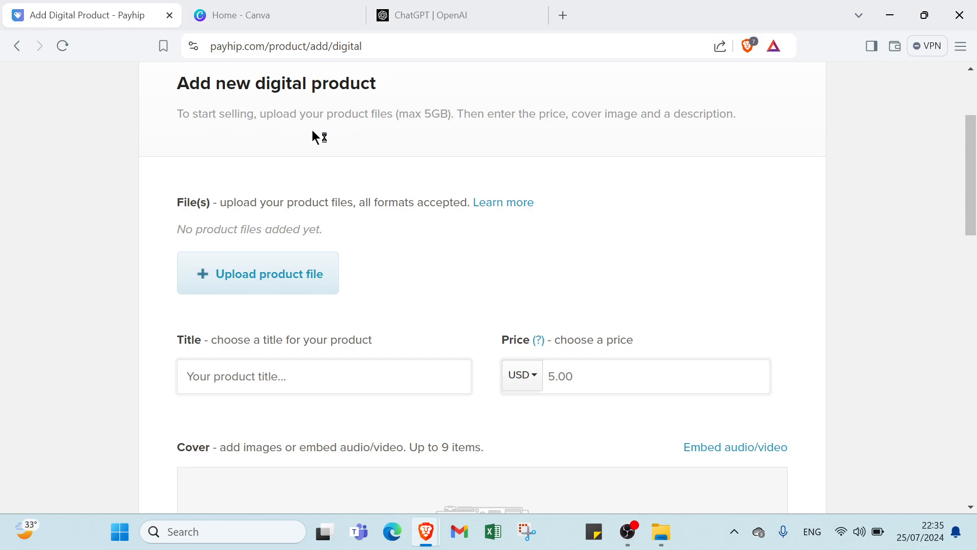
pyautogui.moveTo(522, 132)
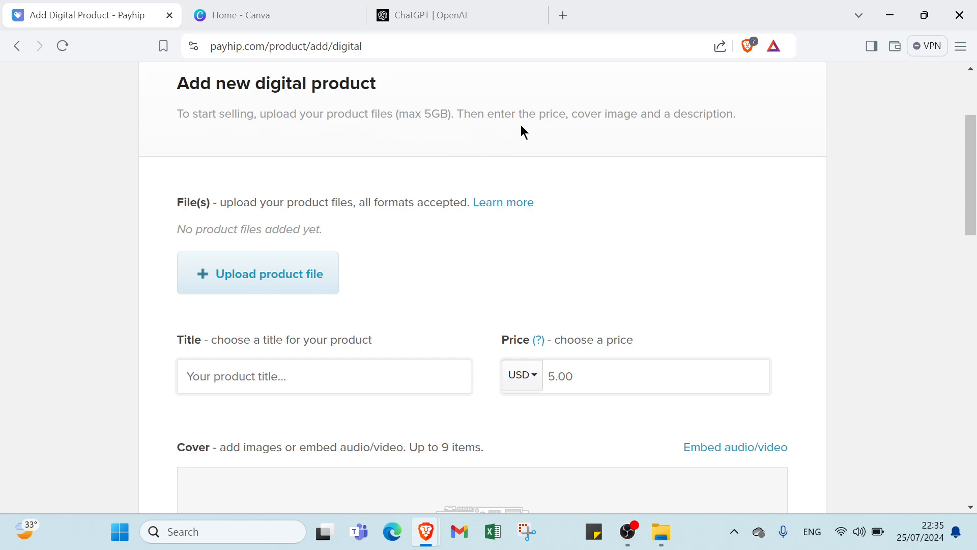
pyautogui.moveTo(697, 129)
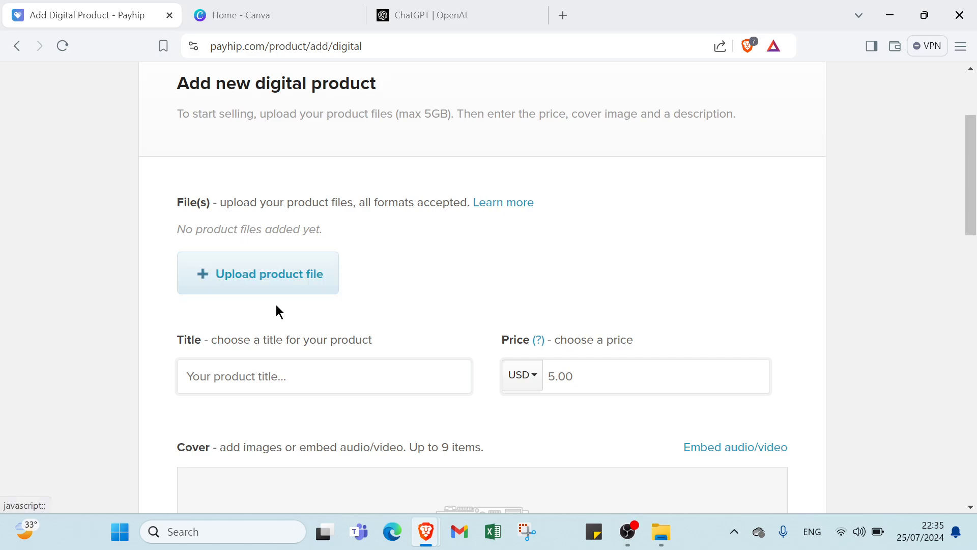
pyautogui.write('product')
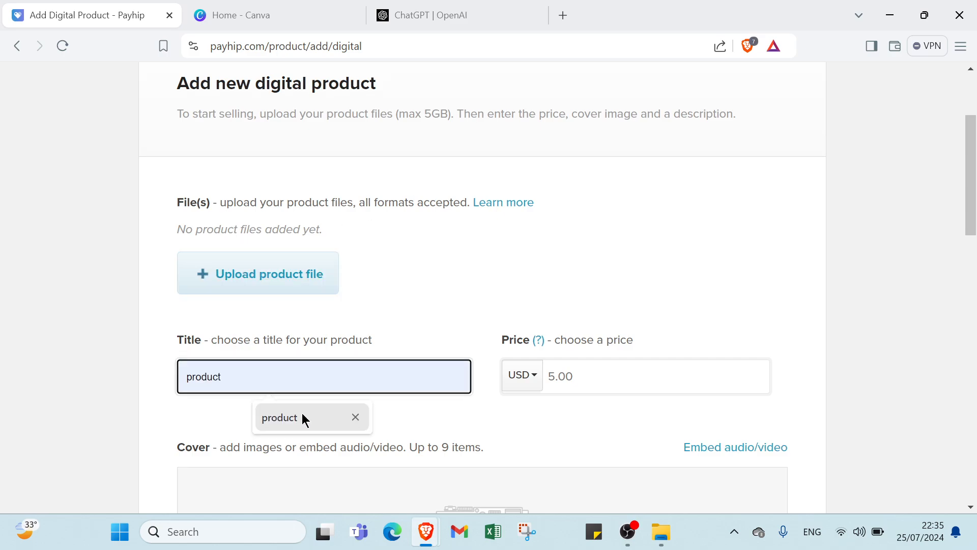
pyautogui.click(654, 375)
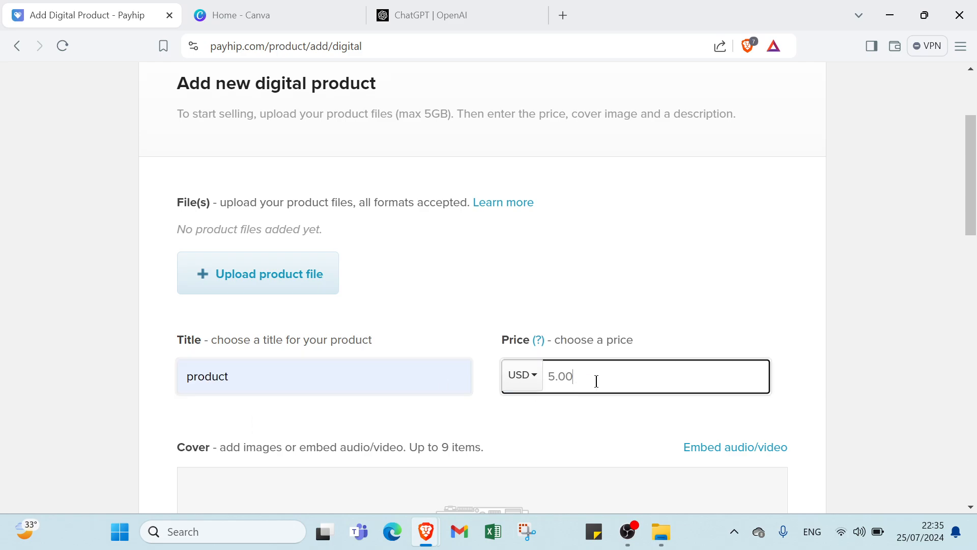
pyautogui.scroll(-3)
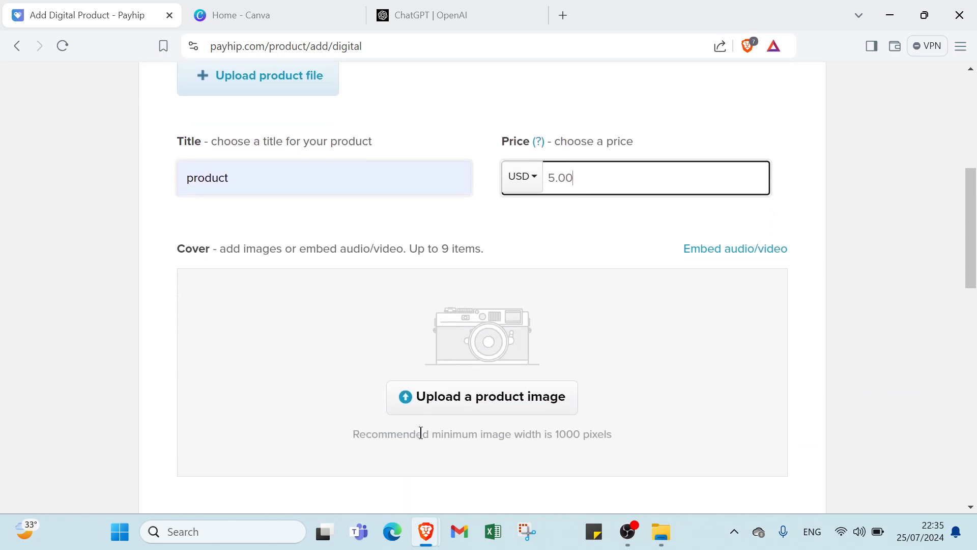
pyautogui.scroll(-3)
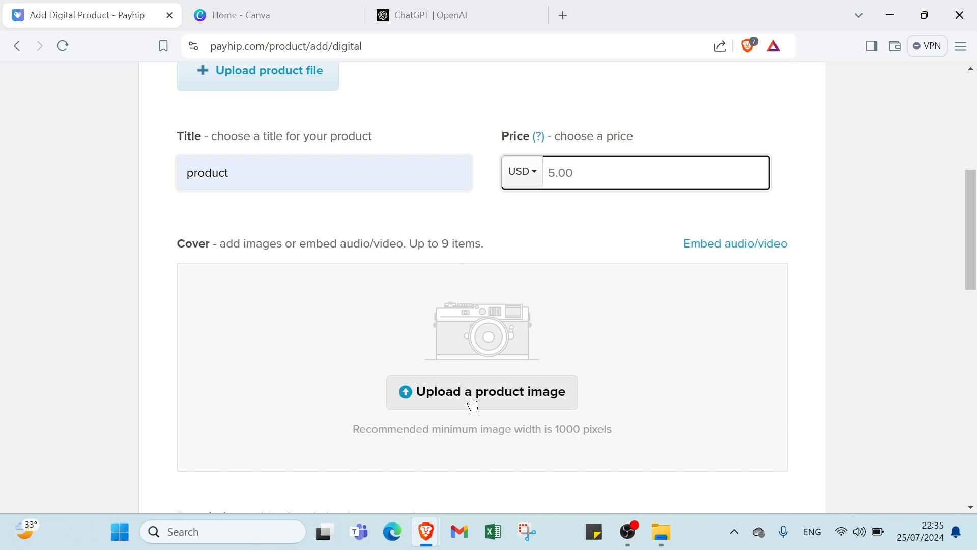
pyautogui.click(249, 14)
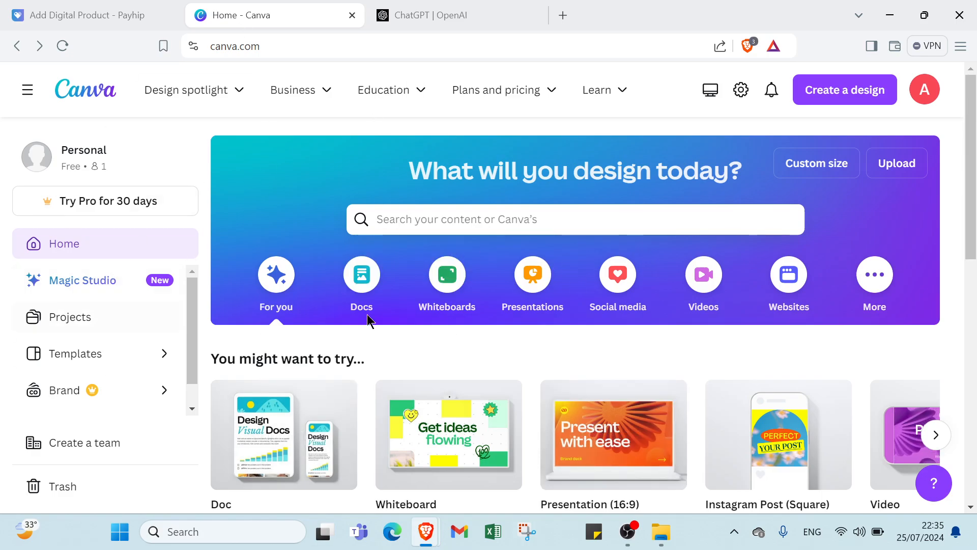
pyautogui.moveTo(419, 243)
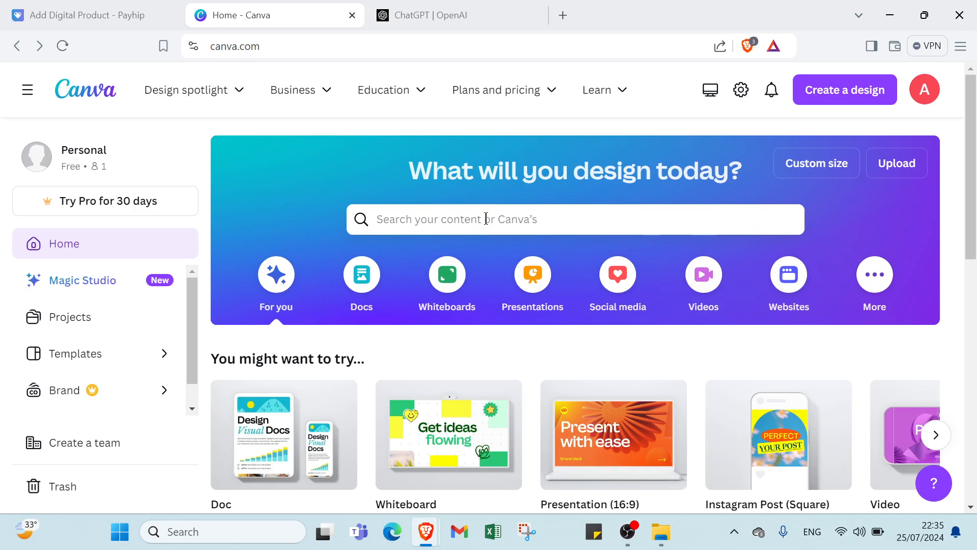
pyautogui.moveTo(838, 175)
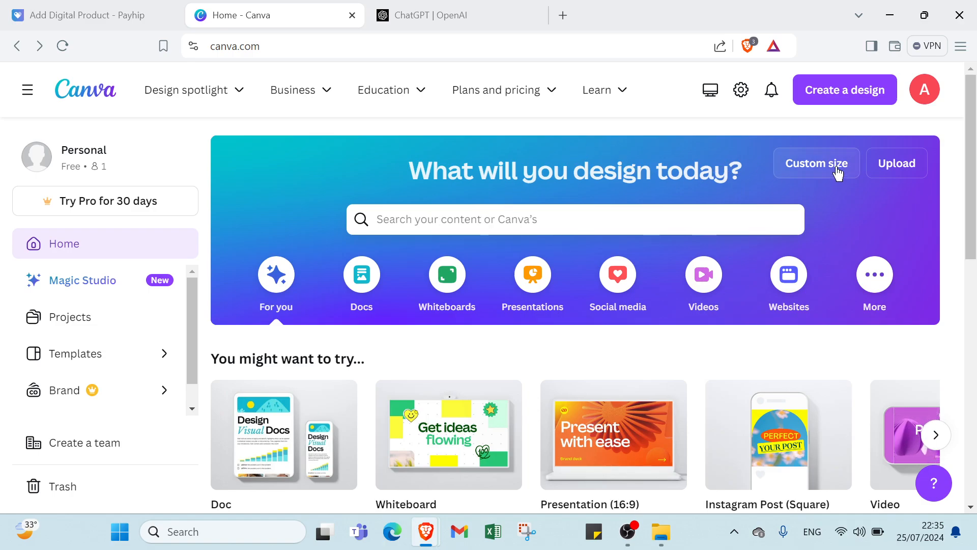
# Create a Presentation (16:9) design from Canva's Custom size suggestions
pyautogui.click(816, 162)
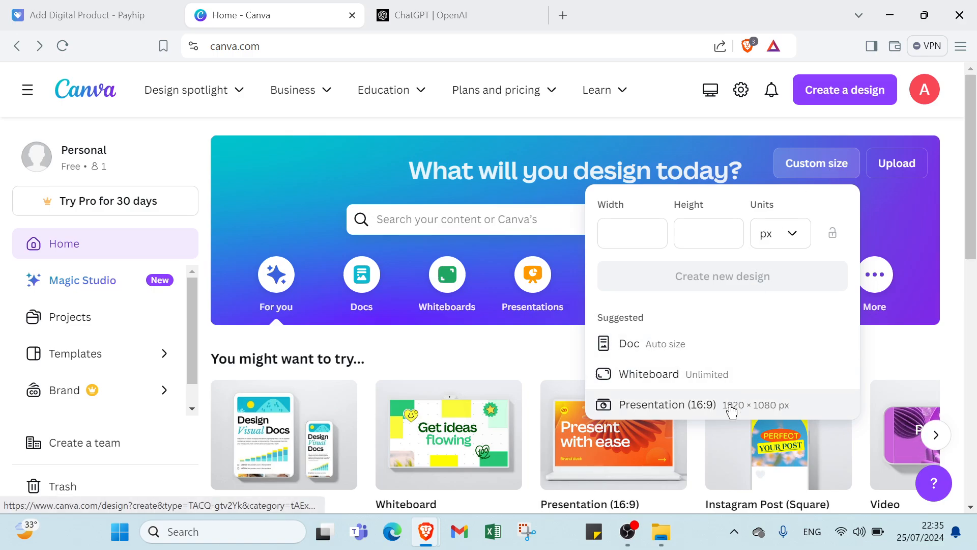
pyautogui.click(686, 405)
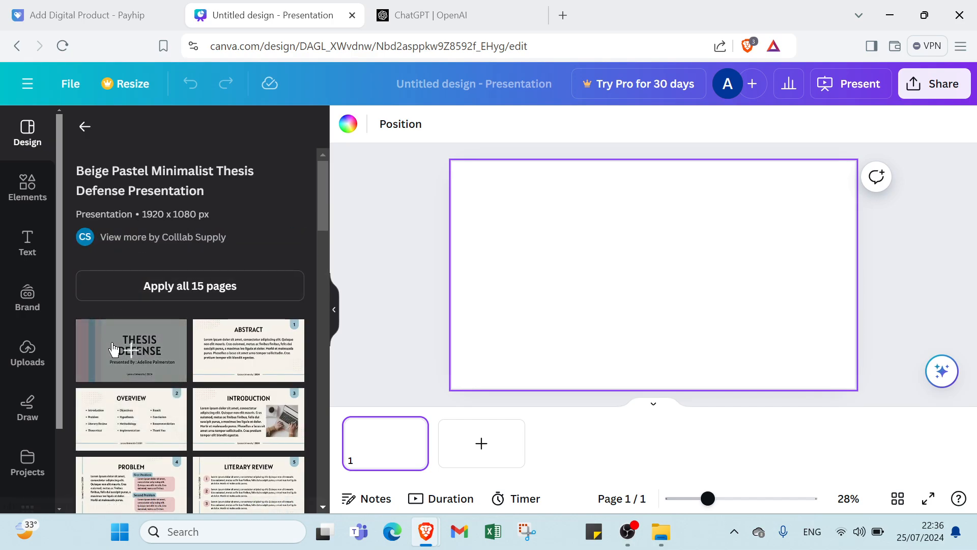
# Apply the Beige Pastel Thesis Defense title page and select its title text
pyautogui.click(130, 350)
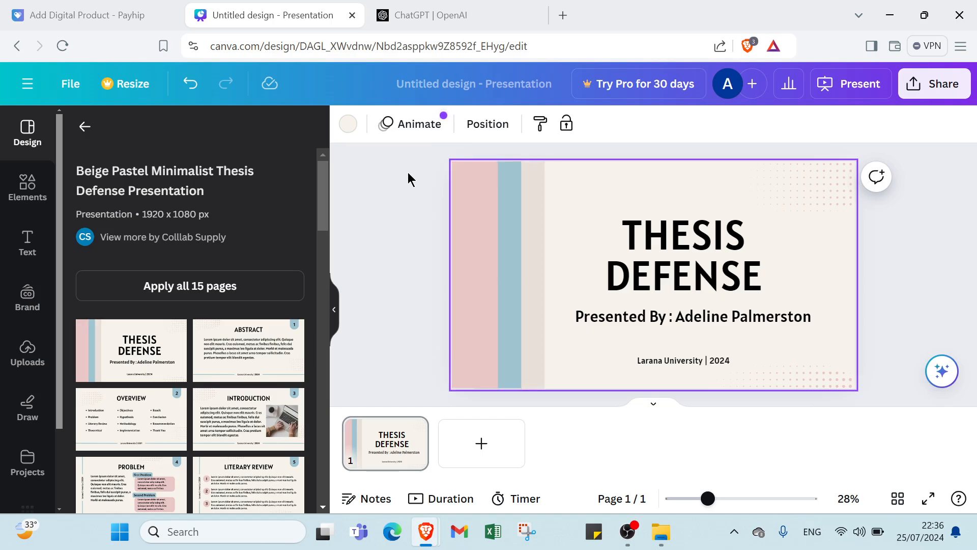
pyautogui.moveTo(348, 123)
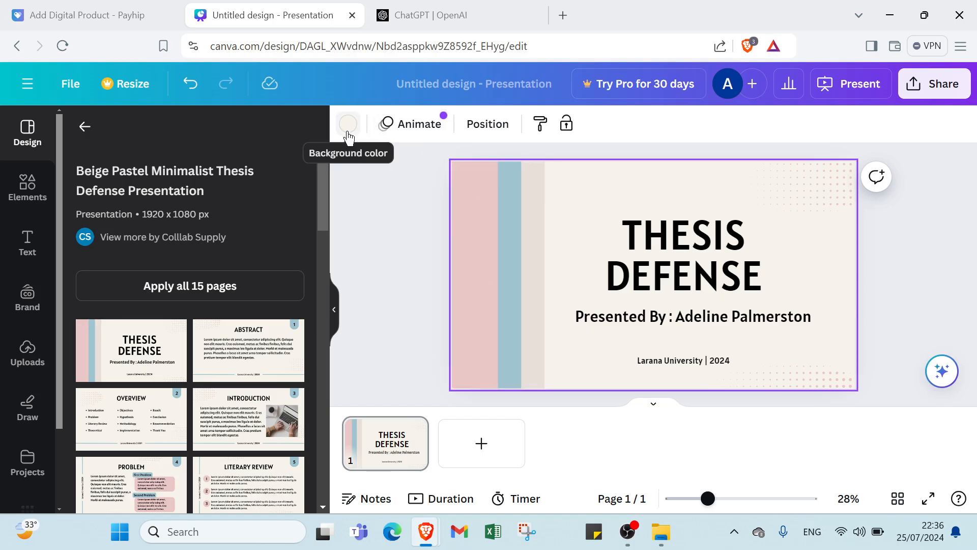
pyautogui.moveTo(772, 239)
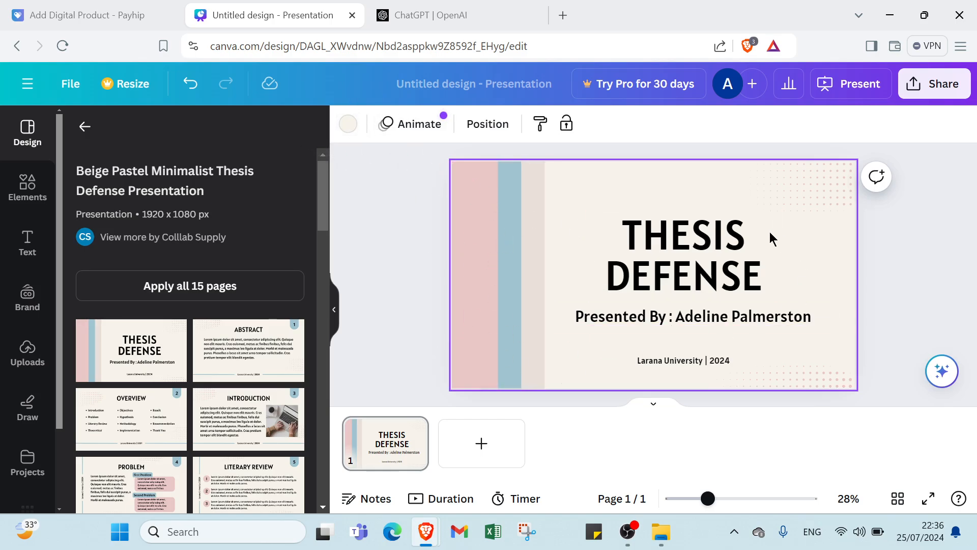
pyautogui.click(682, 255)
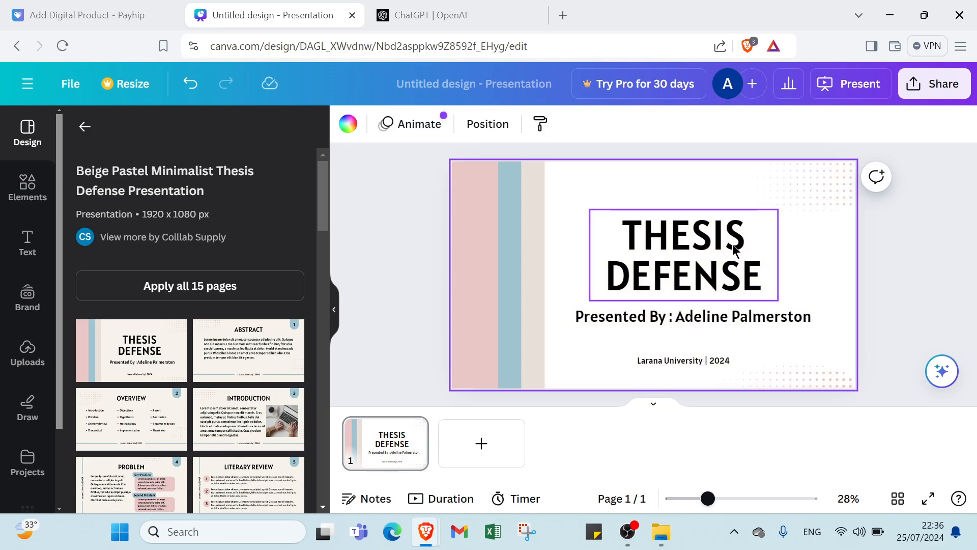
# Select the Thesis Defense title words and retype the heading as THESIE
pyautogui.moveTo(683, 254); pyautogui.dragTo(682, 326)
pyautogui.write('THESIE')
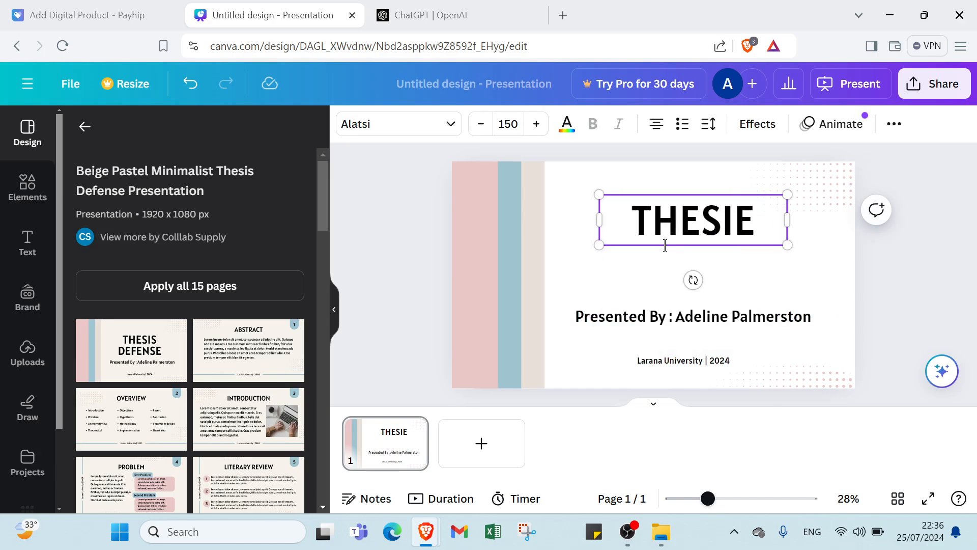
pyautogui.click(692, 316)
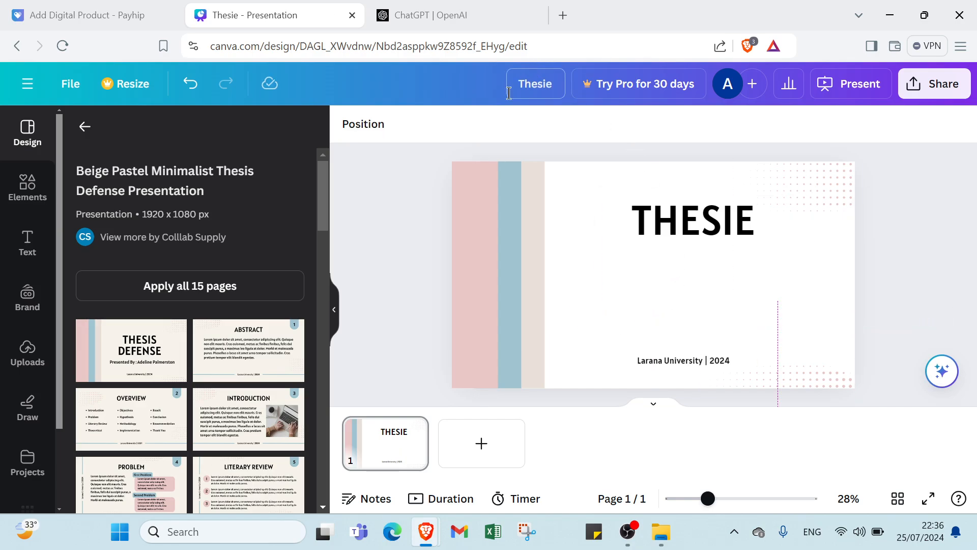
pyautogui.moveTo(480, 444)
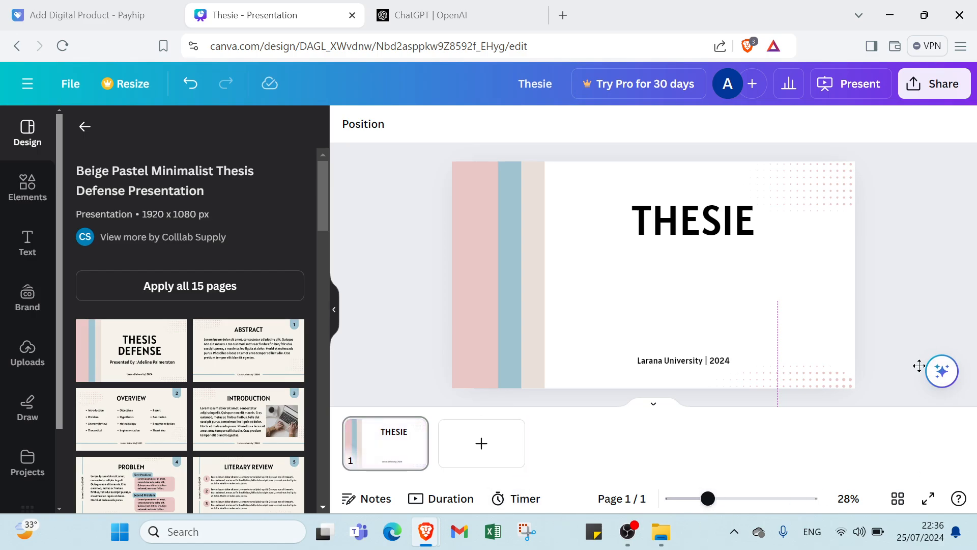
pyautogui.moveTo(942, 372)
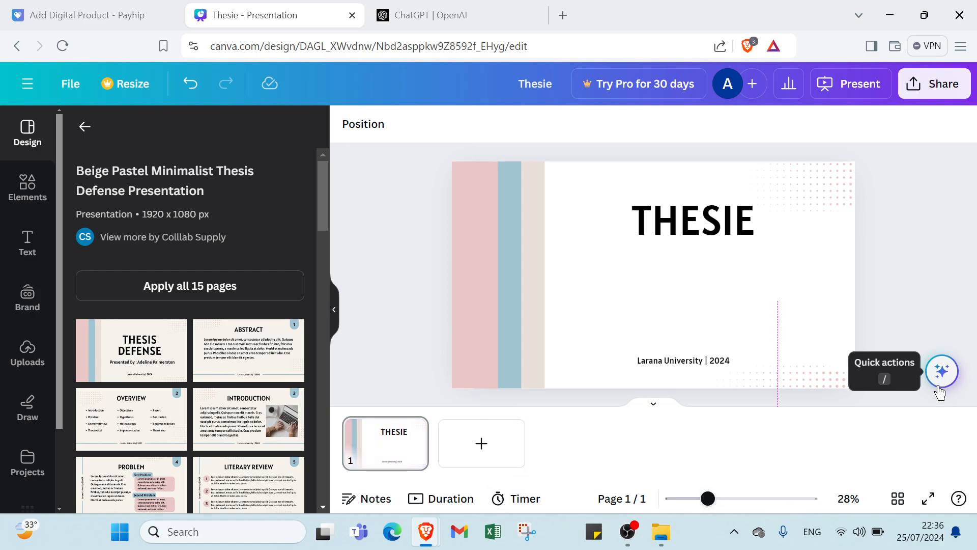
pyautogui.moveTo(707, 498); pyautogui.dragTo(753, 498)
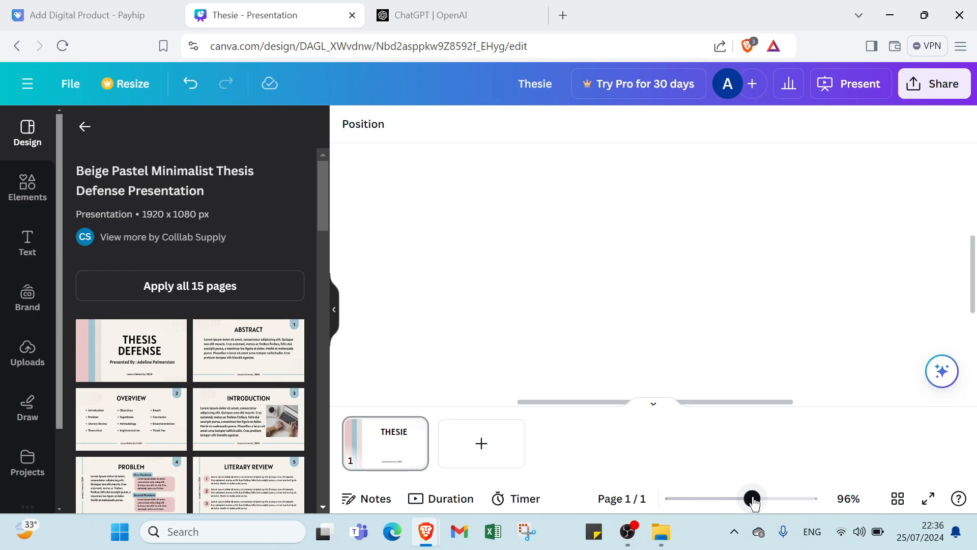
pyautogui.moveTo(752, 498); pyautogui.dragTo(679, 498)
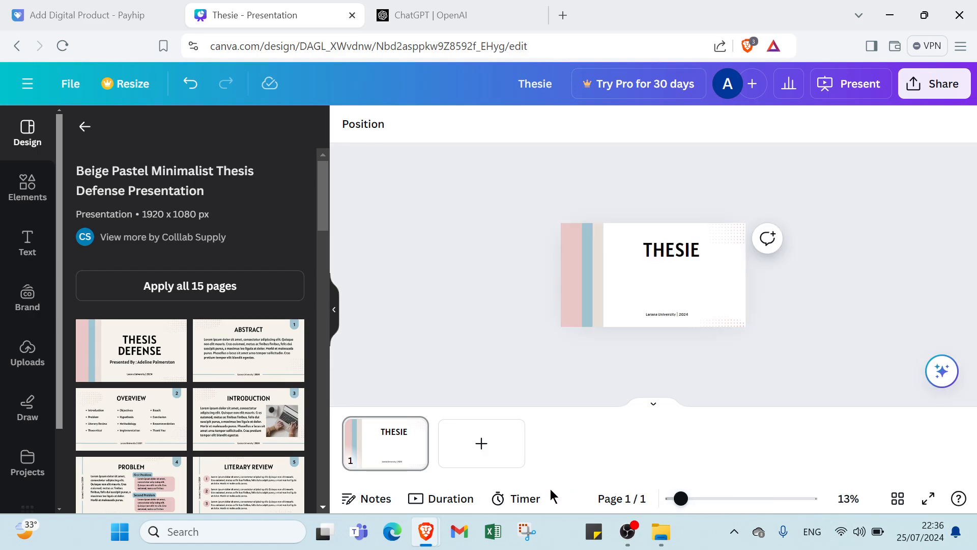
pyautogui.moveTo(516, 498)
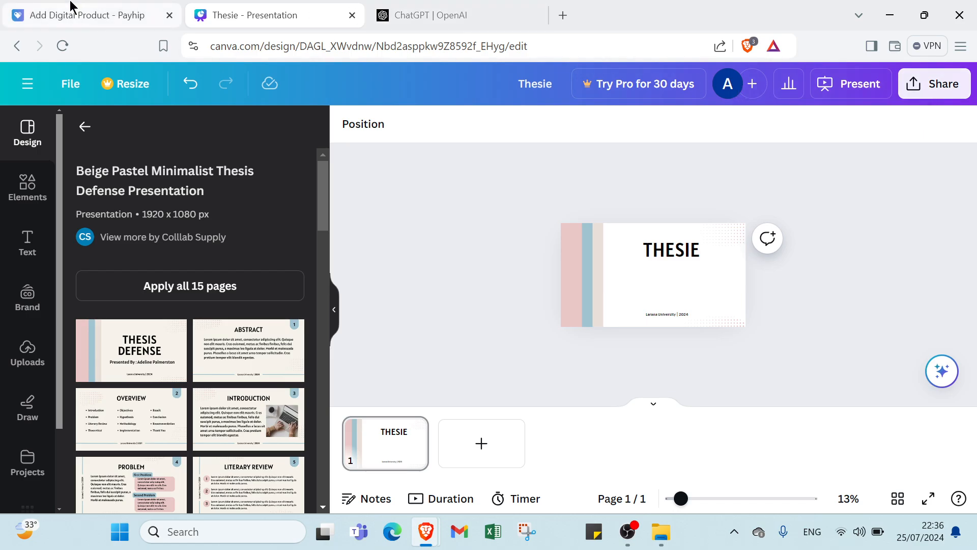
# Pass briefly through the Payhip tab, then bring the ChatGPT | OpenAI tab into view
pyautogui.click(87, 15)
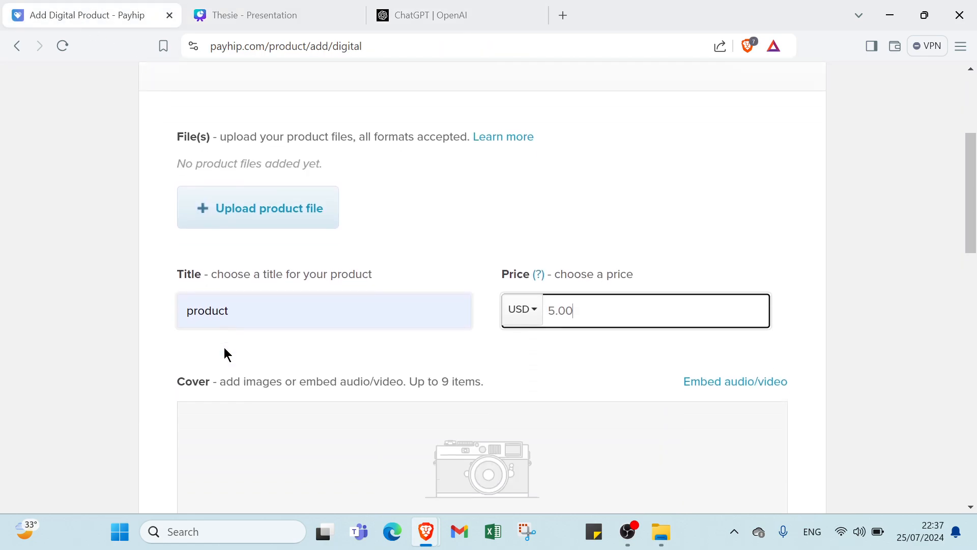
pyautogui.scroll(-3)
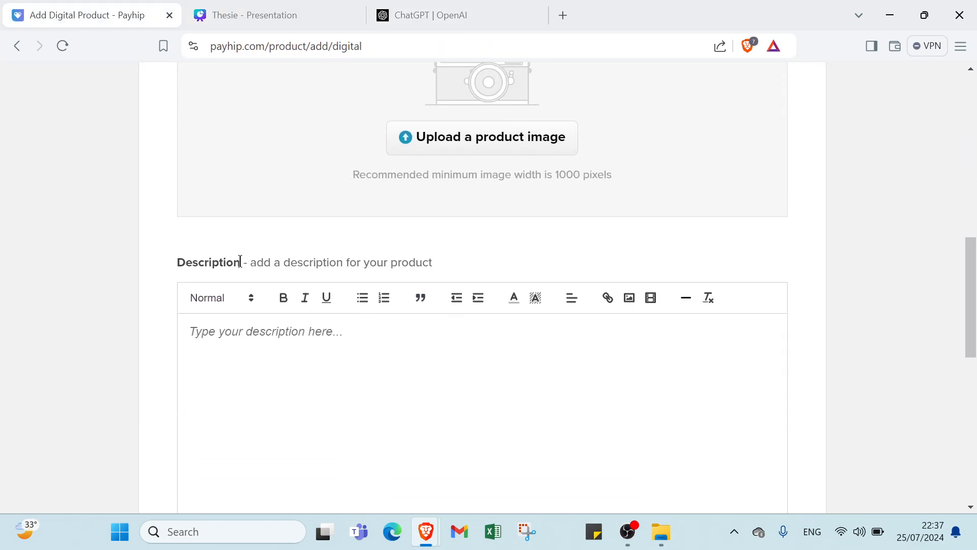
pyautogui.moveTo(372, 293)
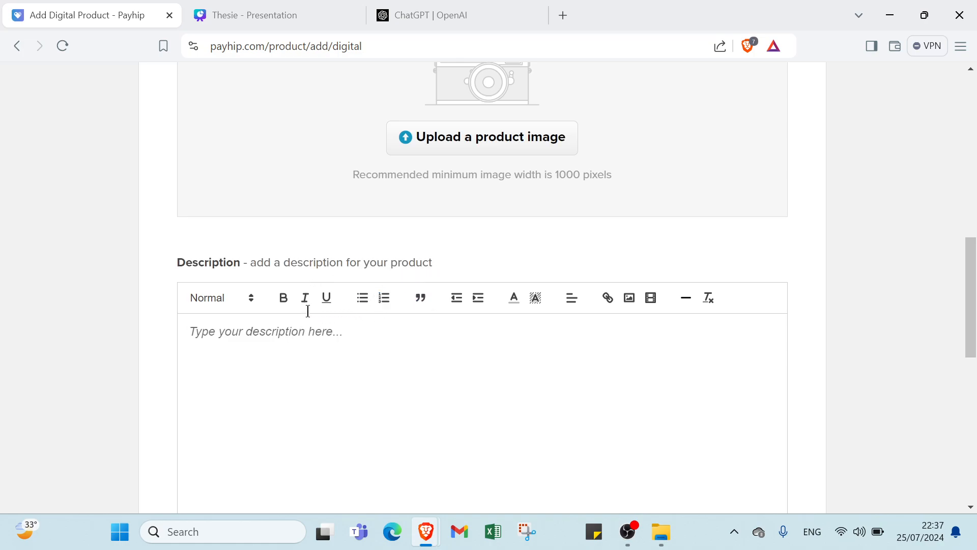
pyautogui.click(436, 15)
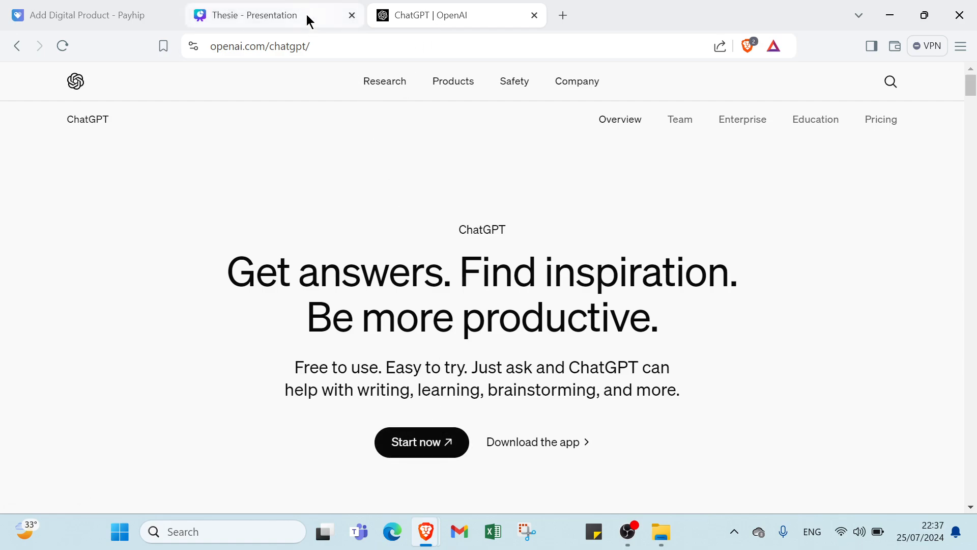
pyautogui.moveTo(254, 15)
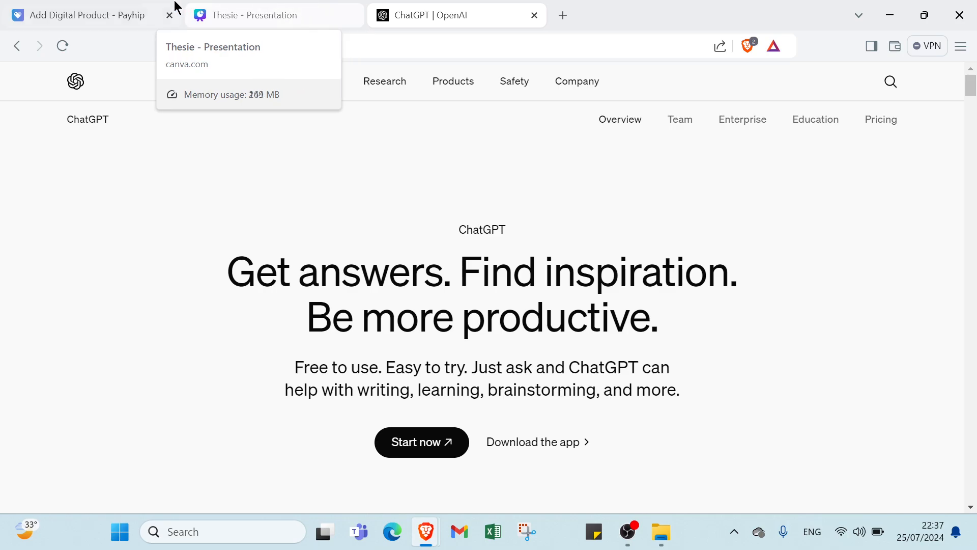
# Scroll the Add Digital Product form past Description and Visibility to the Add Product button
pyautogui.click(81, 15)
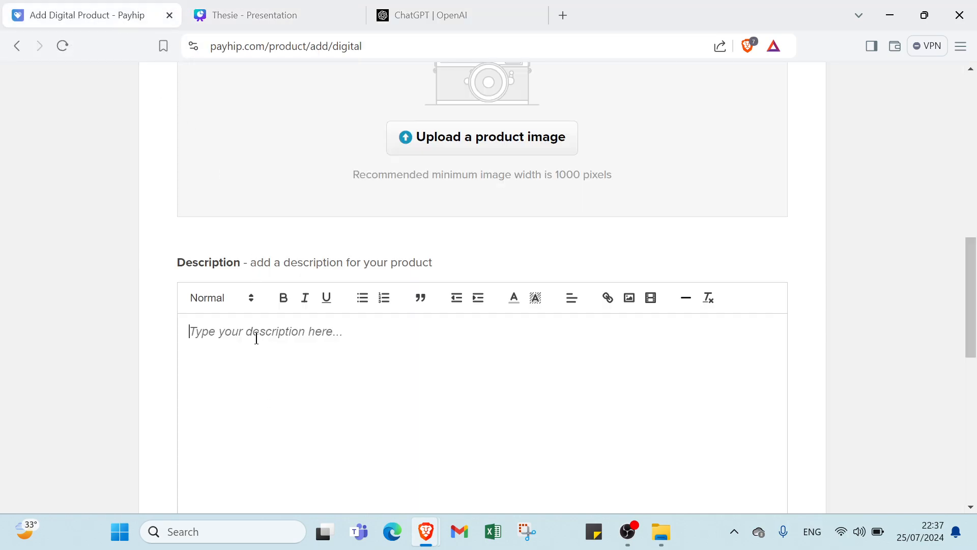
pyautogui.scroll(-3)
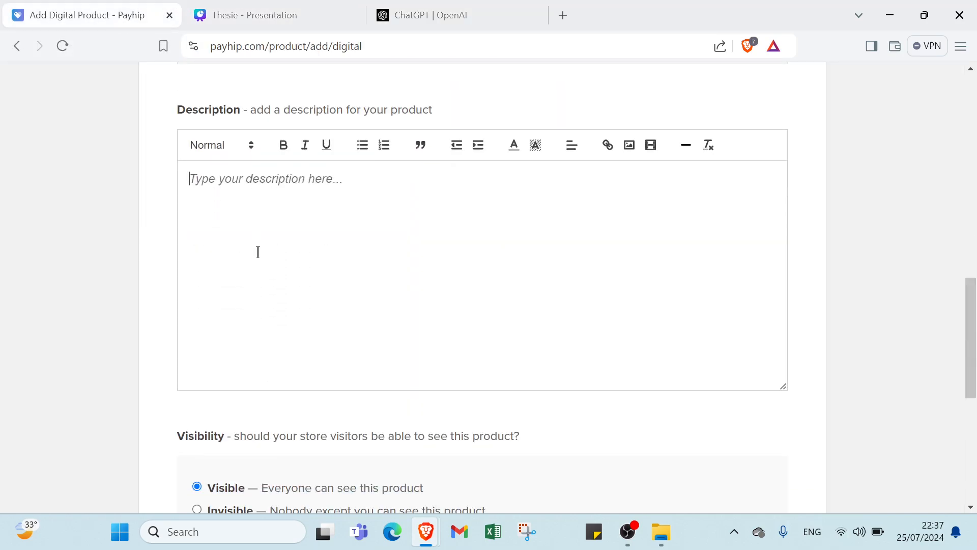
pyautogui.scroll(-3)
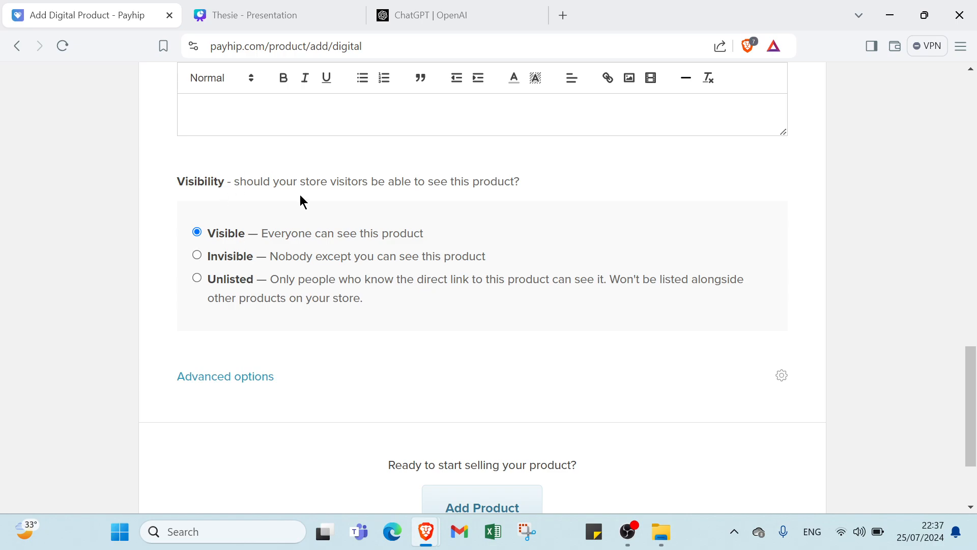
pyautogui.moveTo(486, 198)
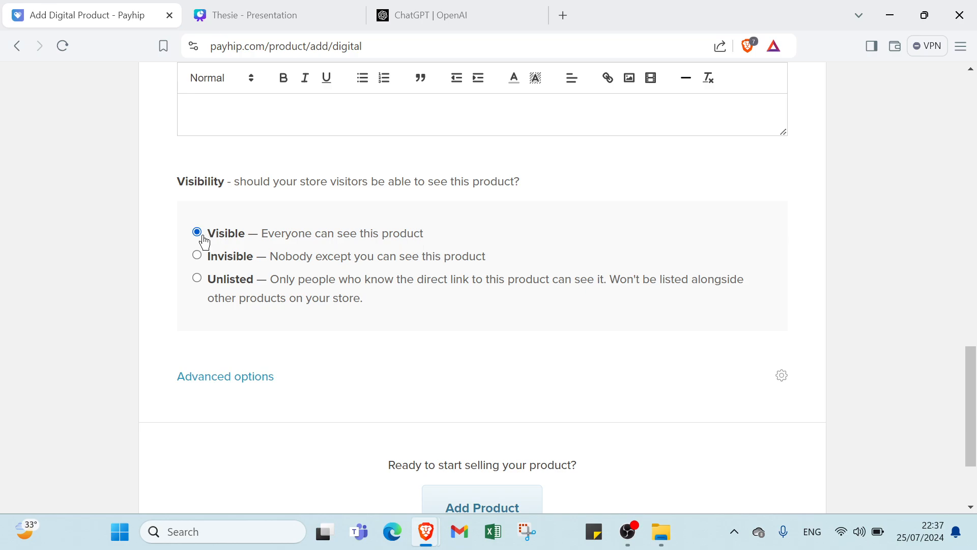
pyautogui.scroll(-3)
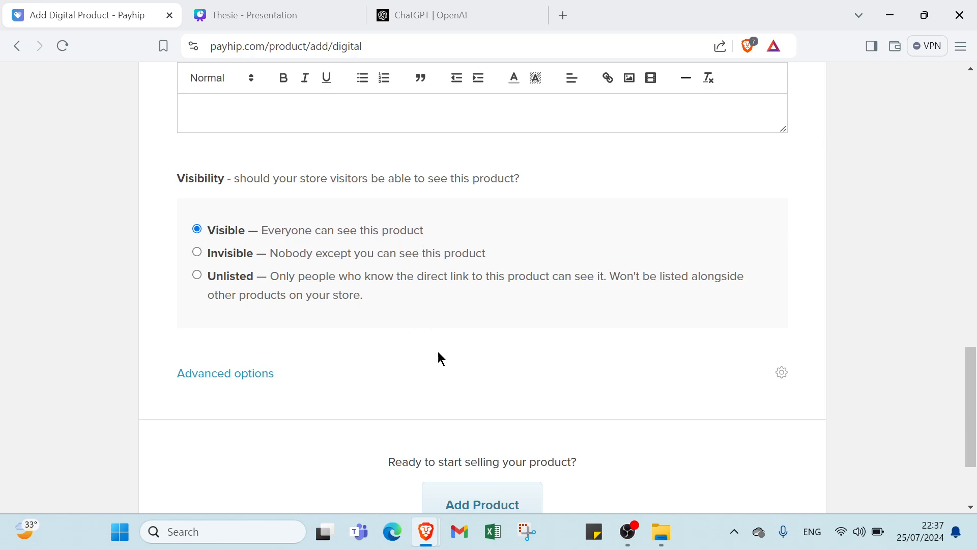
pyautogui.scroll(-3)
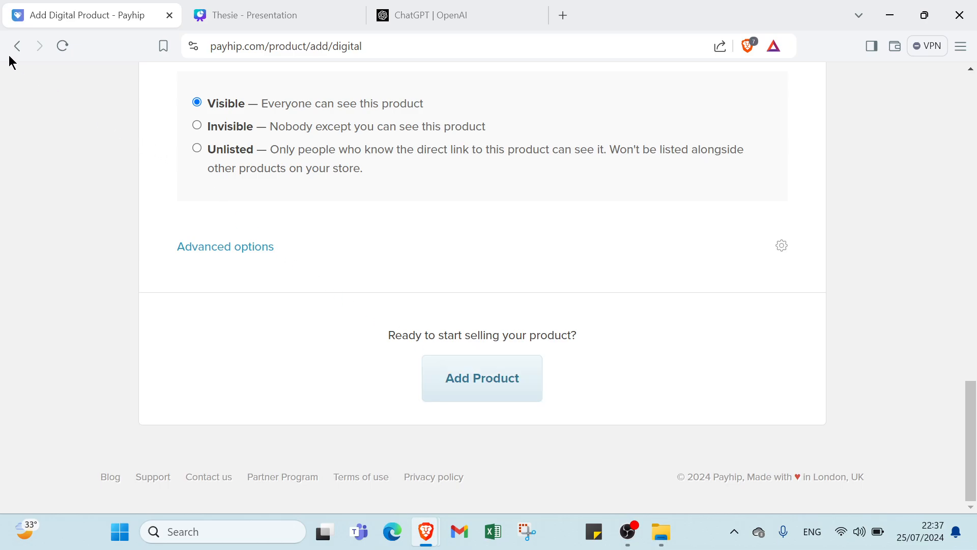
# Go back through earlier pages to the dashboard, leaving the form unsaved, and choose Setup checkout
pyautogui.click(17, 45)
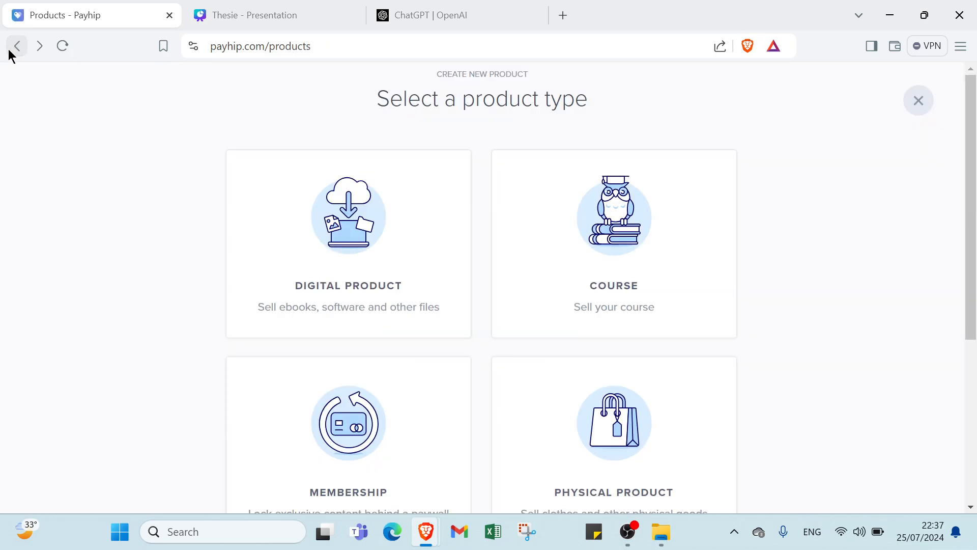
pyautogui.click(16, 45)
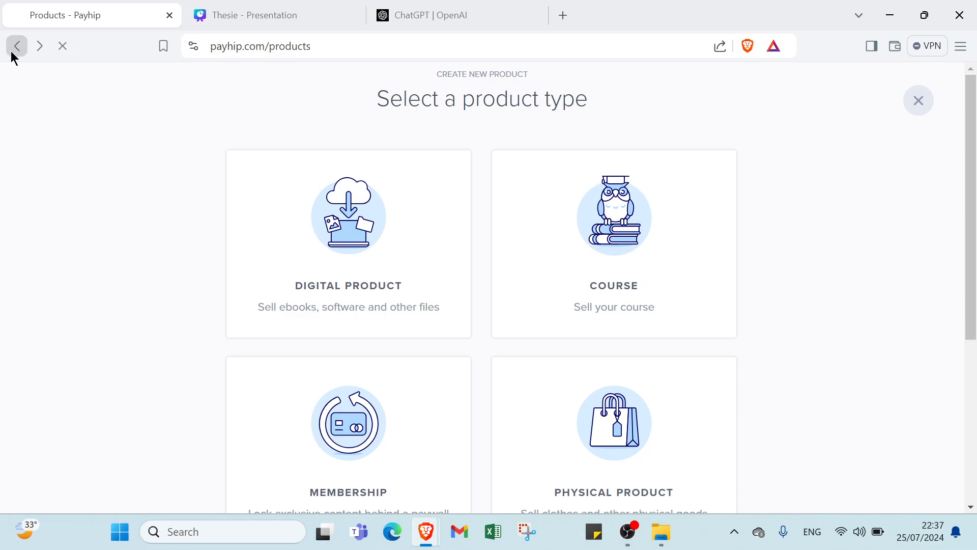
pyautogui.click(15, 47)
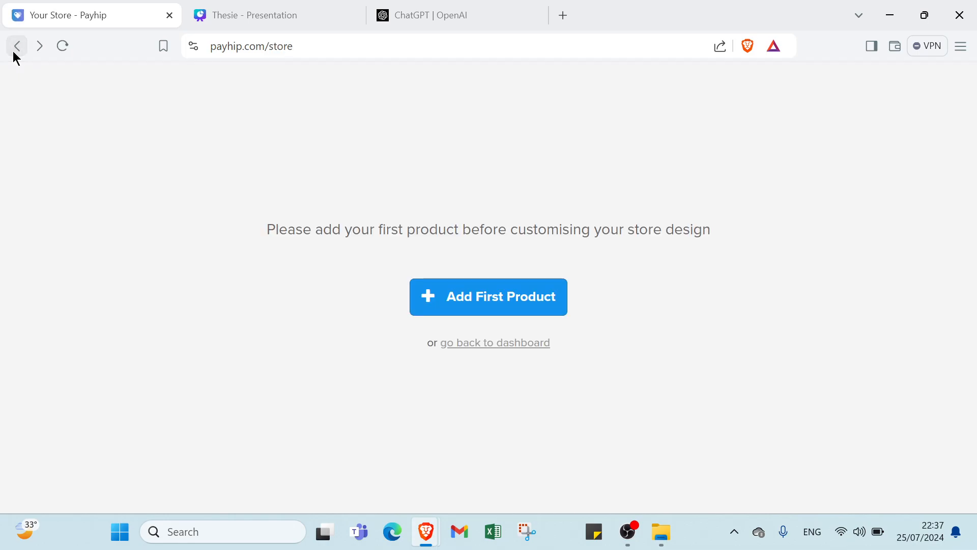
pyautogui.click(495, 342)
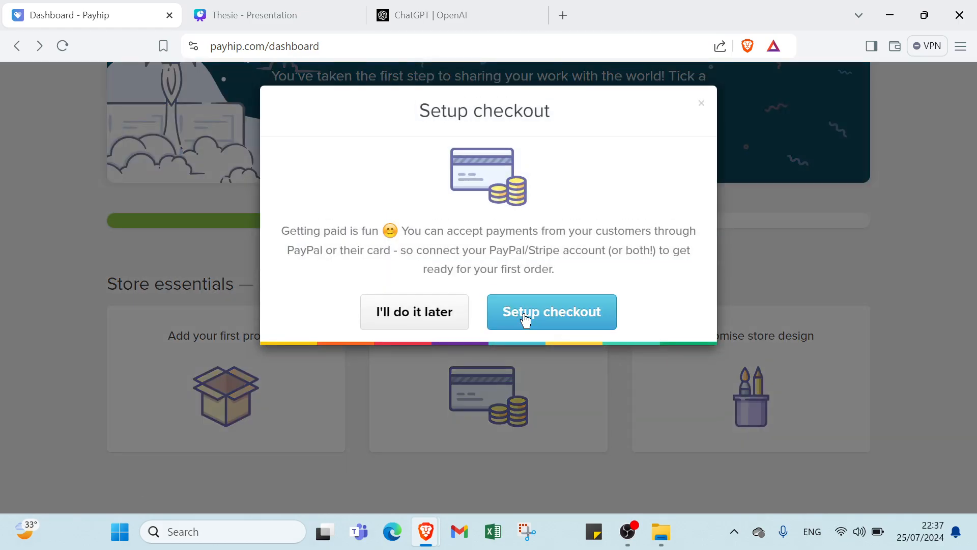
pyautogui.click(551, 311)
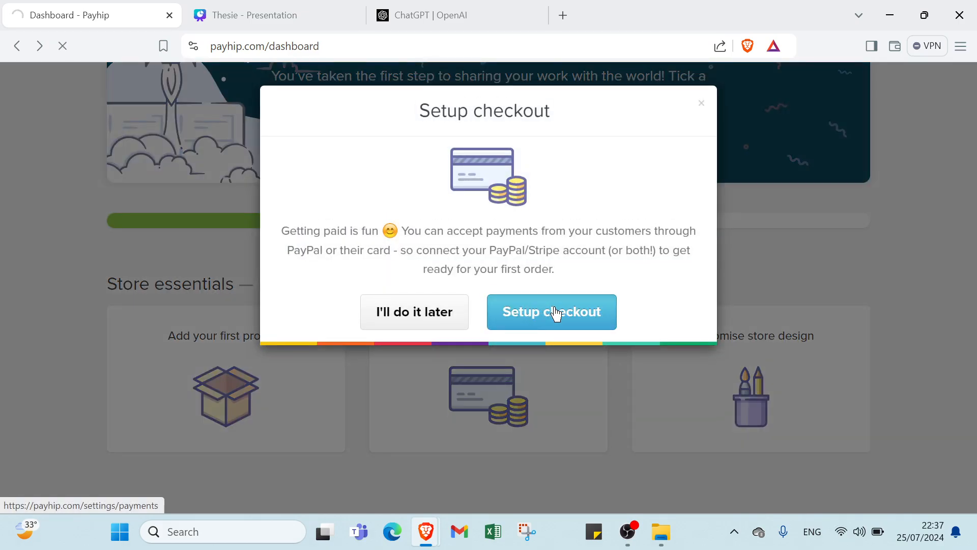
# Review unlinked PayPal and Stripe, USD default currency and statement description on Payment Details
pyautogui.click(550, 312)
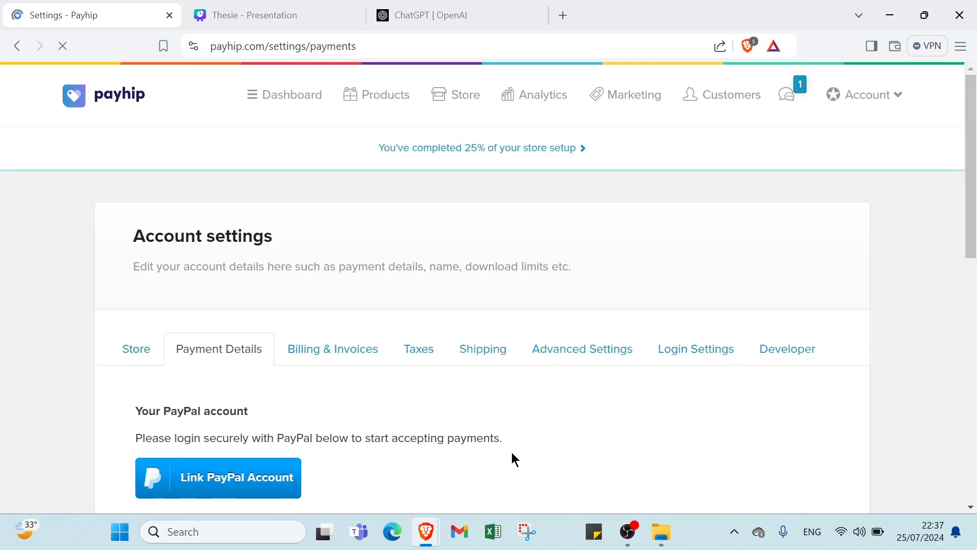
pyautogui.scroll(-3)
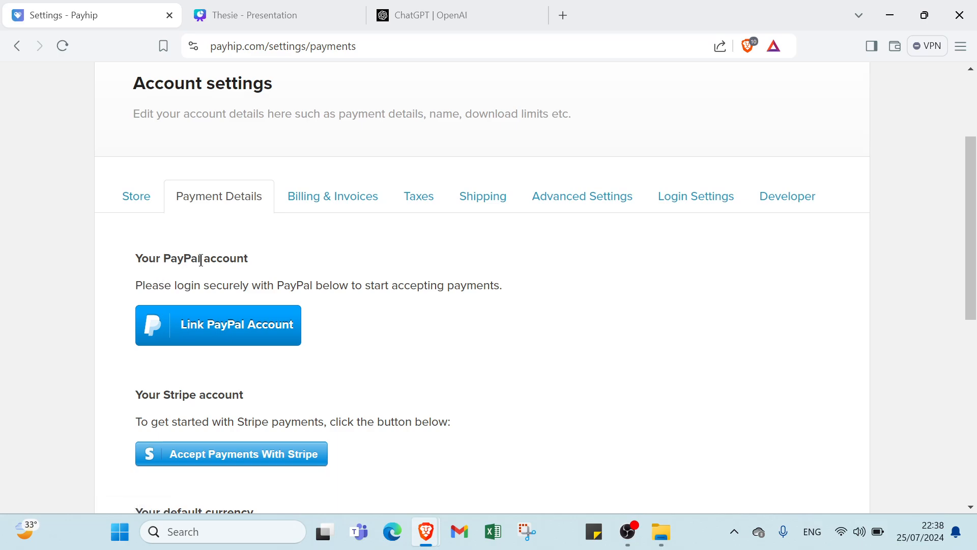
pyautogui.moveTo(253, 301)
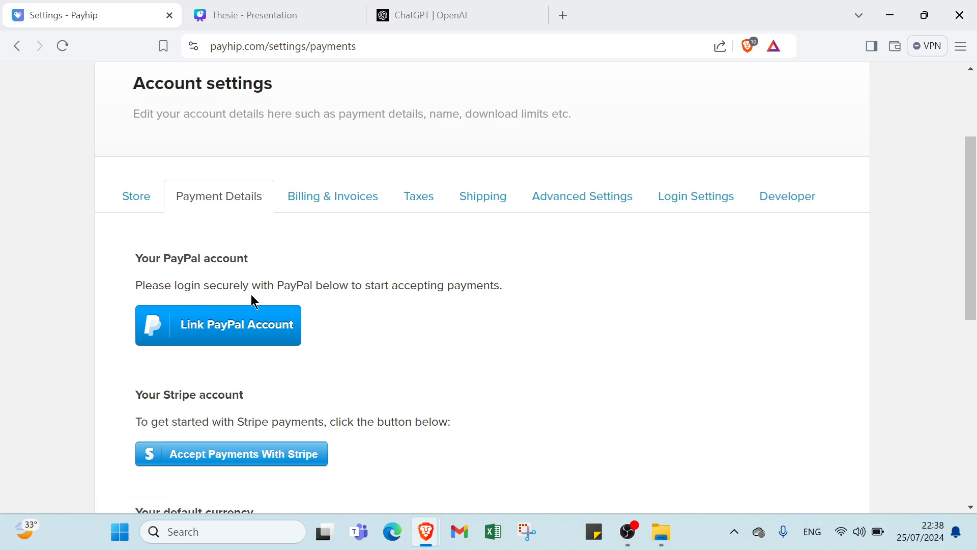
pyautogui.moveTo(432, 305)
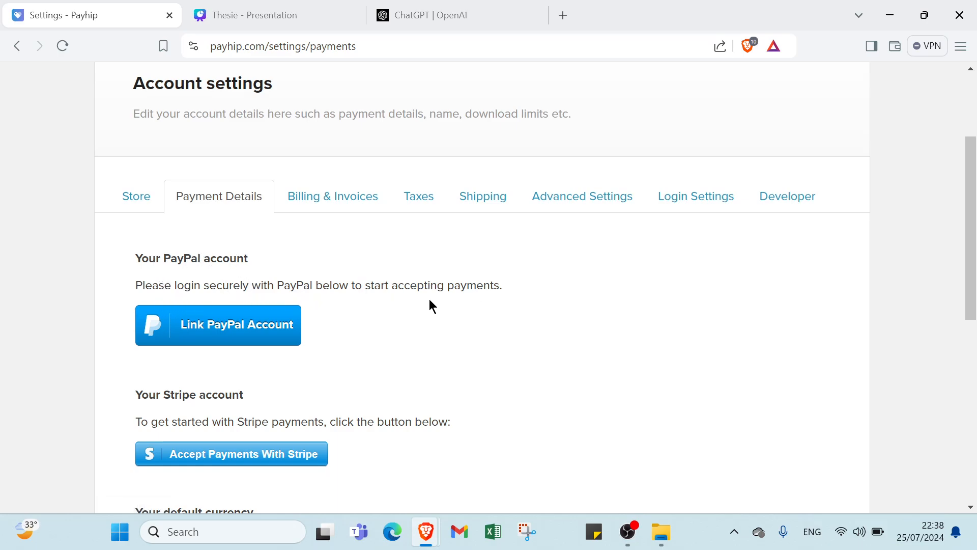
pyautogui.scroll(-3)
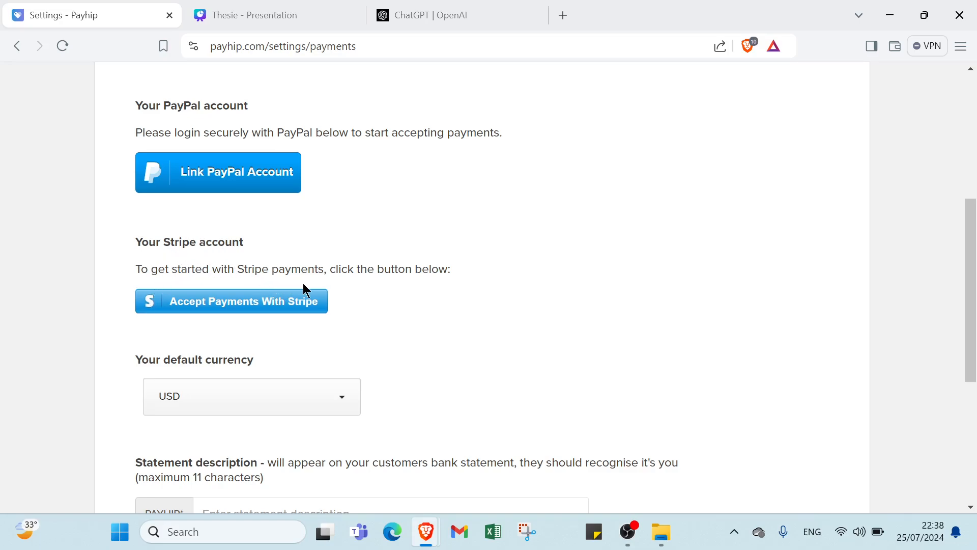
pyautogui.moveTo(208, 317)
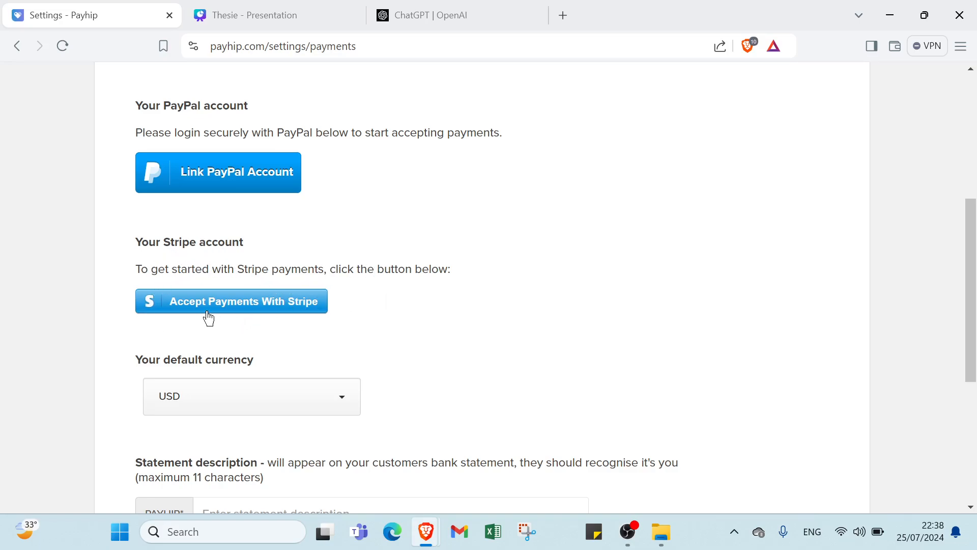
pyautogui.scroll(-3)
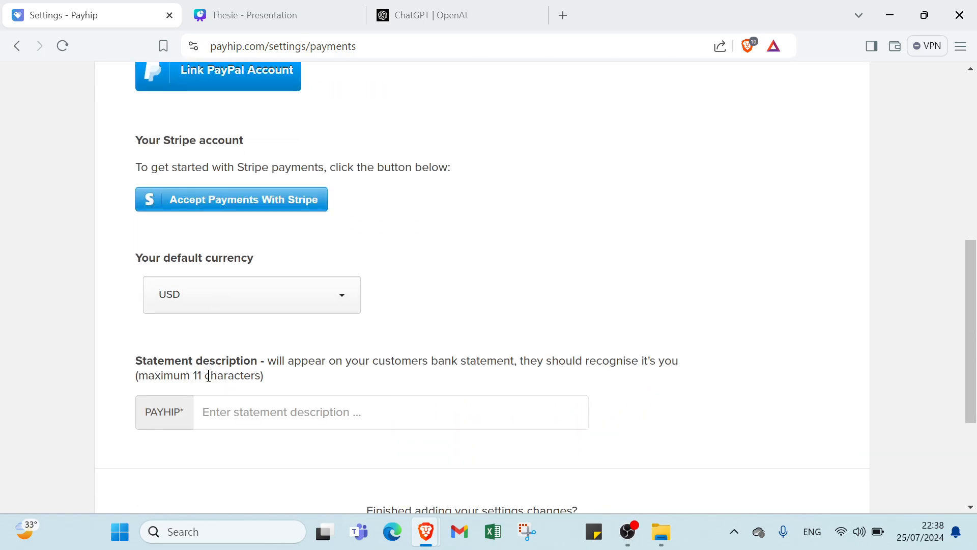
pyautogui.scroll(-3)
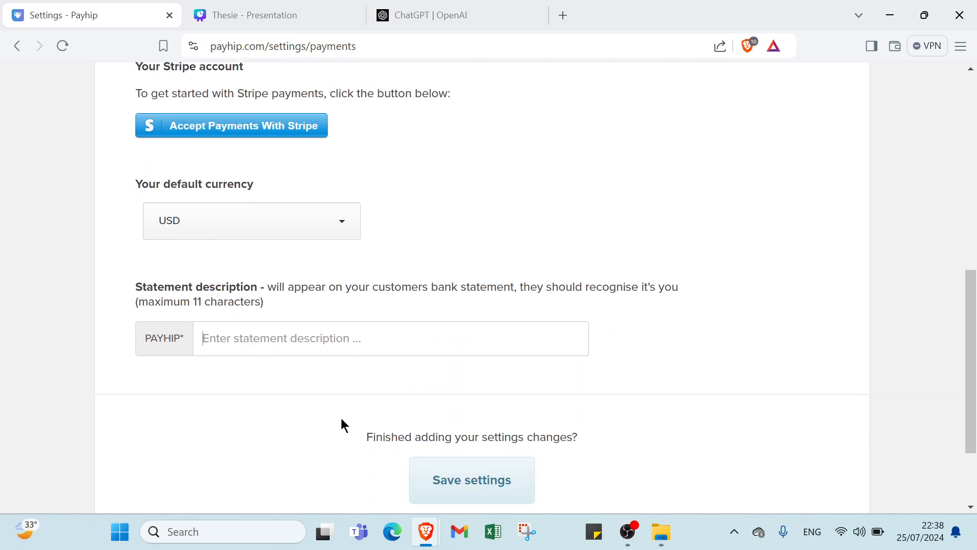
pyautogui.scroll(3)
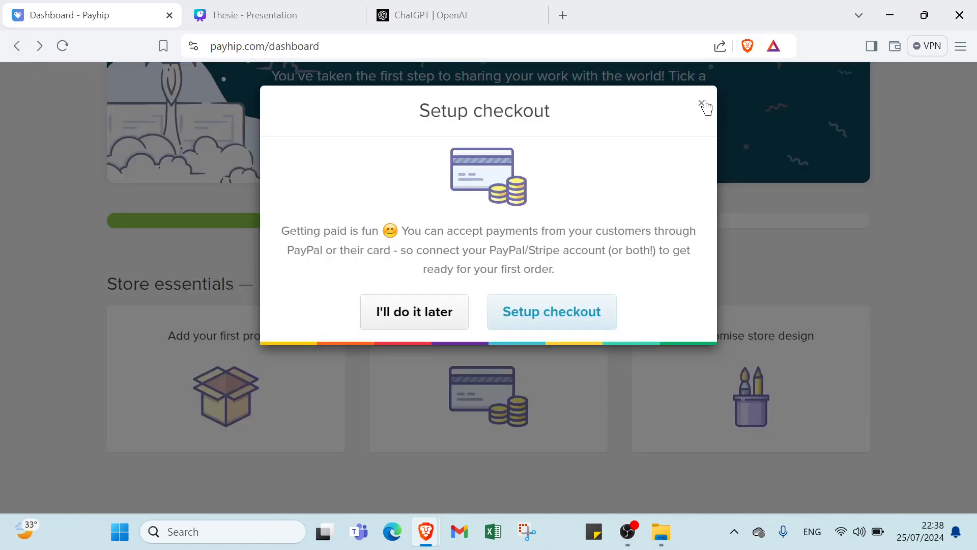
# Dismiss the Setup checkout prompt, then open and close the Customise store design prompt
pyautogui.click(704, 105)
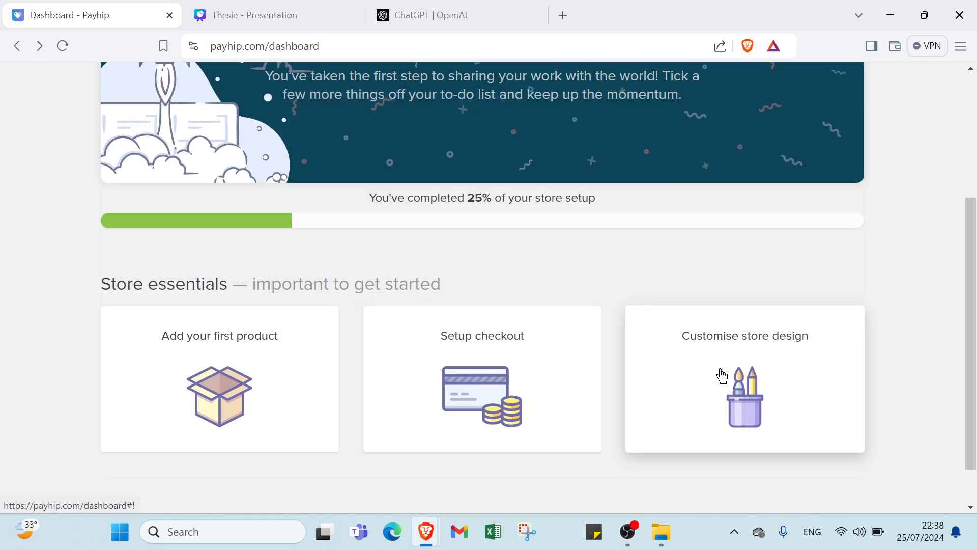
pyautogui.click(744, 378)
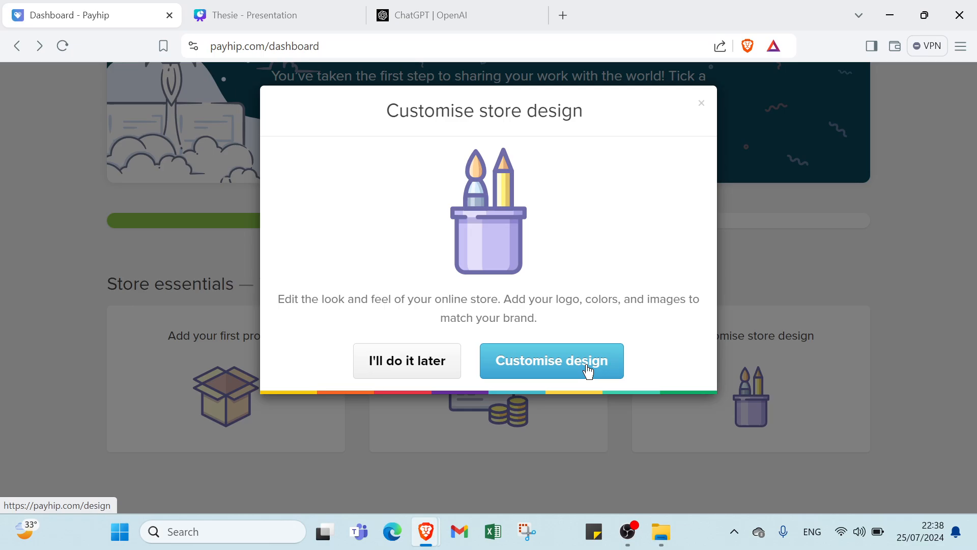
pyautogui.moveTo(691, 133)
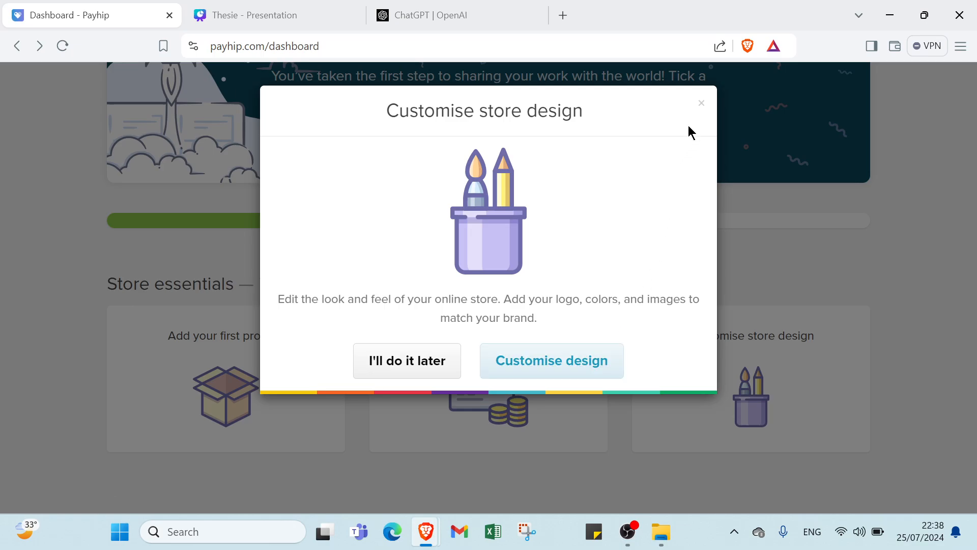
pyautogui.click(701, 103)
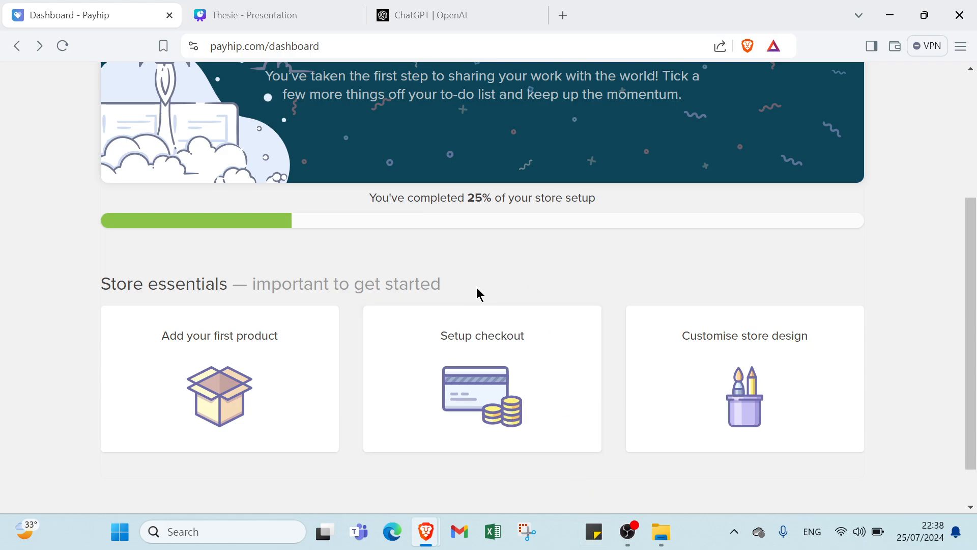
pyautogui.moveTo(626, 545)
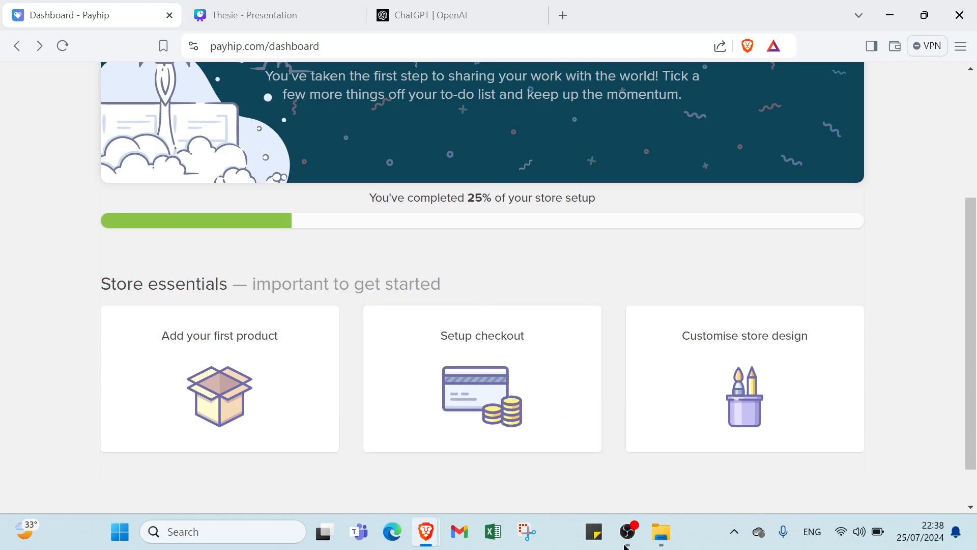